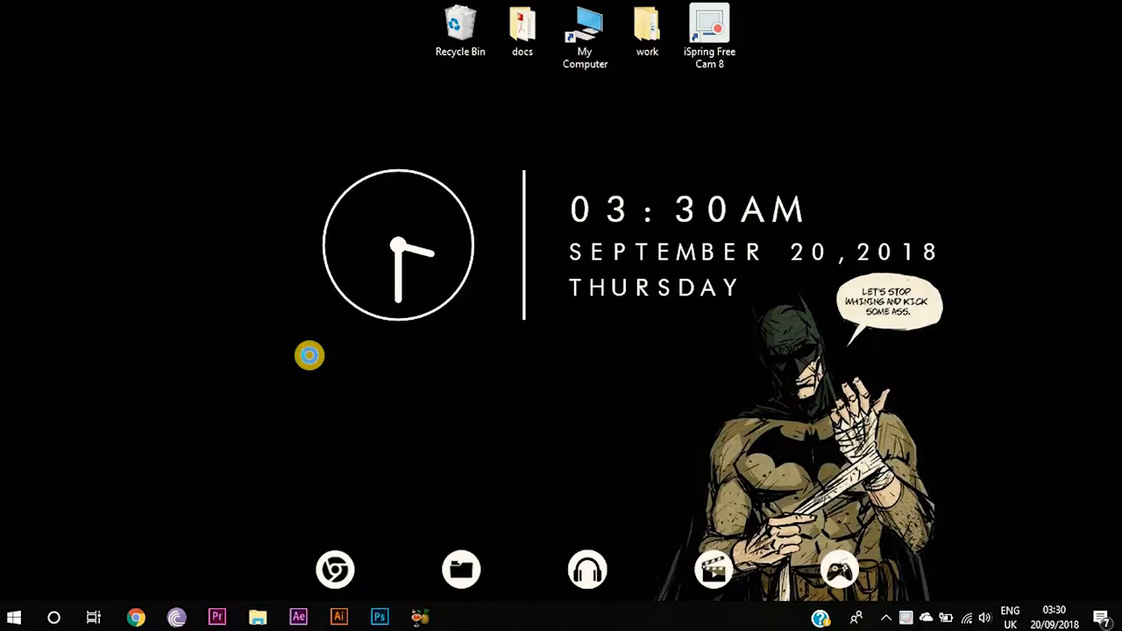
# Launch Photoshop and browse File Explorer to the 03.07.18 pictures folder with the stream photo.
pyautogui.click(379, 617)
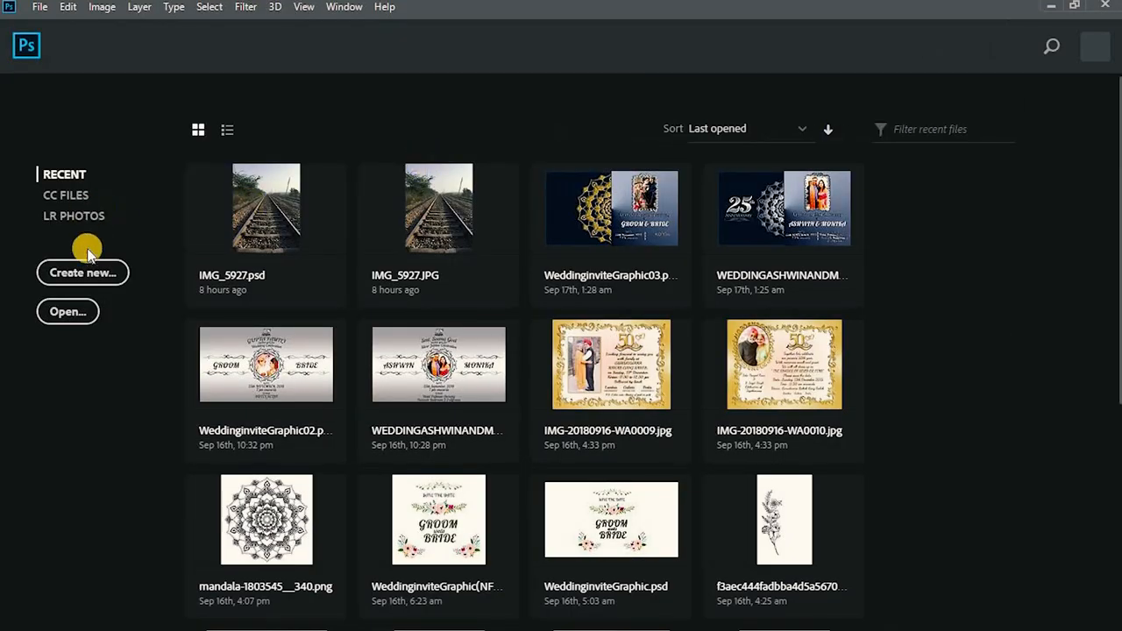
pyautogui.click(83, 271)
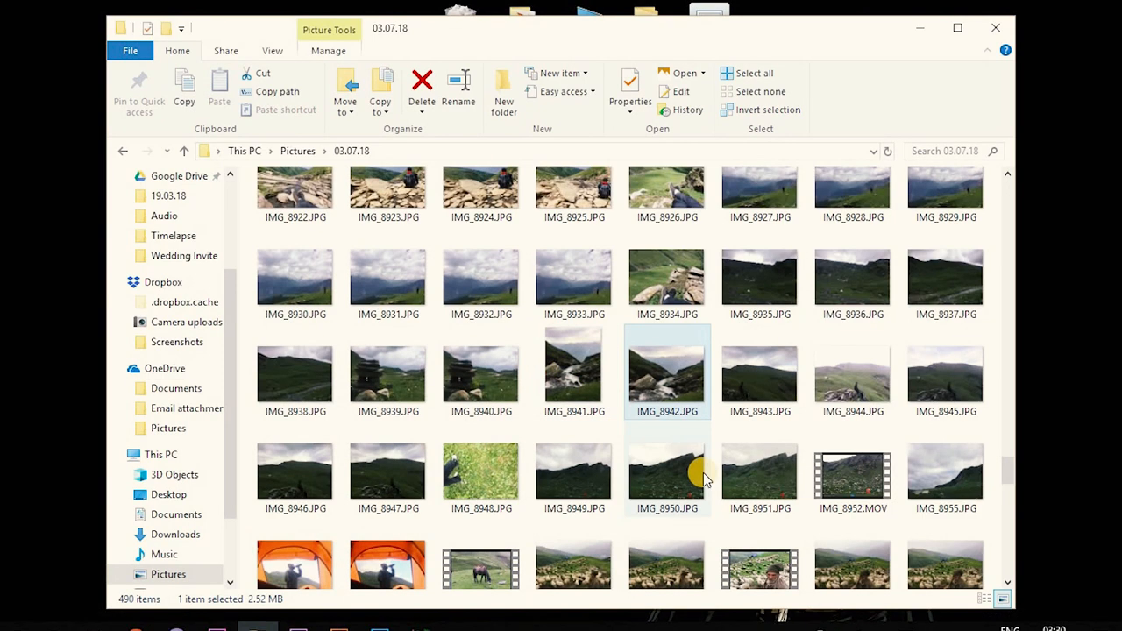
pyautogui.moveTo(668, 372)
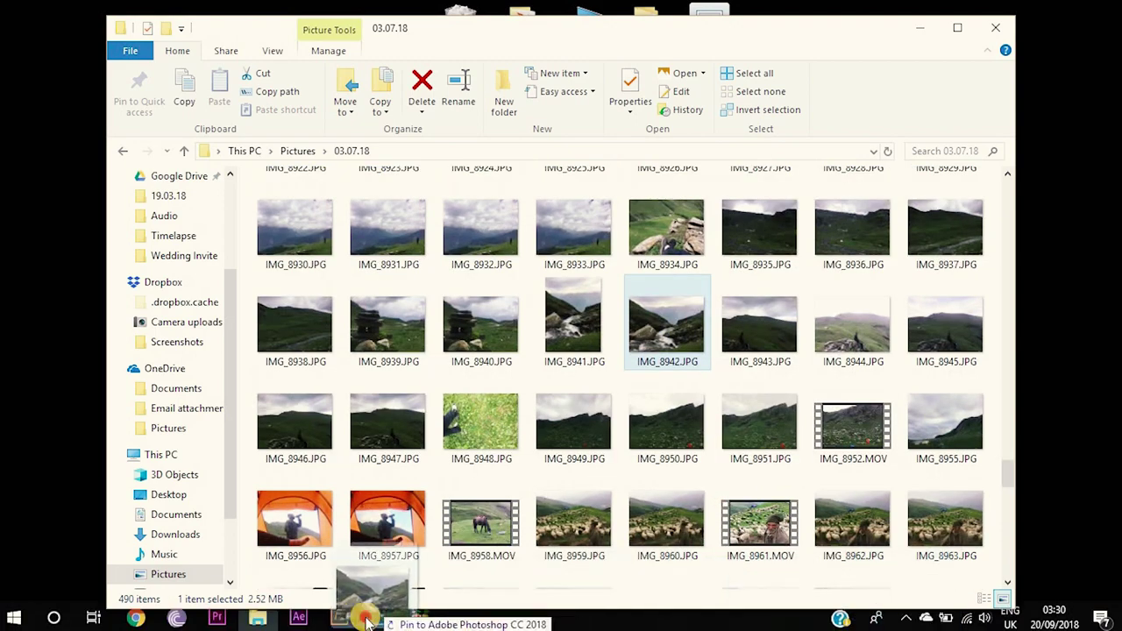
# Open IMG_8942 in Photoshop, close the Timeline panel, fit to screen and name the layers front and BG.
pyautogui.click(360, 619)
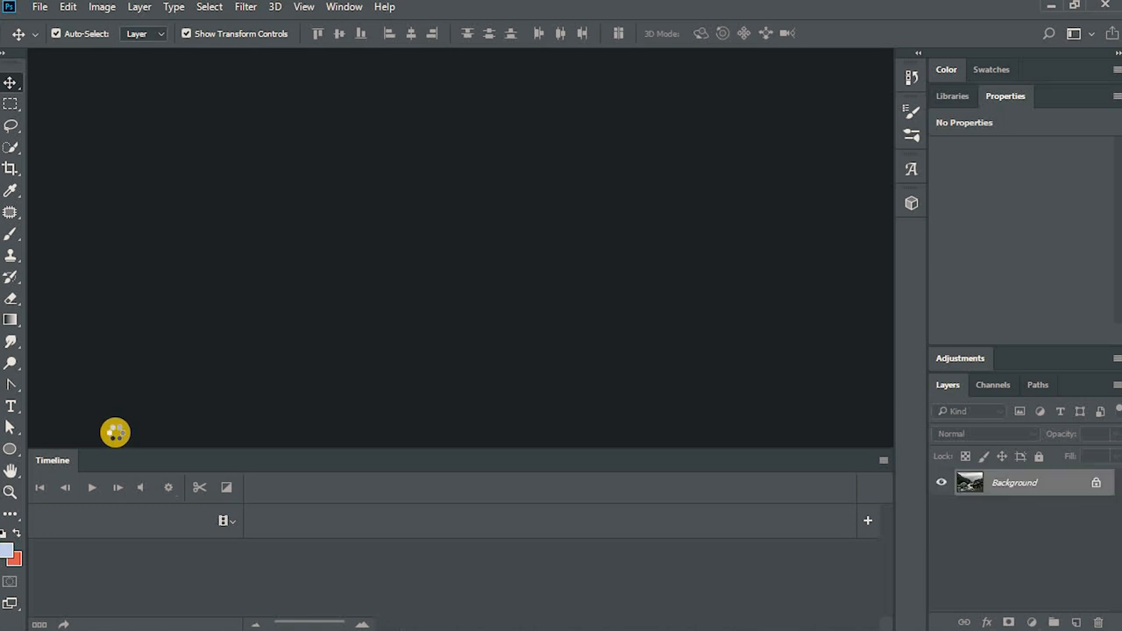
pyautogui.click(116, 433)
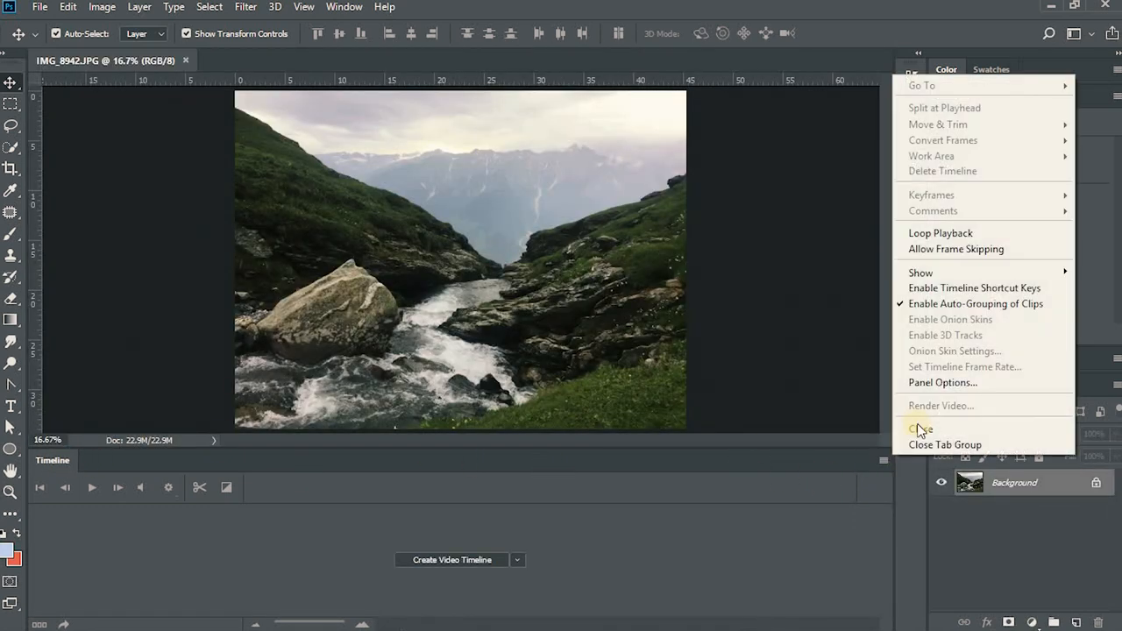
pyautogui.click(922, 428)
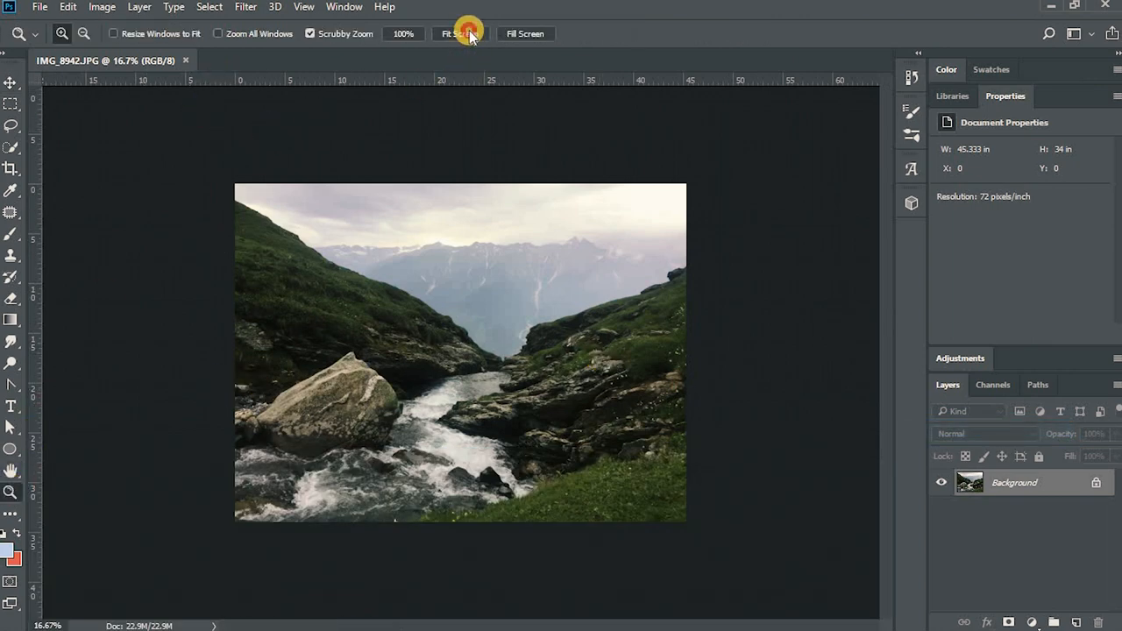
pyautogui.click(461, 33)
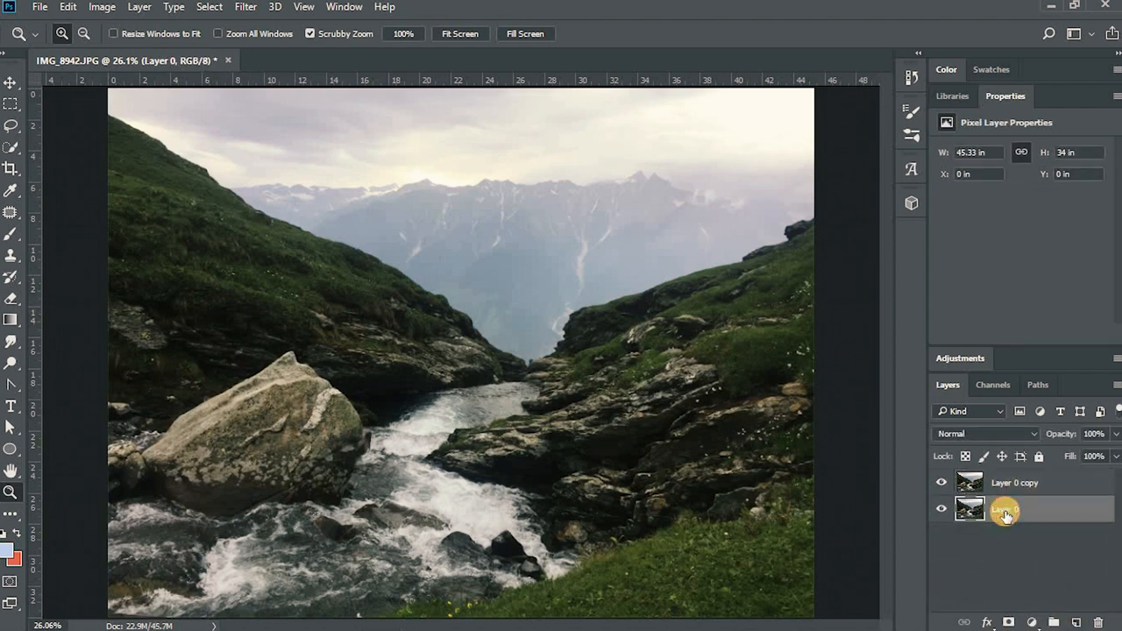
pyautogui.doubleClick(1003, 508)
pyautogui.write('BG')
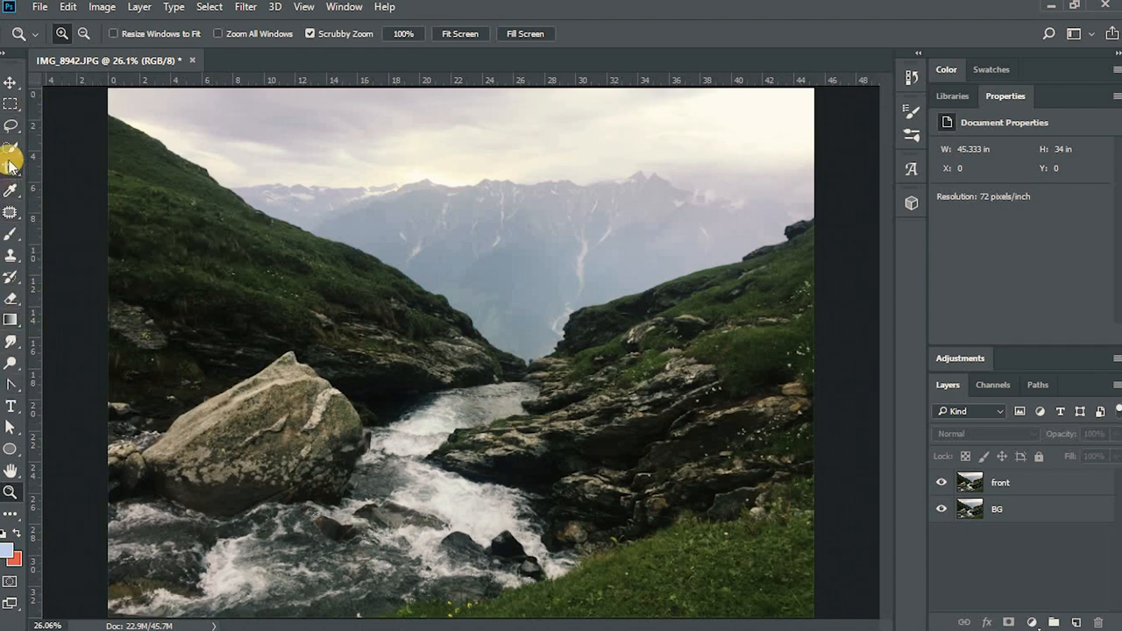
# Quick-select the upper stretch of rushing water on the front layer.
pyautogui.click(12, 165)
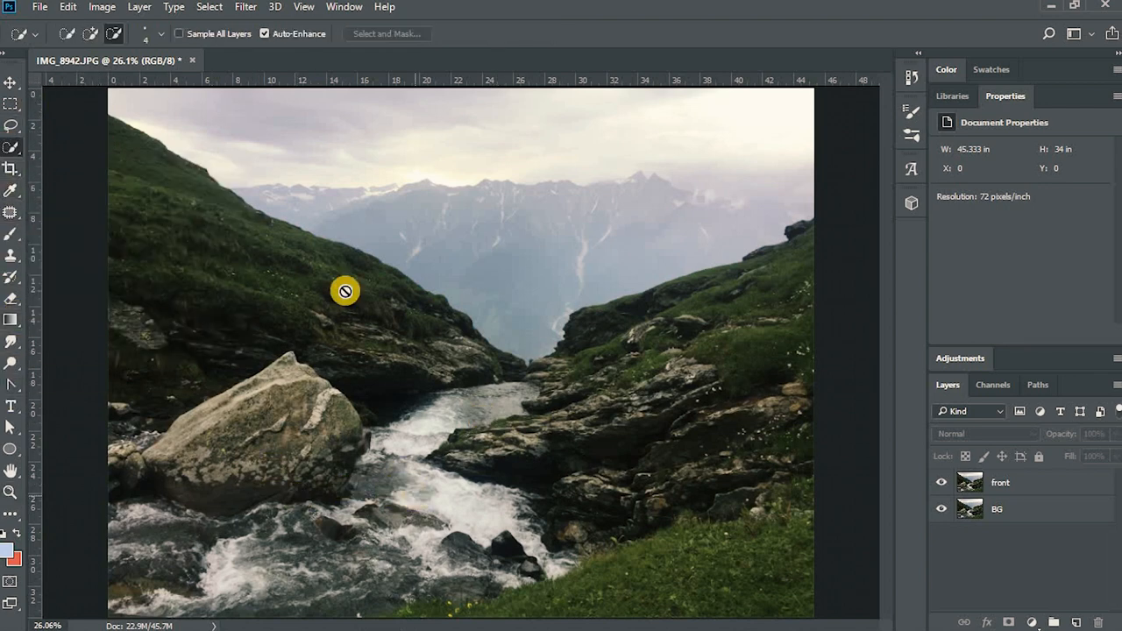
pyautogui.click(999, 482)
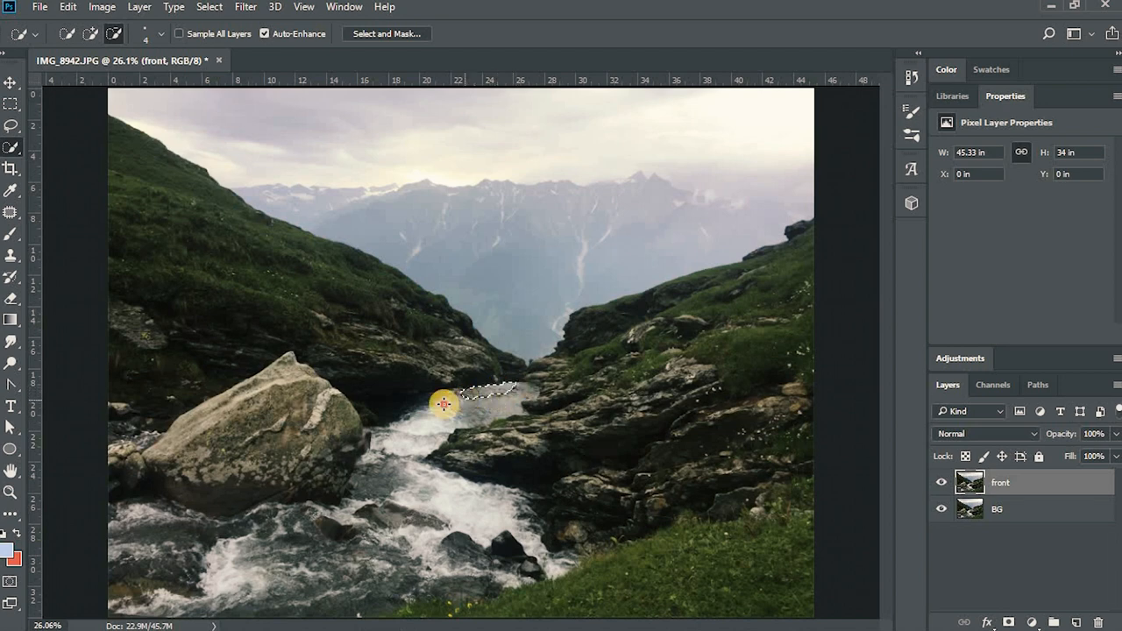
pyautogui.moveTo(447, 403); pyautogui.dragTo(403, 411)
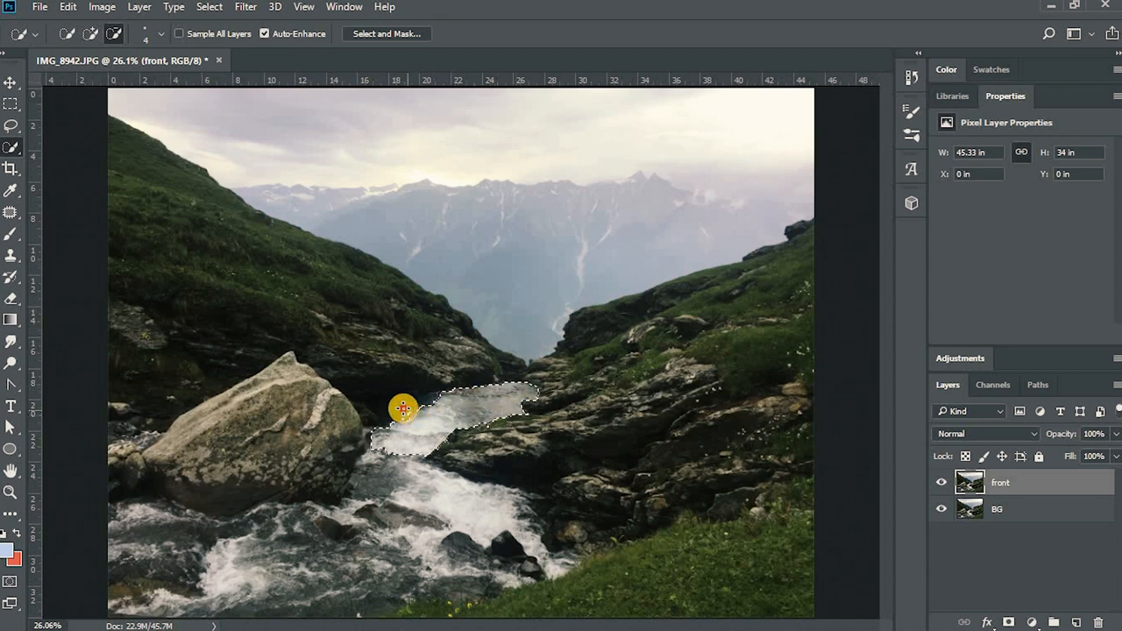
pyautogui.moveTo(404, 409); pyautogui.dragTo(384, 414)
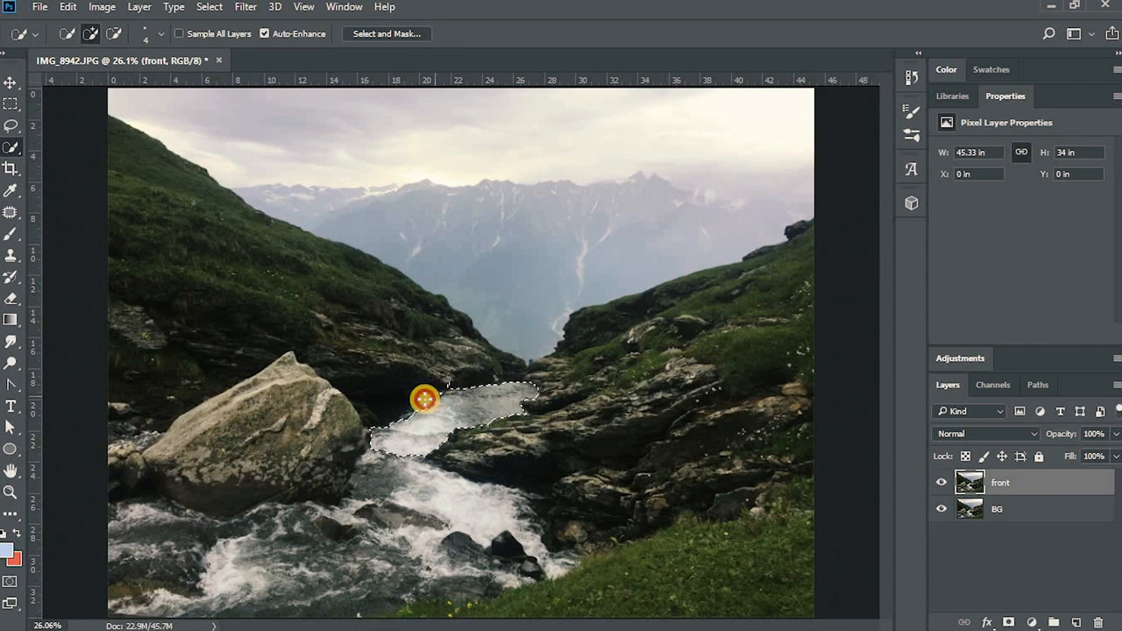
pyautogui.moveTo(424, 399); pyautogui.dragTo(387, 417)
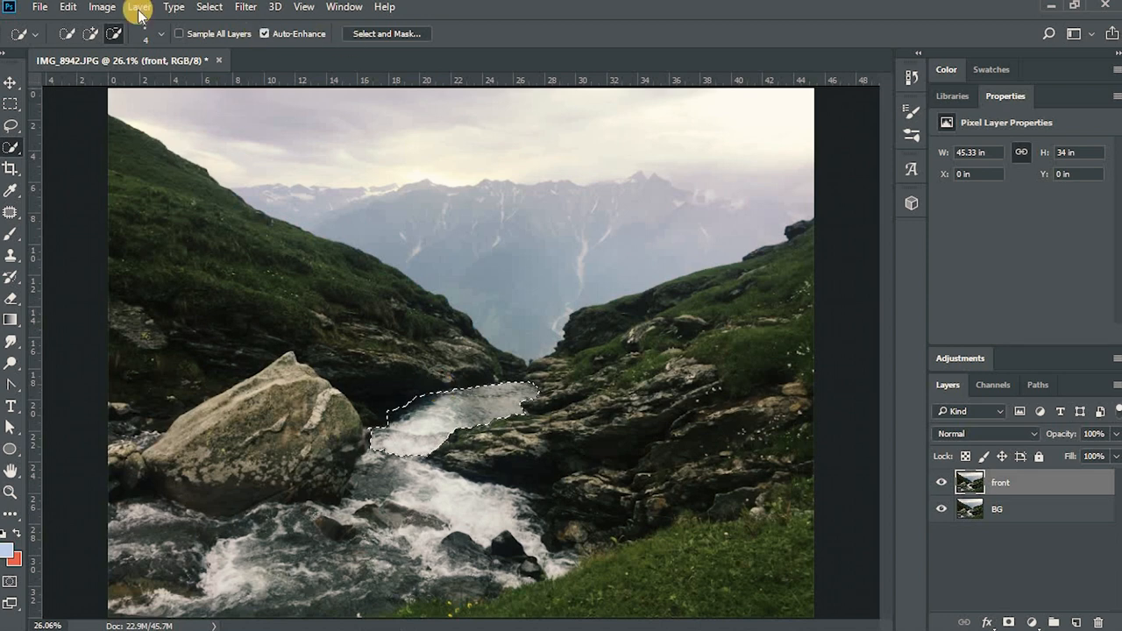
# Enter Select and Mask with 75% overlay opacity, previewing Onion Skin and On Layers modes.
pyautogui.click(379, 34)
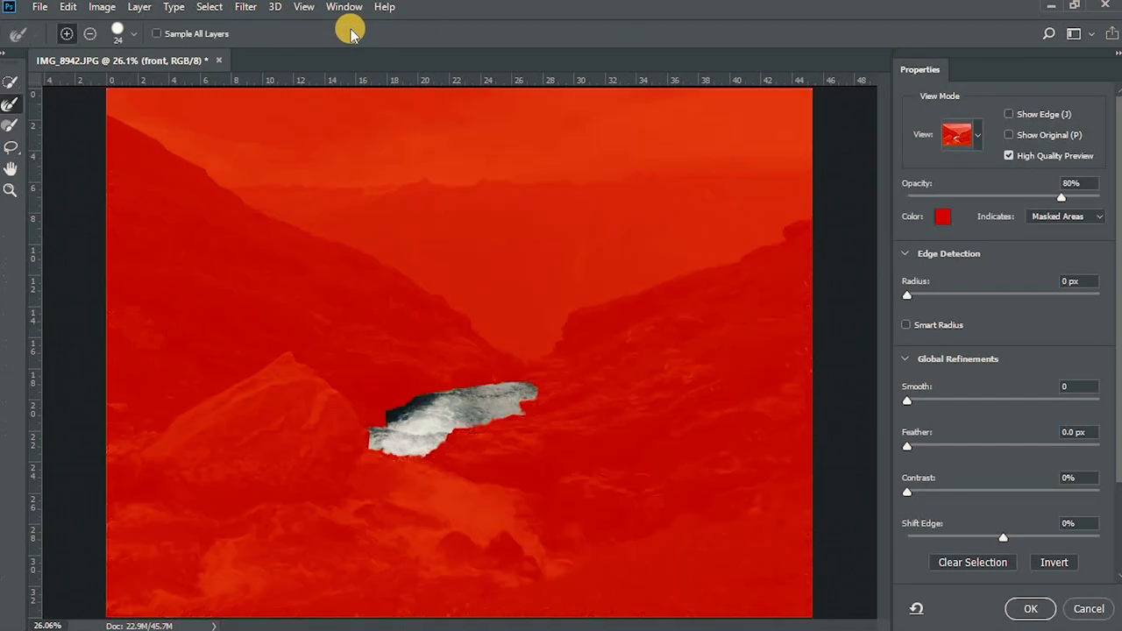
pyautogui.moveTo(1036, 188)
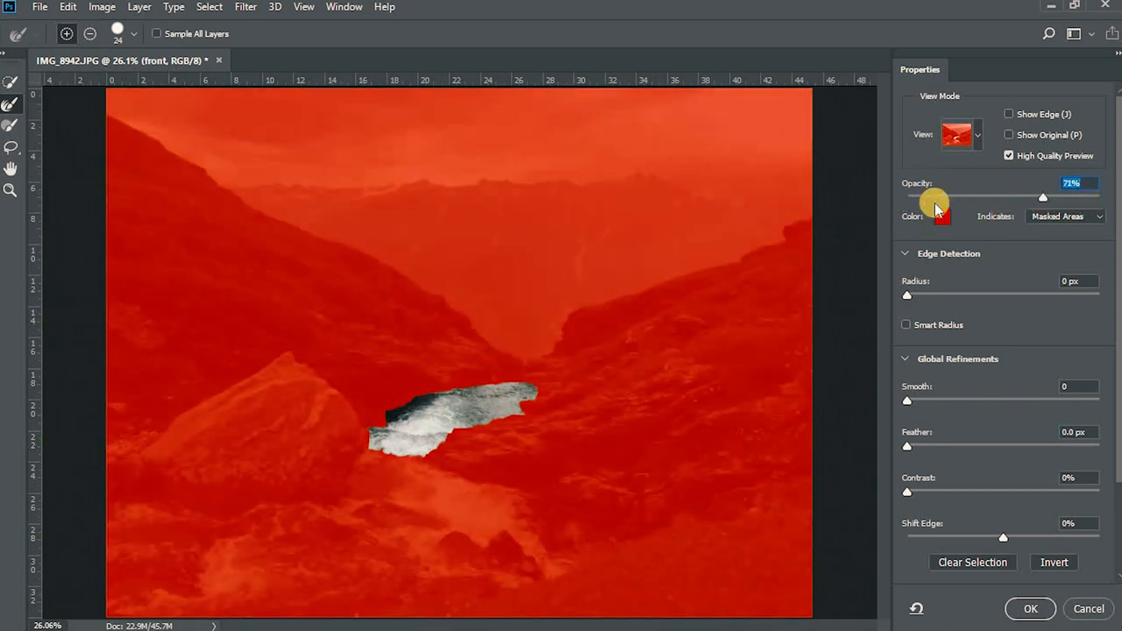
pyautogui.click(980, 133)
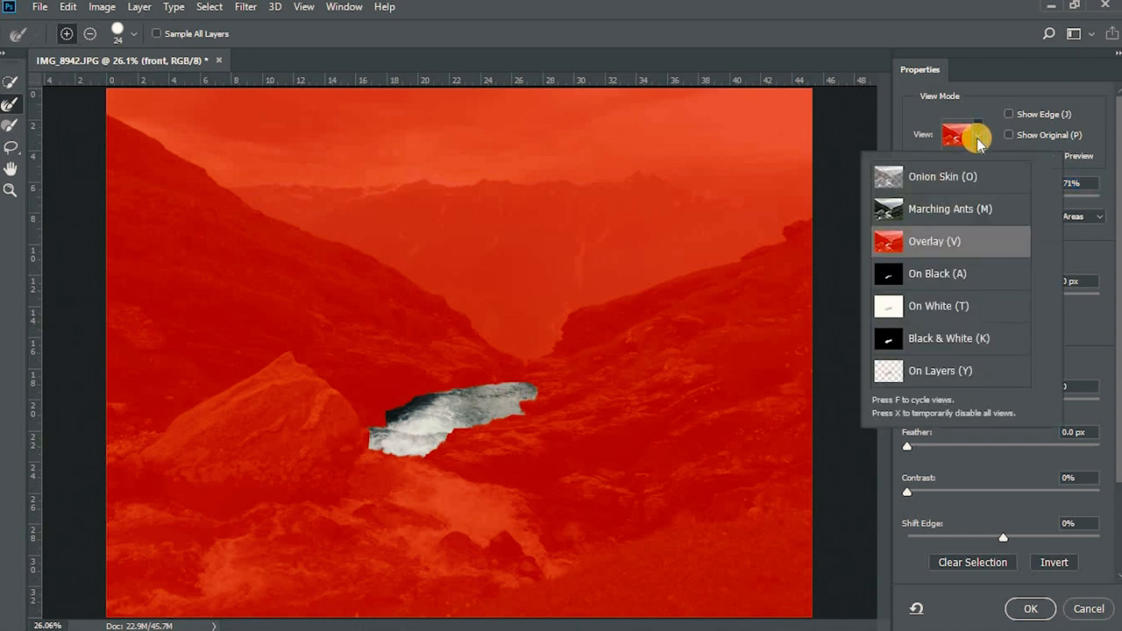
pyautogui.click(950, 209)
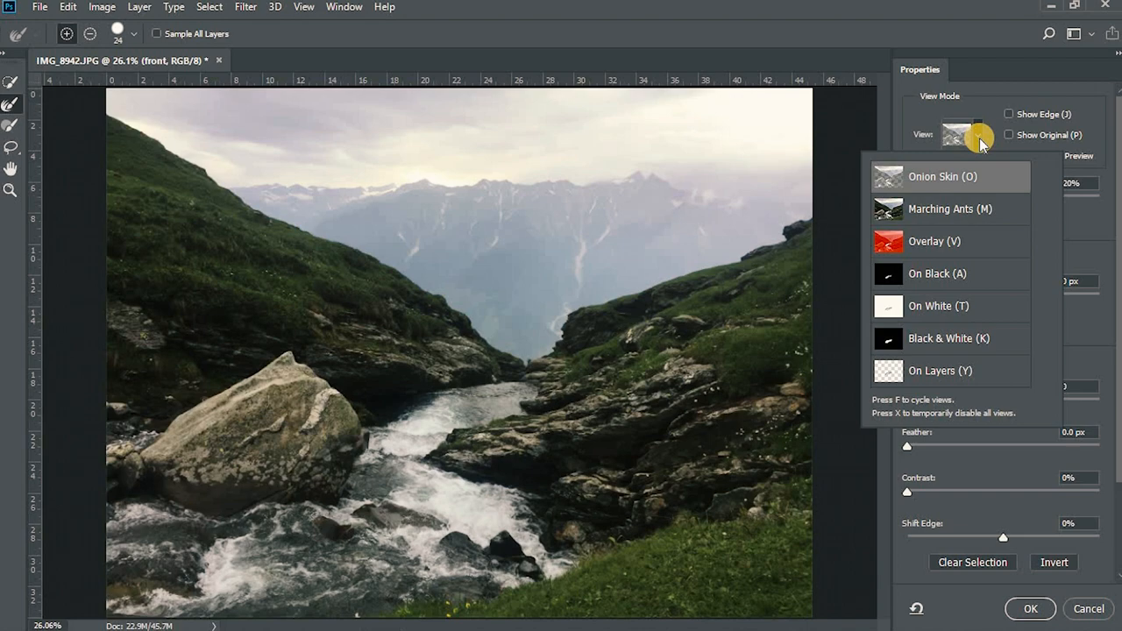
pyautogui.click(936, 273)
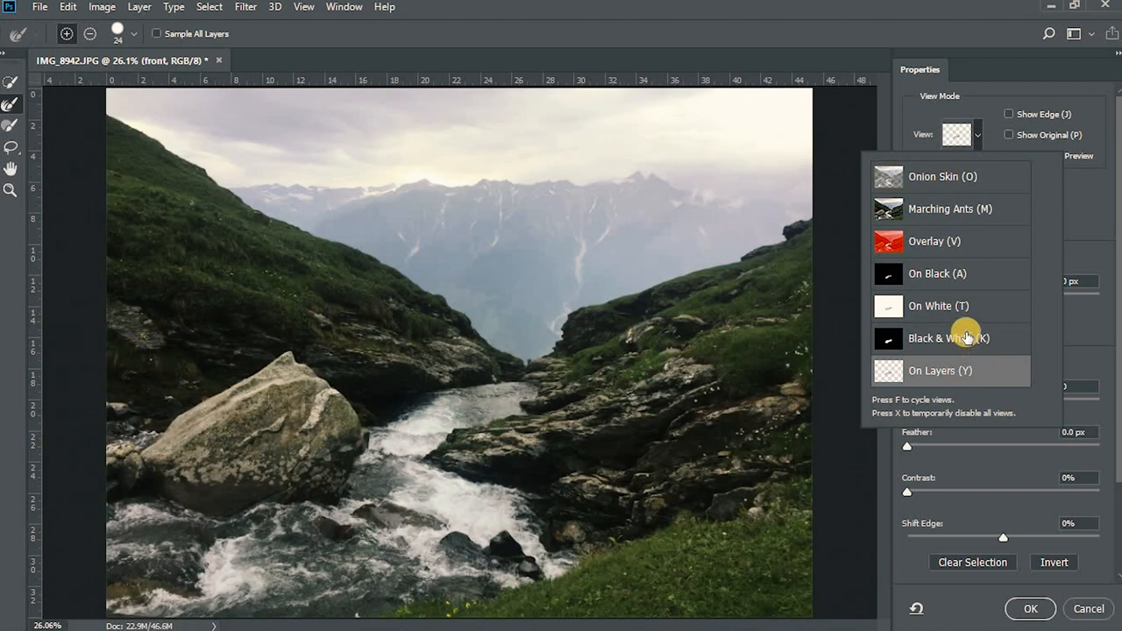
pyautogui.click(932, 242)
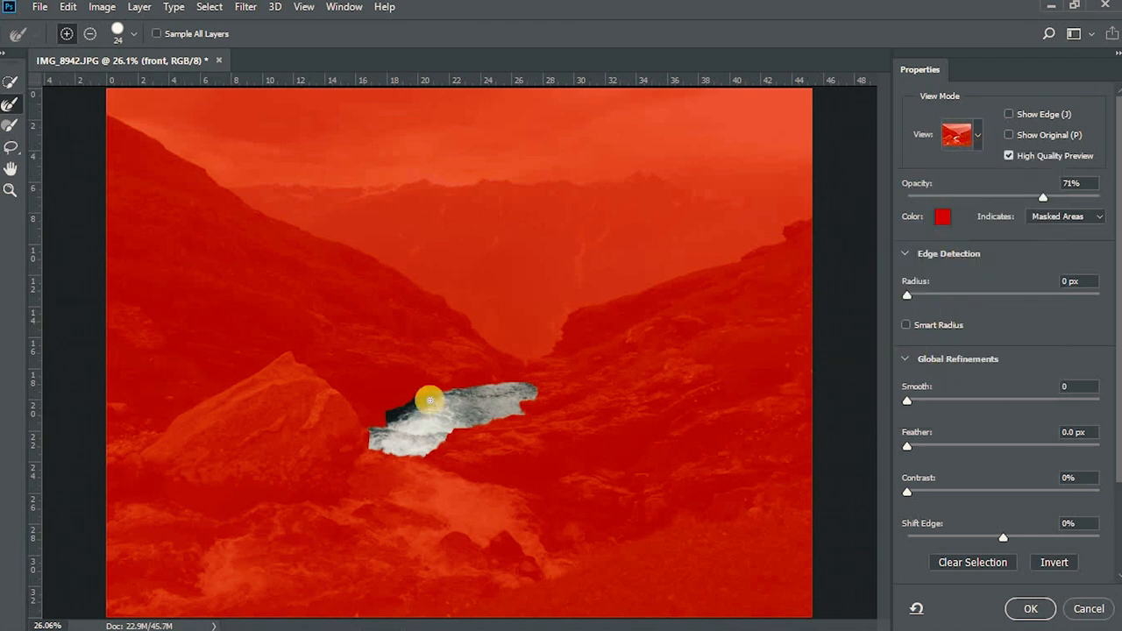
# Refine the water selection's edges along the rocks with the Refine Edge brush.
pyautogui.moveTo(430, 401); pyautogui.dragTo(533, 403)
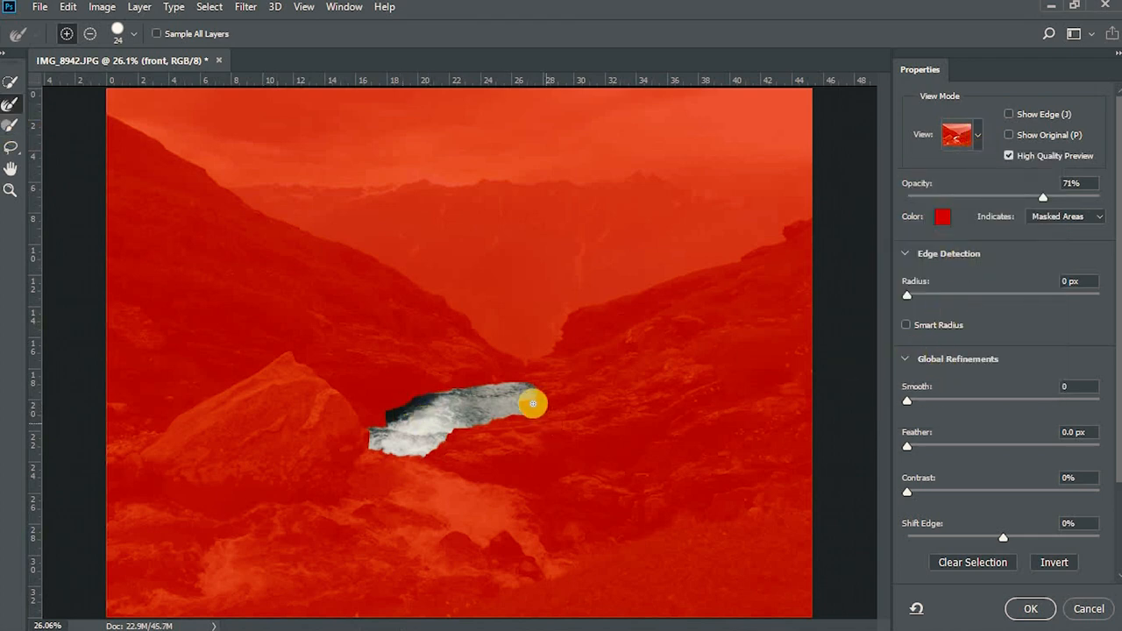
pyautogui.moveTo(533, 403); pyautogui.dragTo(480, 423)
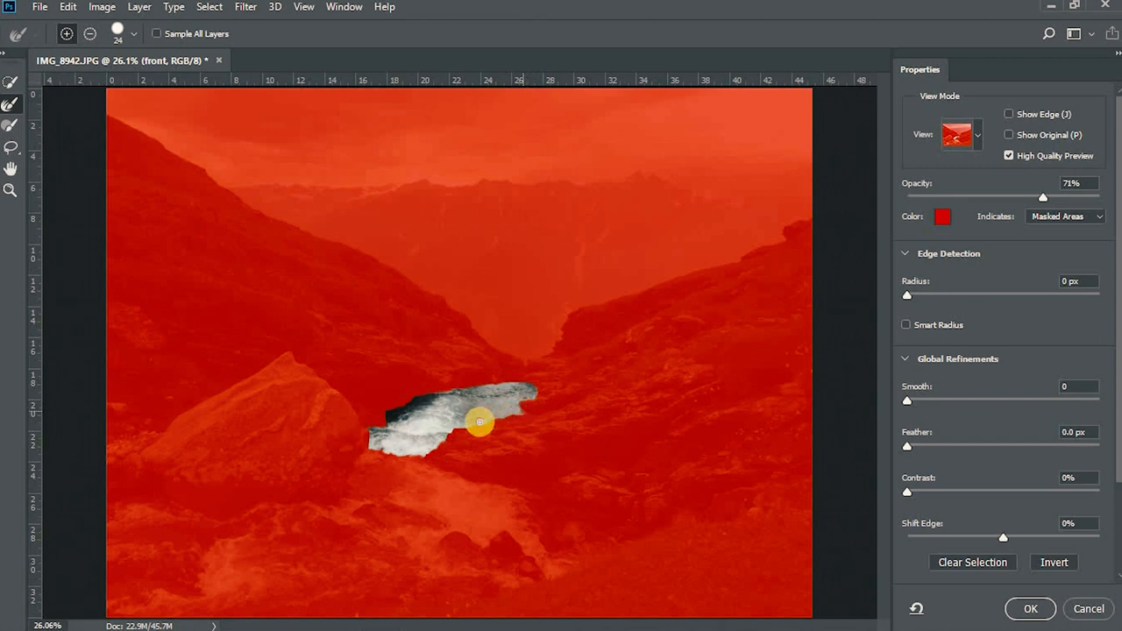
pyautogui.moveTo(480, 422); pyautogui.dragTo(438, 449)
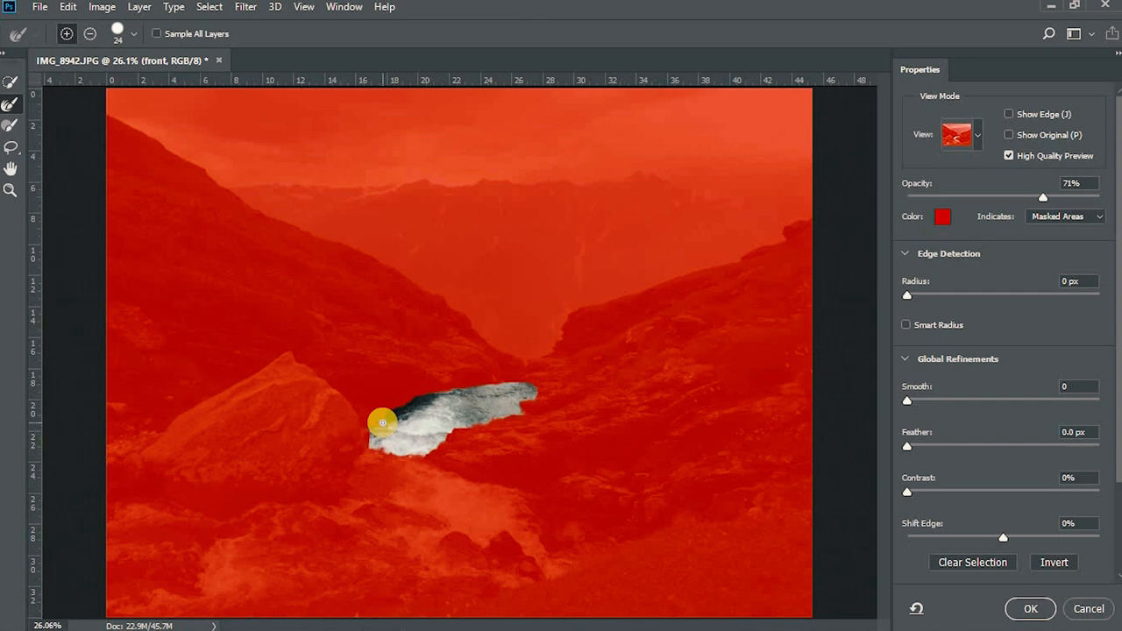
pyautogui.moveTo(383, 422); pyautogui.dragTo(411, 396)
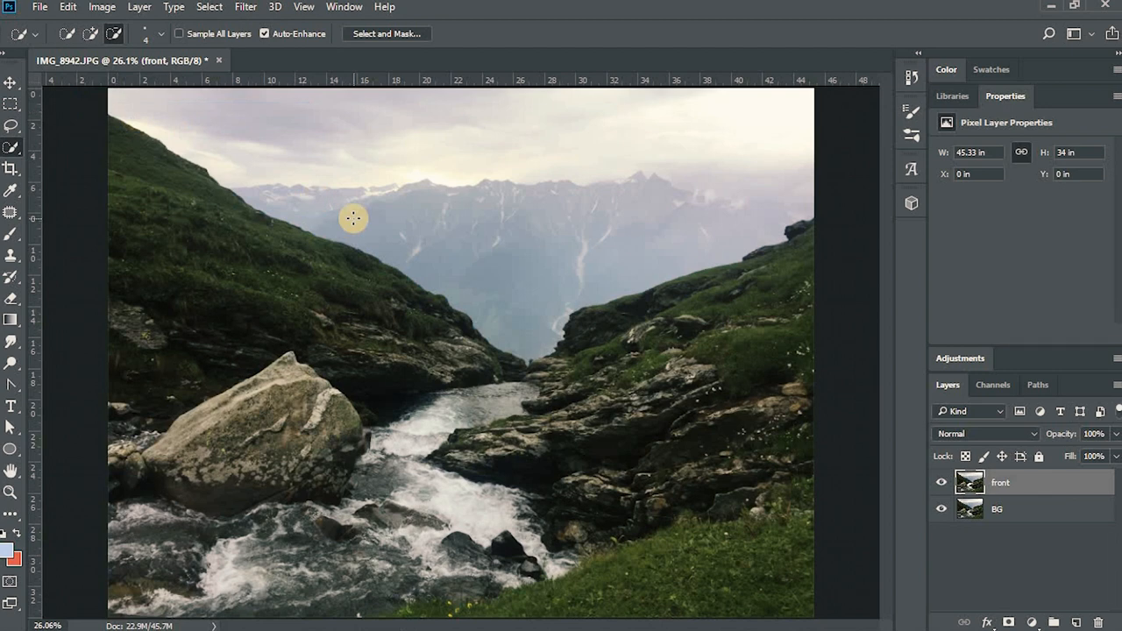
# Check the cutout against hidden BG, then scale the new water layer up over the stream.
pyautogui.click(943, 508)
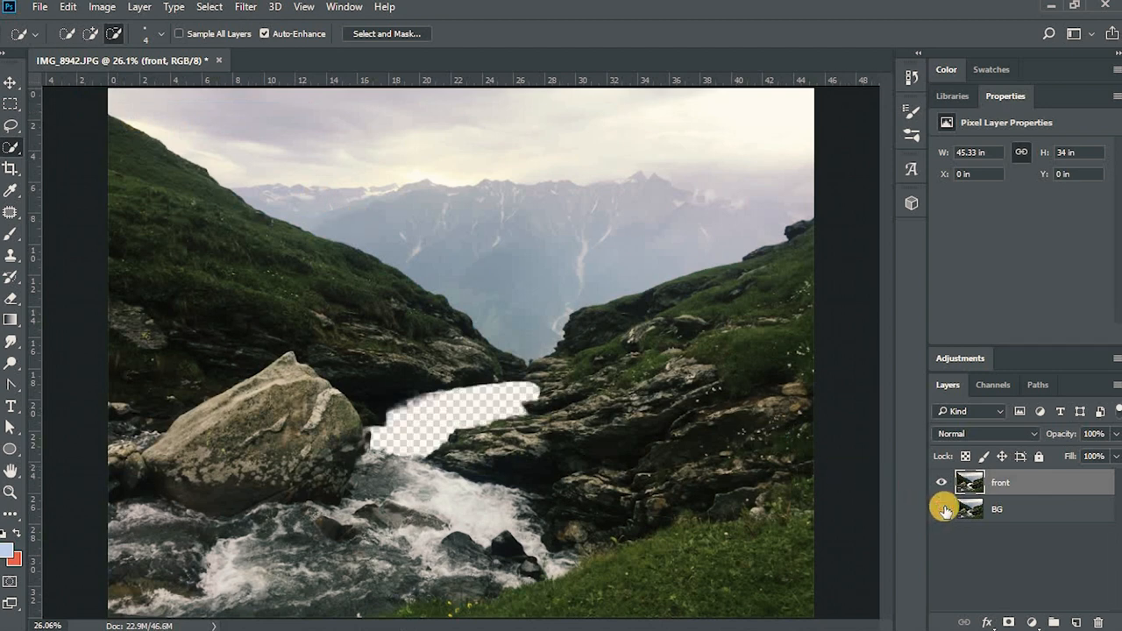
pyautogui.moveTo(944, 509)
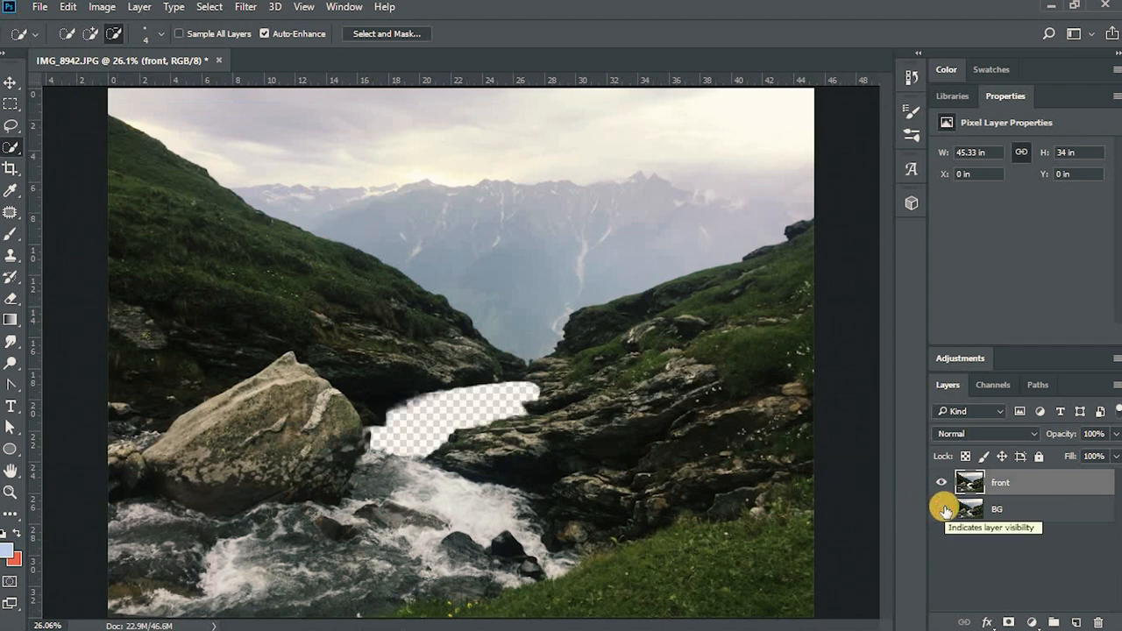
pyautogui.click(941, 508)
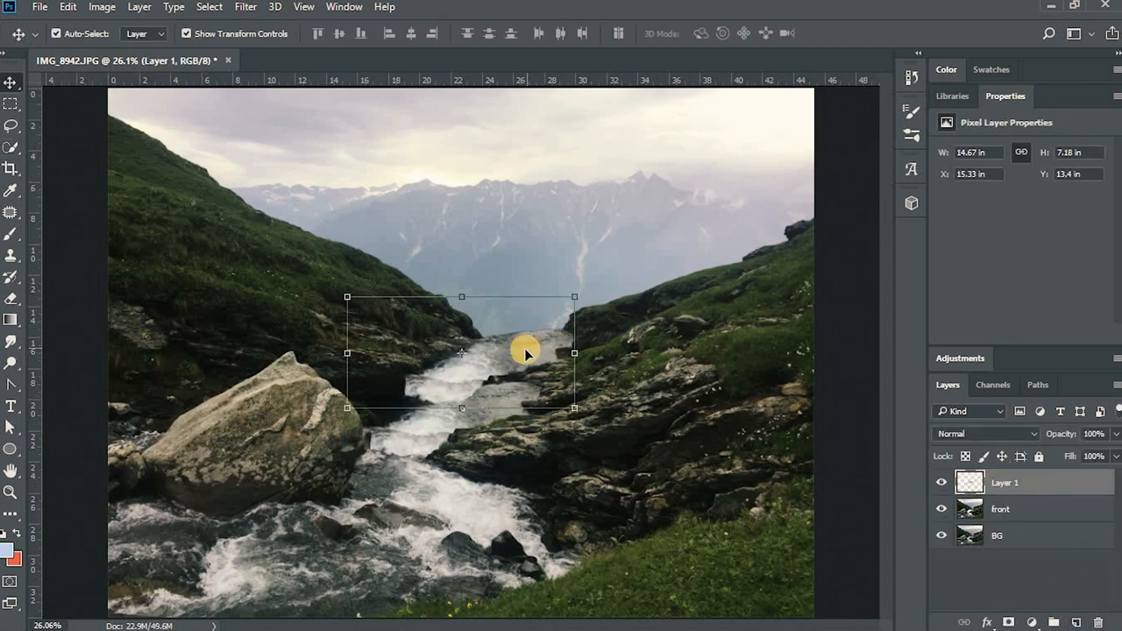
pyautogui.moveTo(526, 354); pyautogui.dragTo(493, 407)
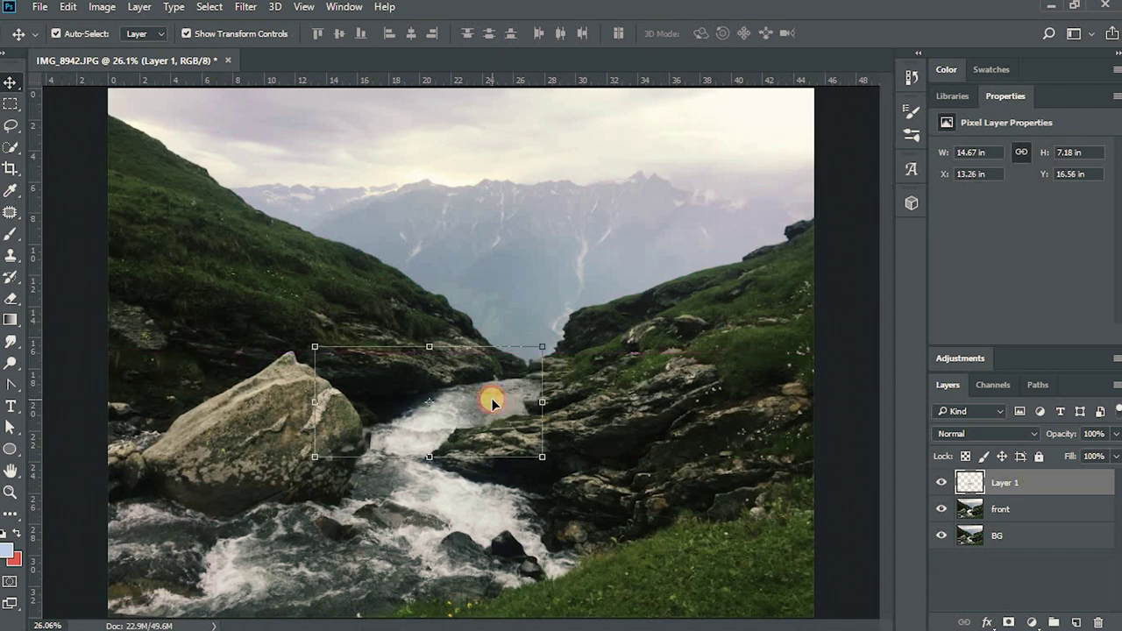
pyautogui.moveTo(495, 403); pyautogui.dragTo(494, 407)
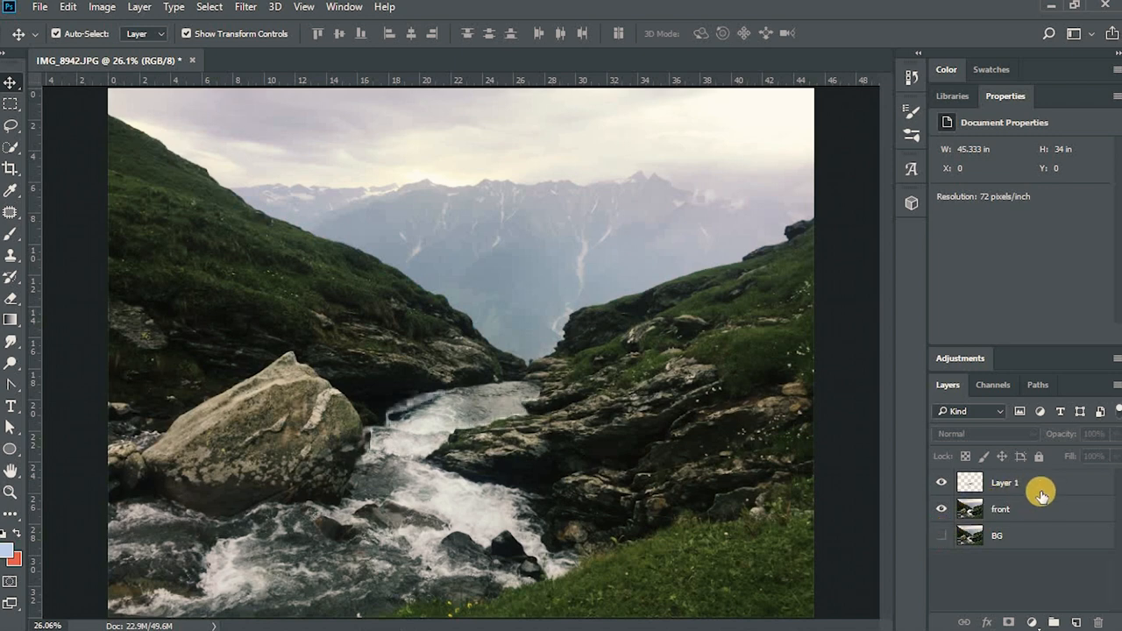
# Rename the new water layer to Upper Water.
pyautogui.click(1003, 483)
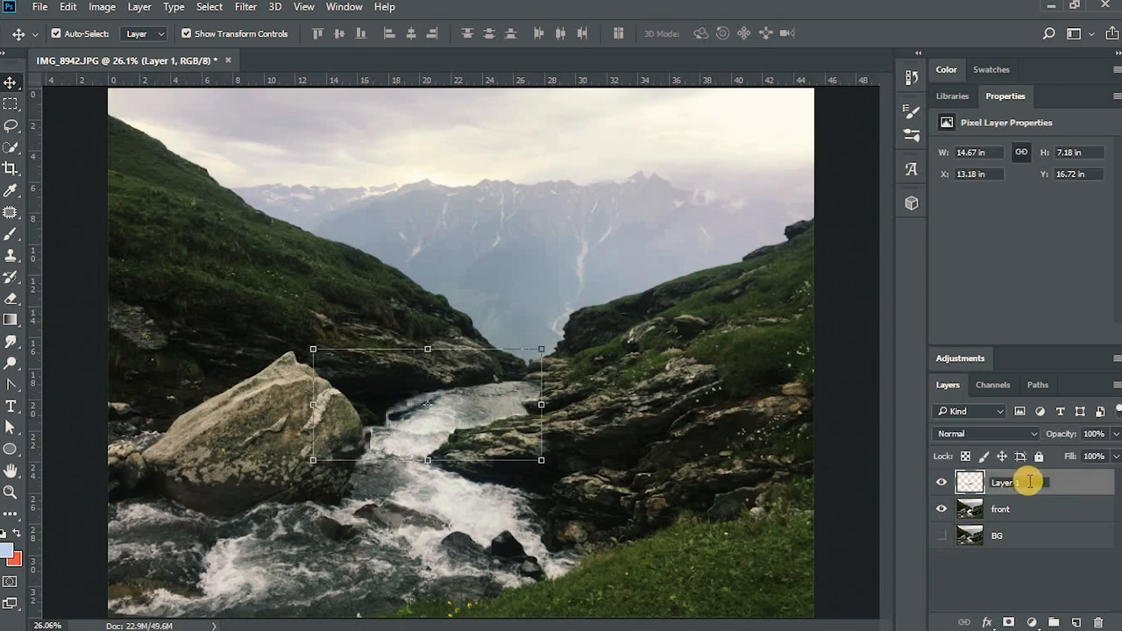
pyautogui.doubleClick(1010, 482)
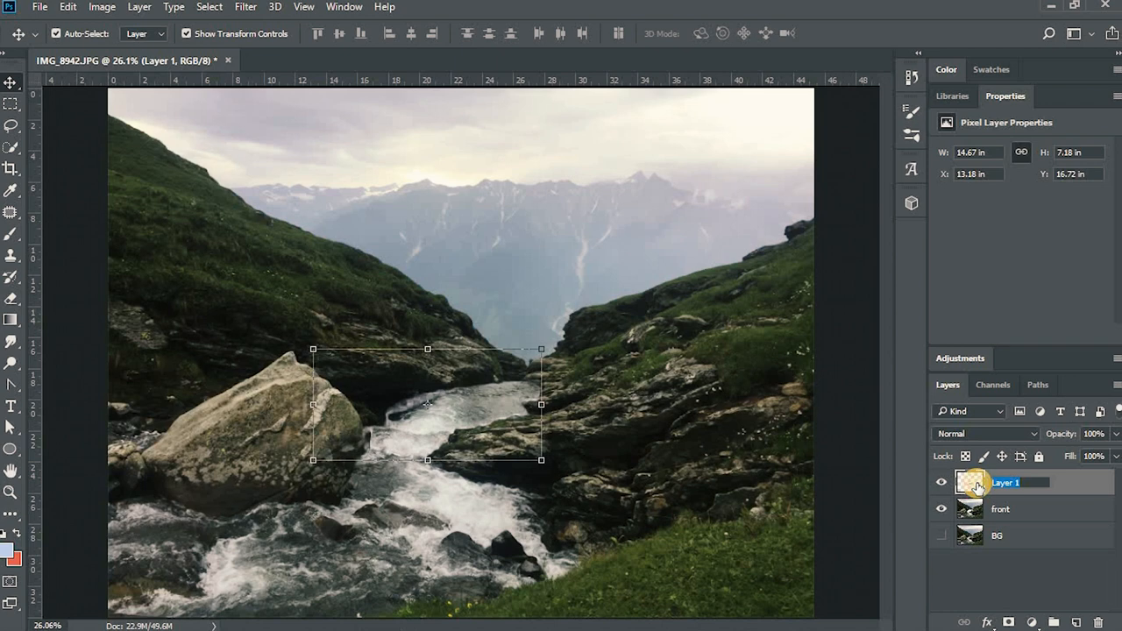
pyautogui.write('Upper Water')
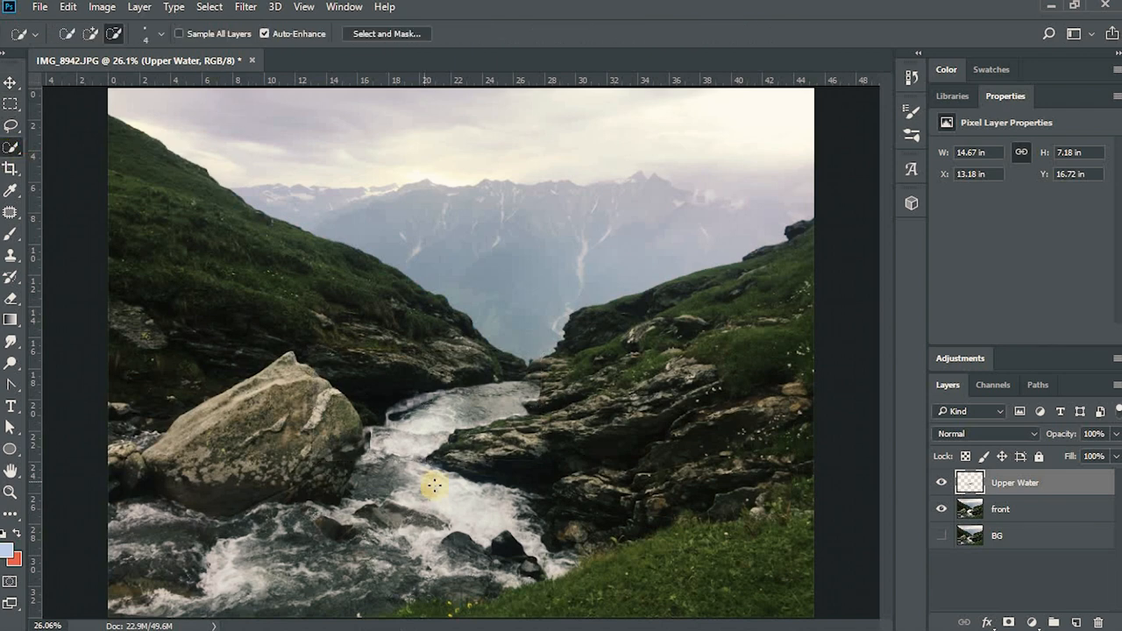
pyautogui.moveTo(845, 505)
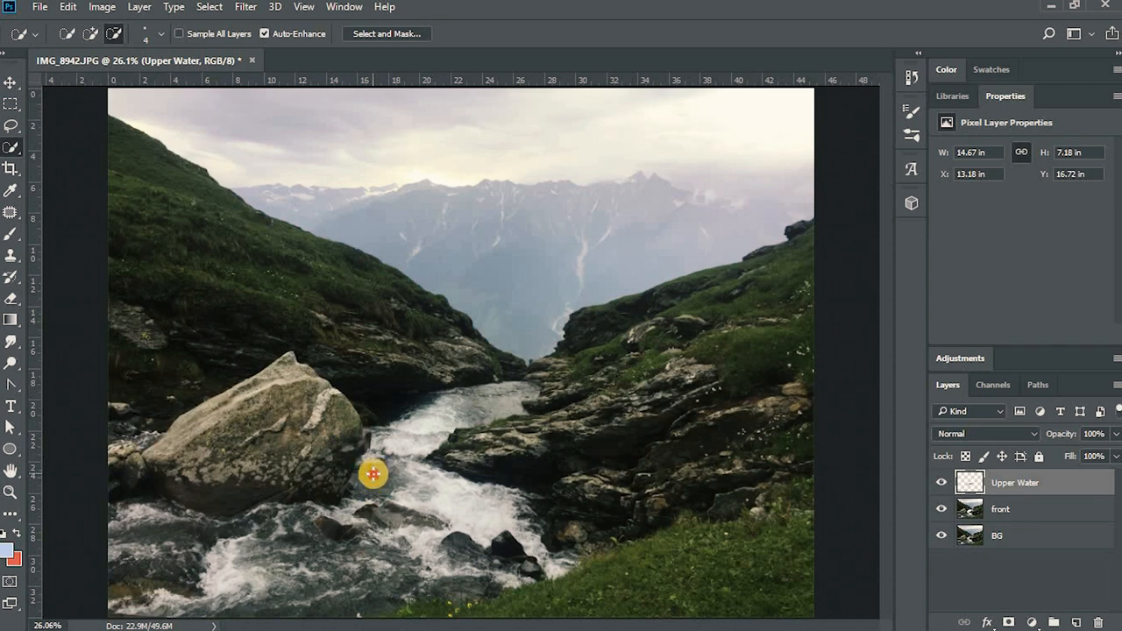
# Quick-select the middle stretch of stream water with the front layer active.
pyautogui.moveTo(372, 474); pyautogui.dragTo(517, 515)
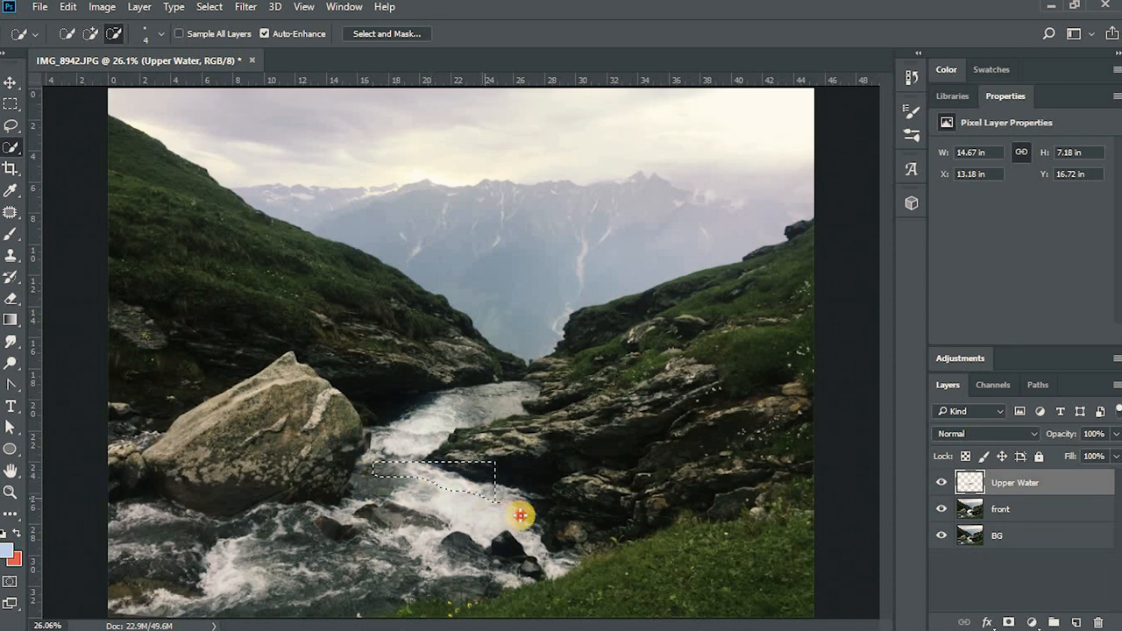
pyautogui.moveTo(519, 516); pyautogui.dragTo(466, 533)
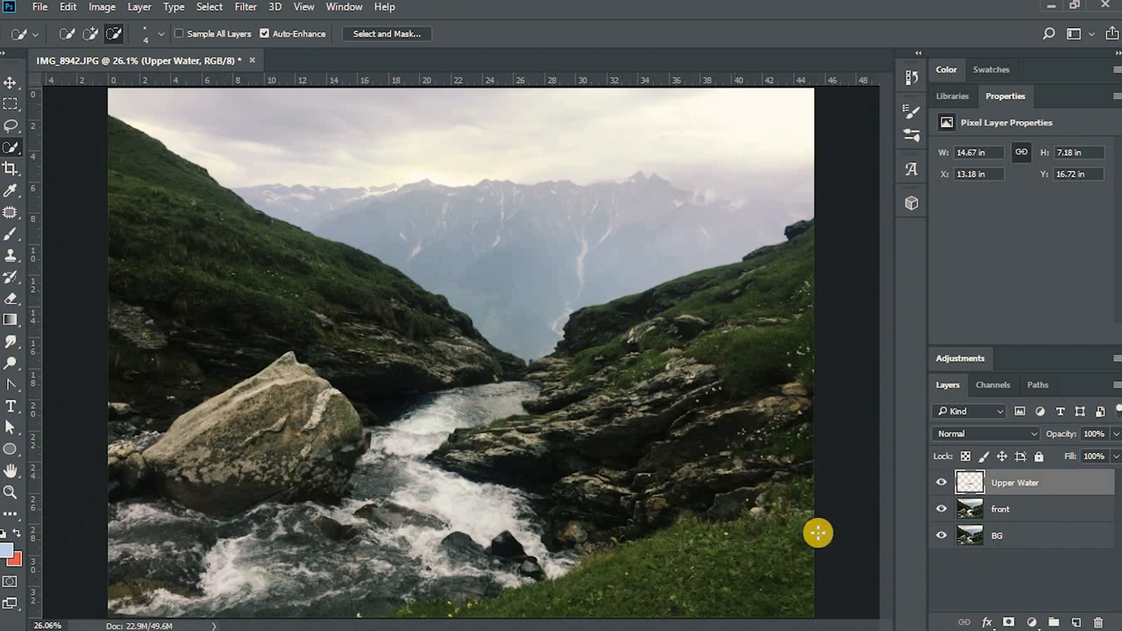
pyautogui.click(1000, 508)
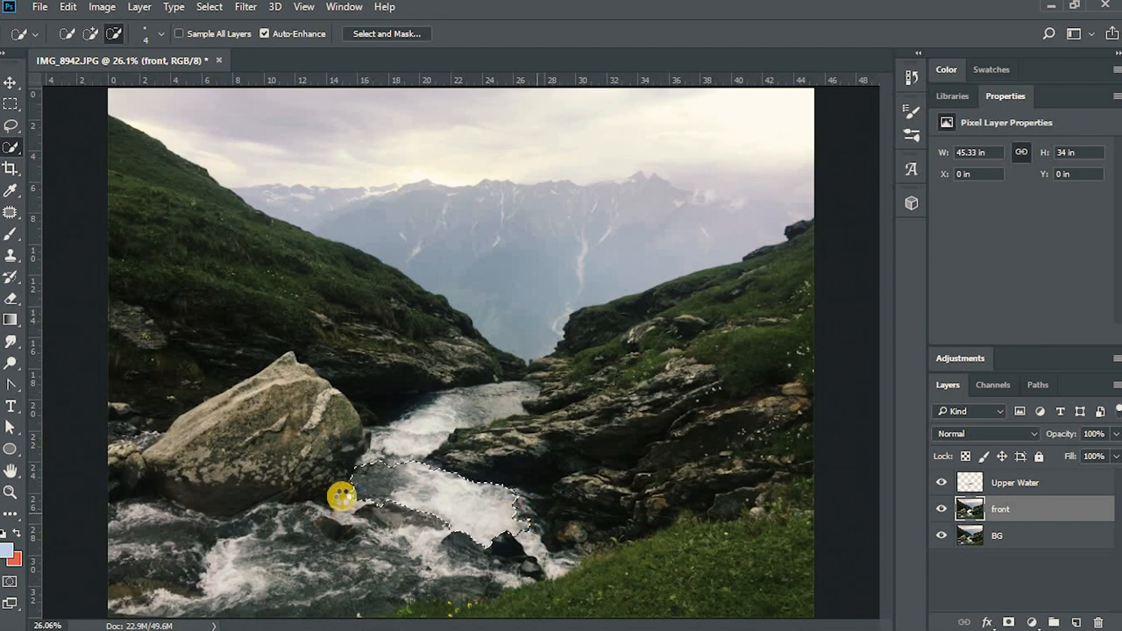
# Refine the middle water selection's edges in Select and Mask with Smooth 11 and apply it.
pyautogui.click(388, 33)
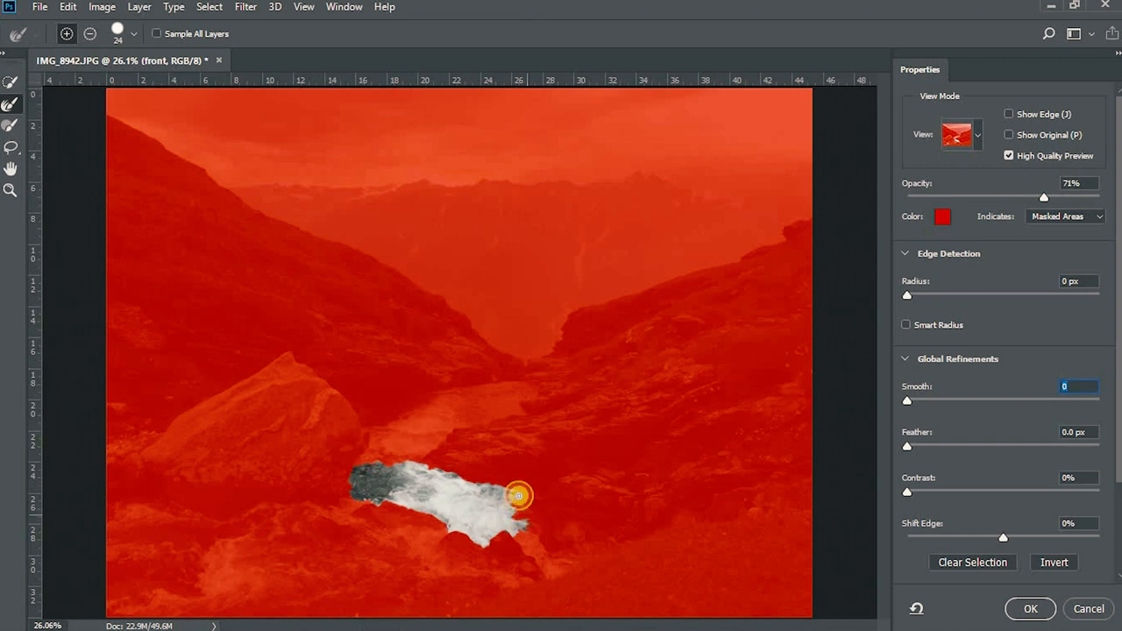
pyautogui.moveTo(517, 496); pyautogui.dragTo(530, 522)
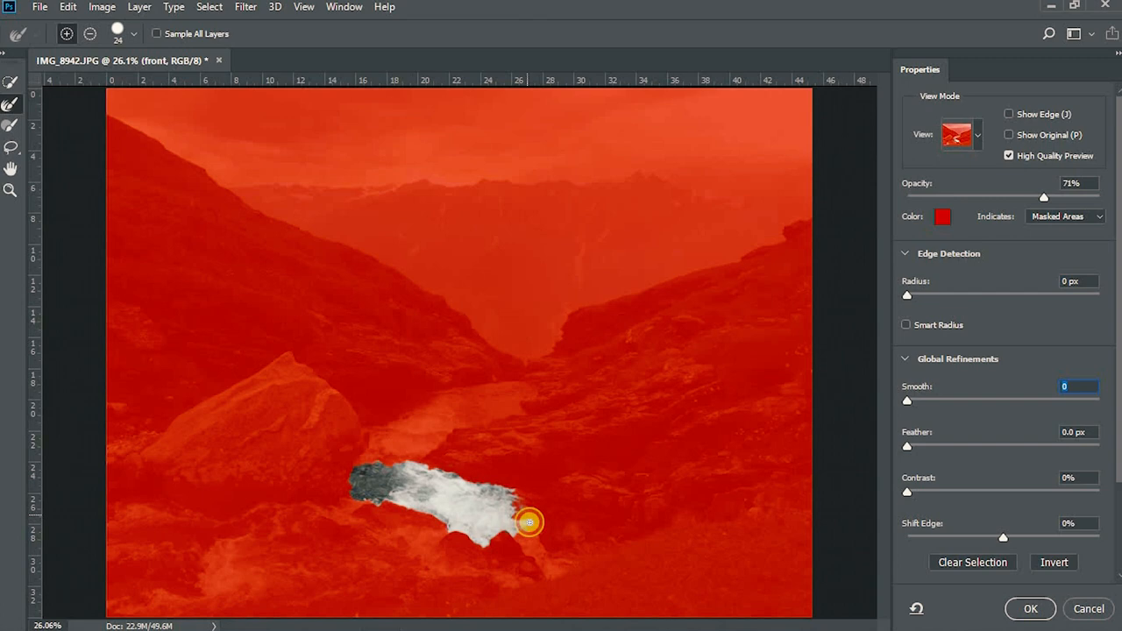
pyautogui.moveTo(525, 522); pyautogui.dragTo(393, 505)
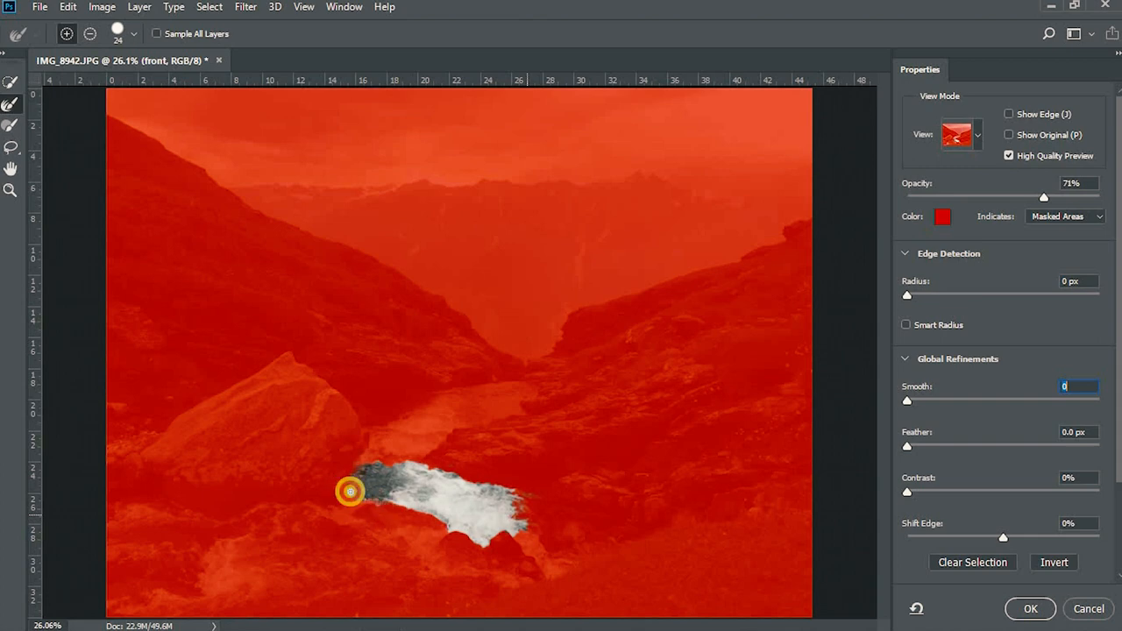
pyautogui.moveTo(350, 491); pyautogui.dragTo(445, 519)
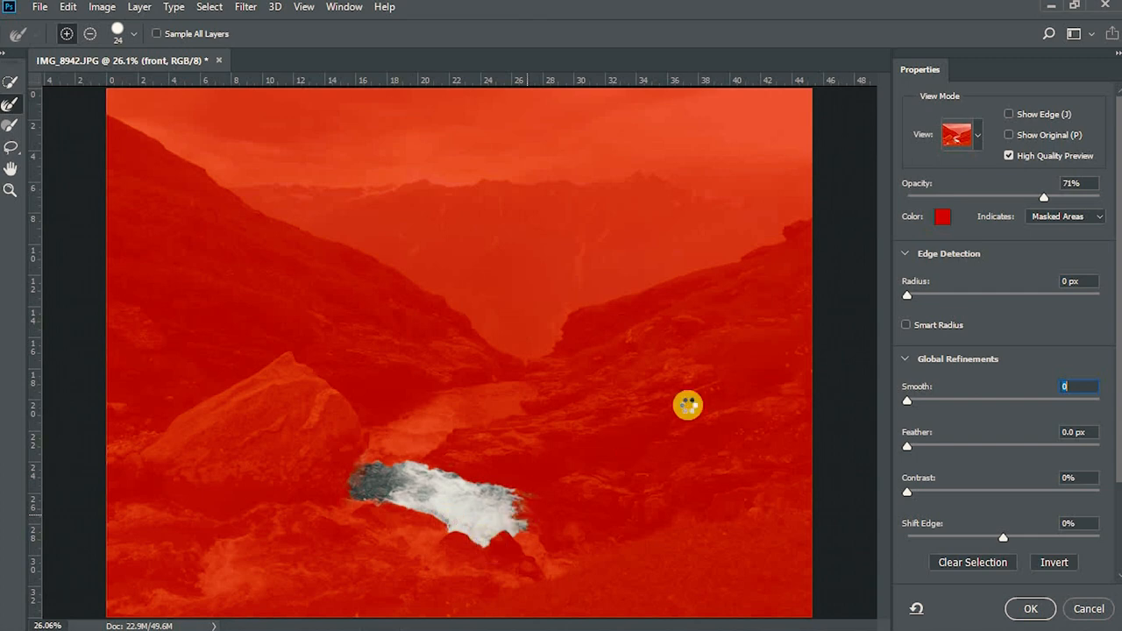
pyautogui.moveTo(976, 267)
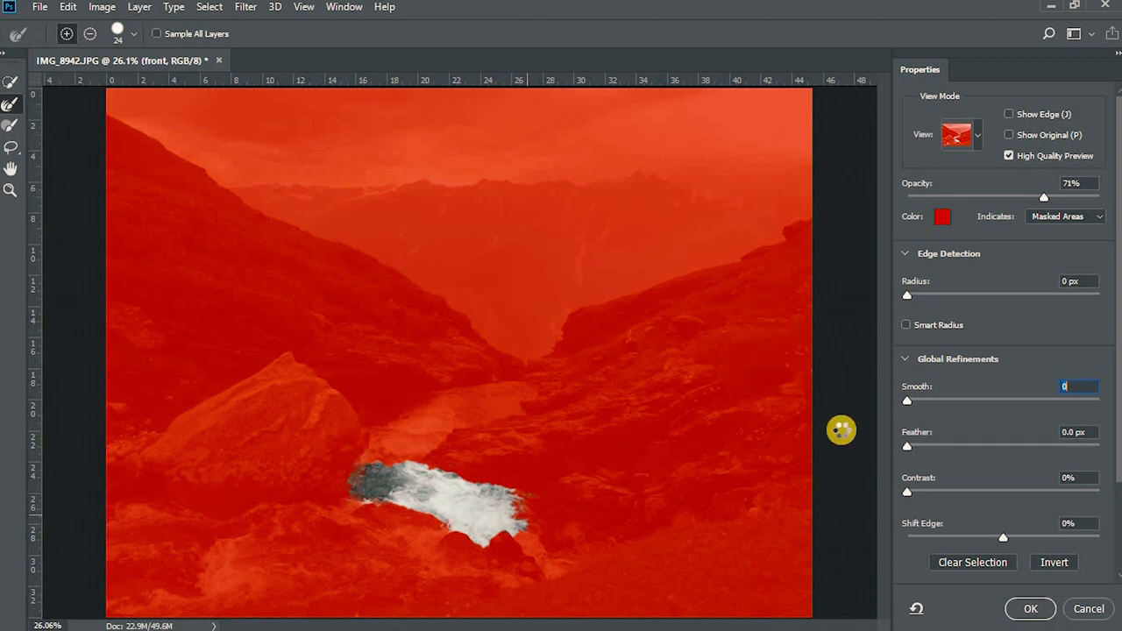
pyautogui.moveTo(909, 400); pyautogui.dragTo(928, 400)
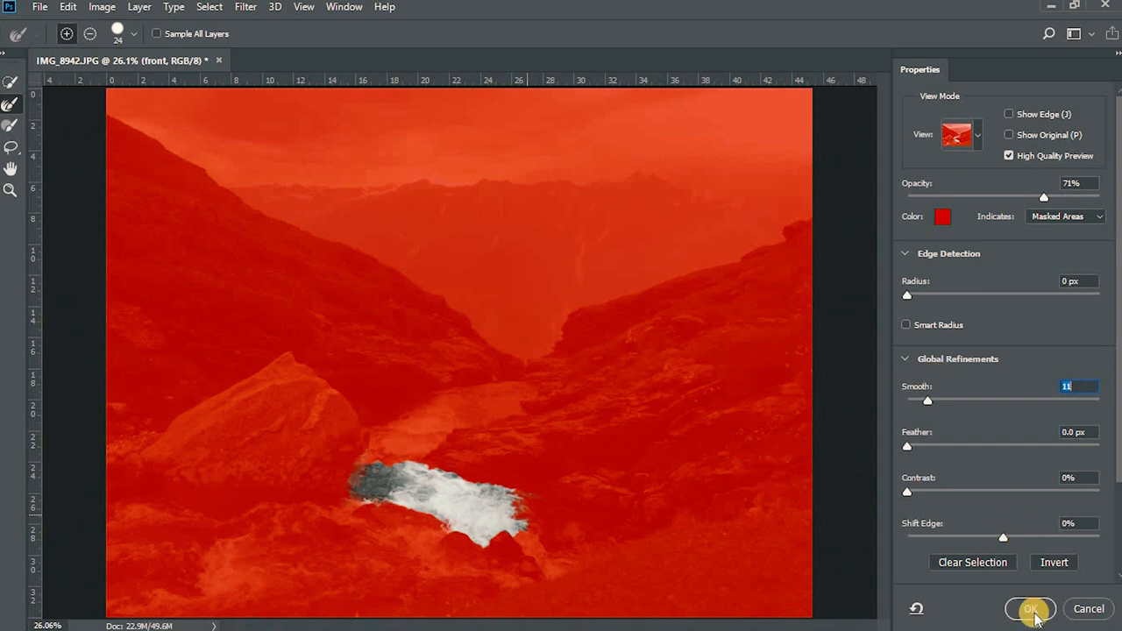
pyautogui.click(1031, 610)
pyautogui.write('Middle wat')
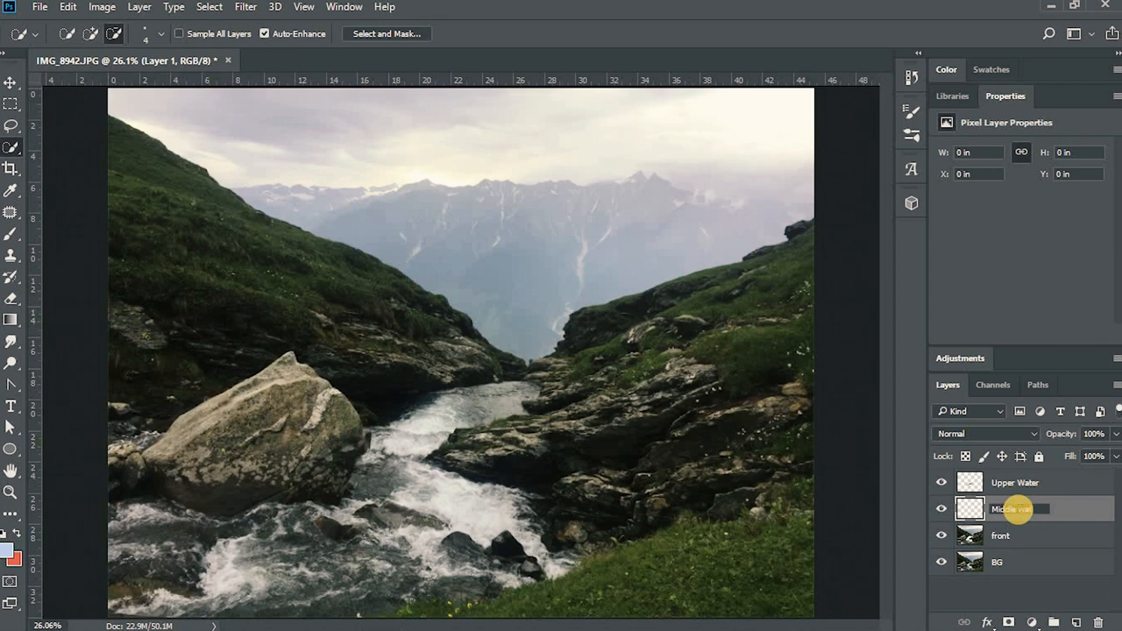
# Confirm the Middle water name and reposition the layer over the stream, returning to front.
pyautogui.click(1020, 508)
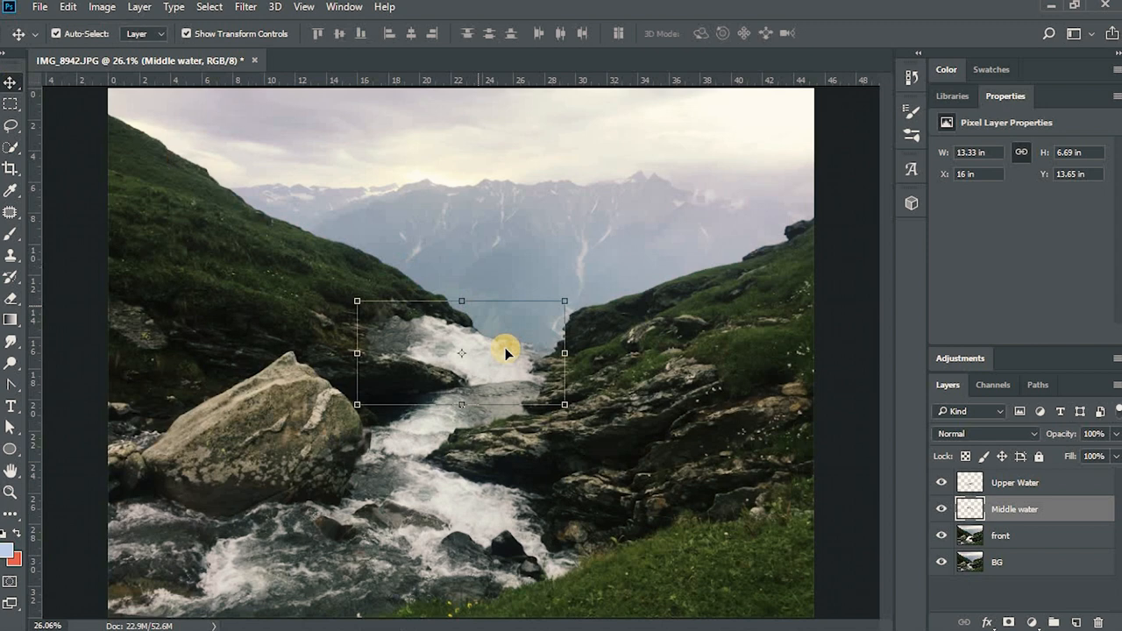
pyautogui.moveTo(505, 354); pyautogui.dragTo(507, 500)
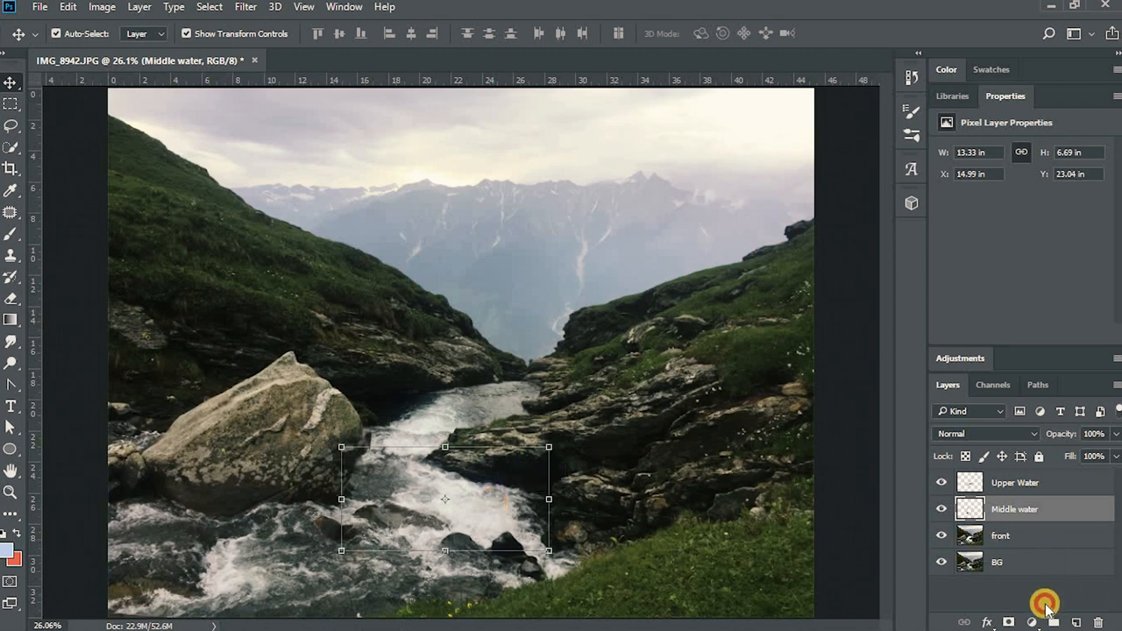
pyautogui.click(999, 536)
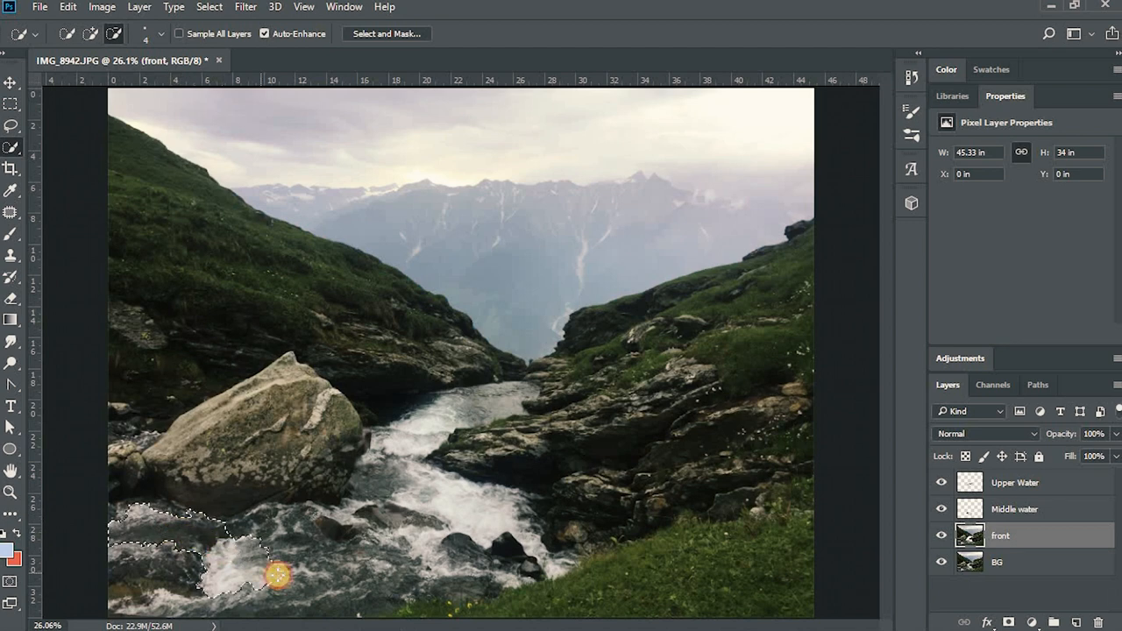
# Quick-select the lower foreground water, refine it with Smooth 12 and copy it to a new layer.
pyautogui.moveTo(278, 575); pyautogui.dragTo(366, 575)
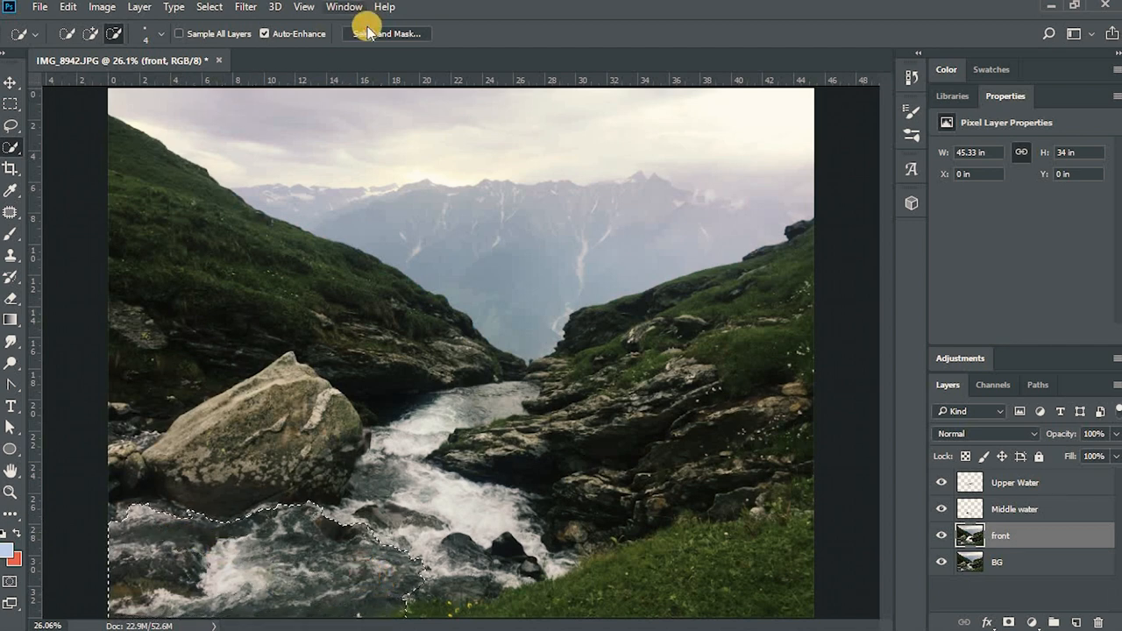
pyautogui.click(382, 33)
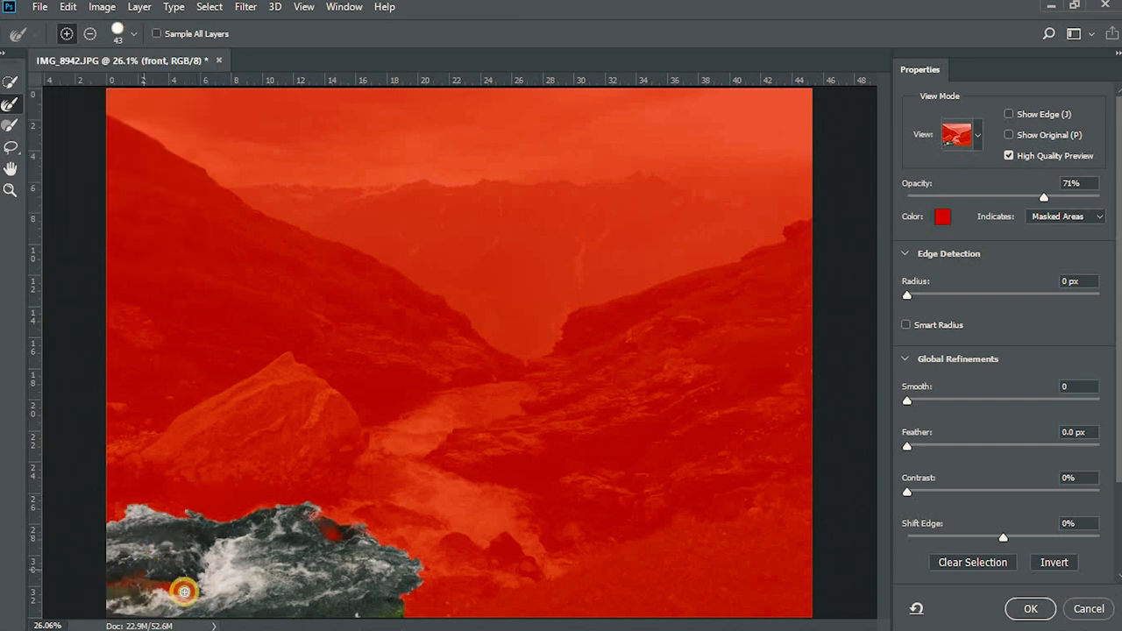
pyautogui.moveTo(184, 593); pyautogui.dragTo(133, 613)
pyautogui.write('12')
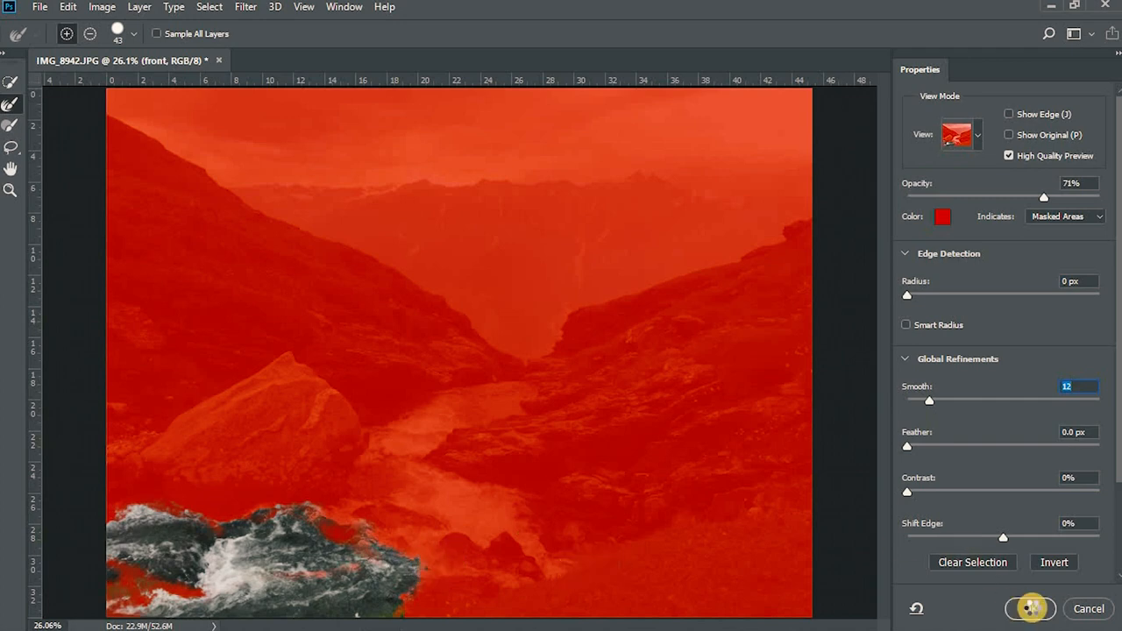
pyautogui.click(1020, 606)
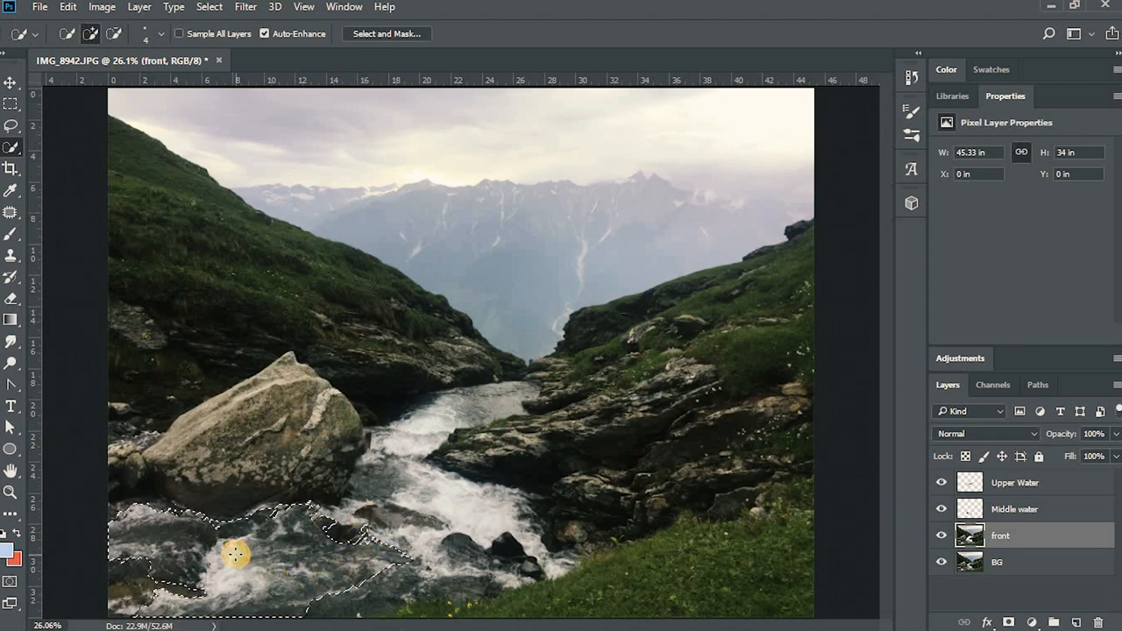
pyautogui.click(70, 10)
pyautogui.write('Lower water')
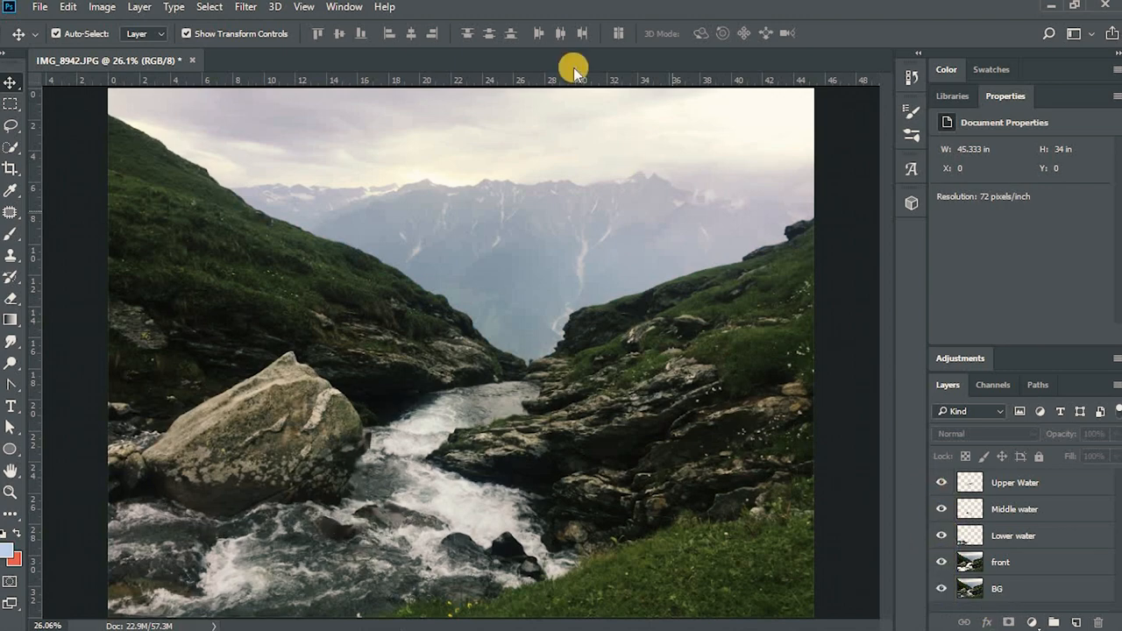
# Show the Timeline panel from the Window menu.
pyautogui.click(354, 7)
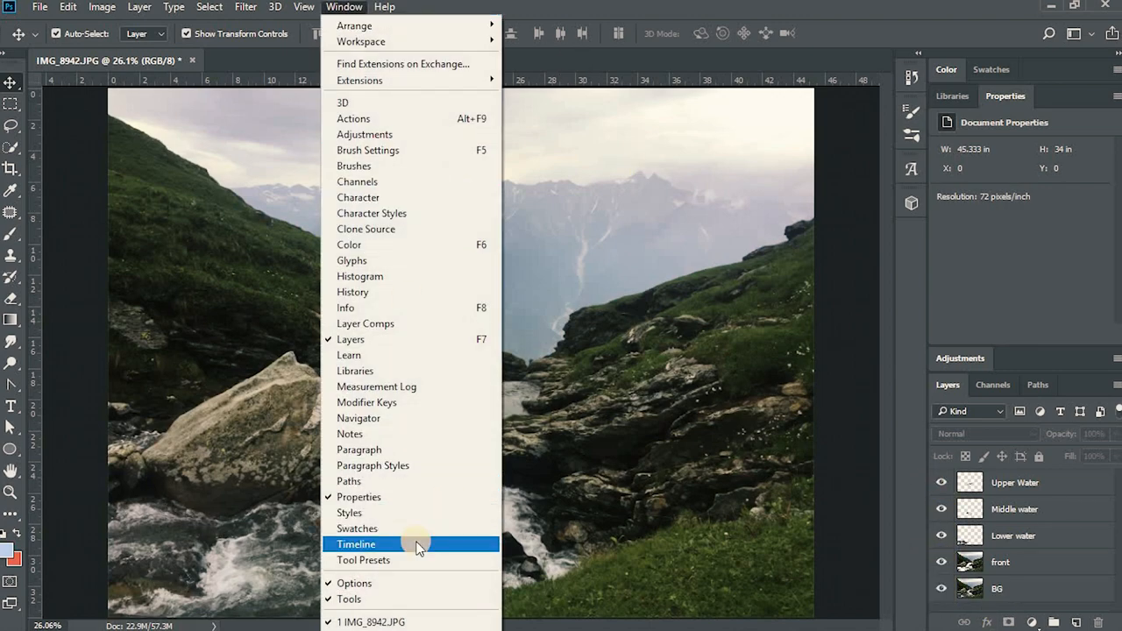
pyautogui.click(357, 543)
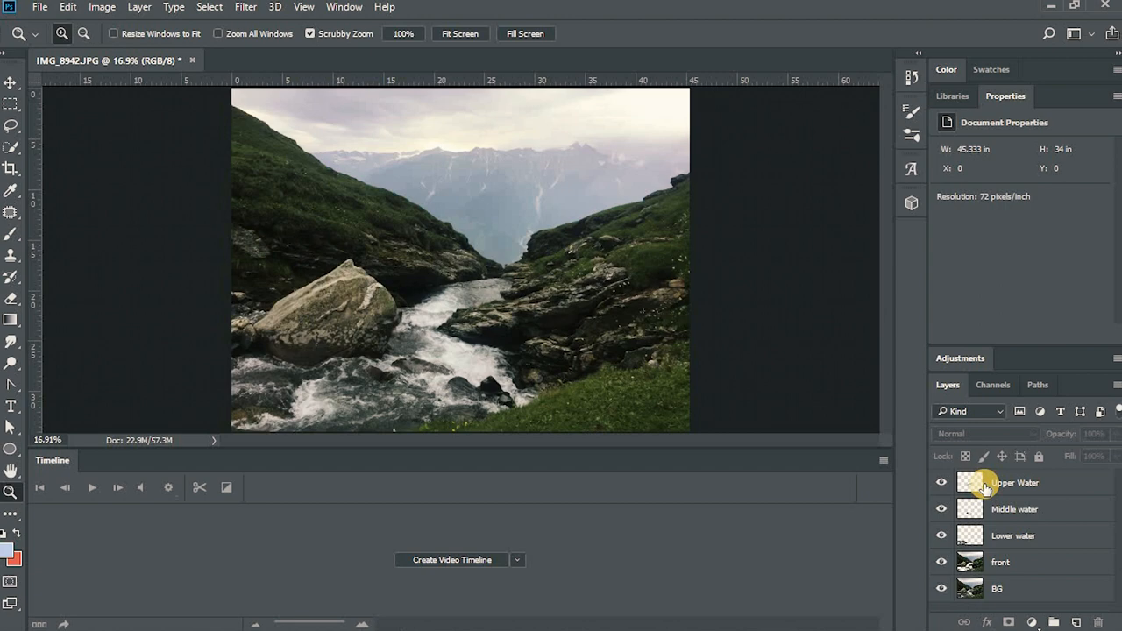
# Add a solid colour fill layer with the Upper Water layer selected.
pyautogui.click(995, 589)
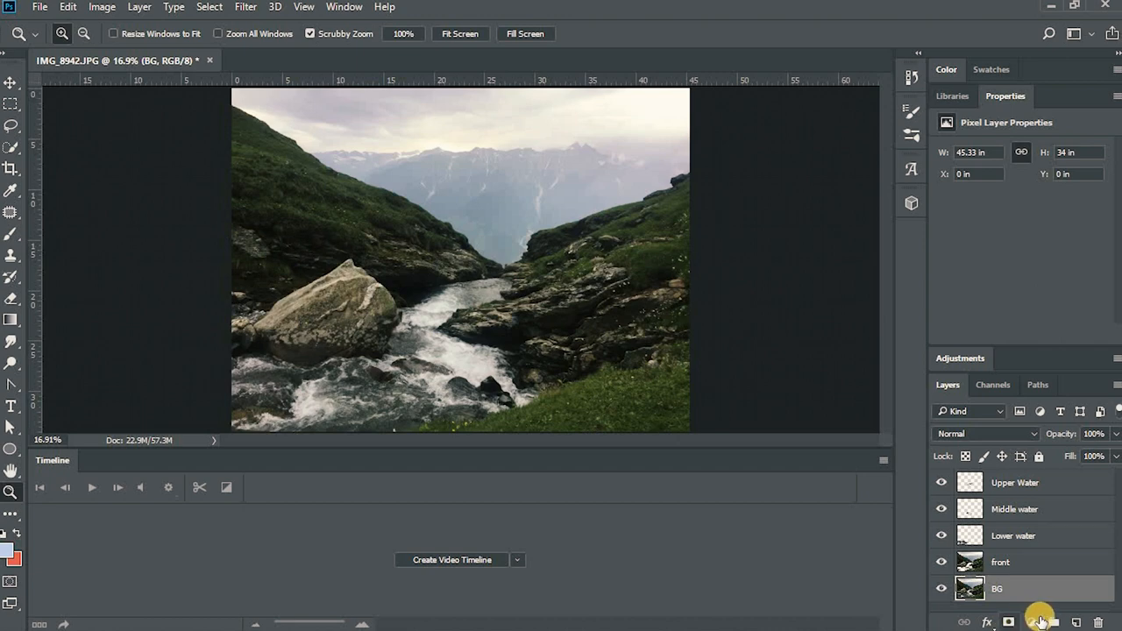
pyautogui.click(1038, 614)
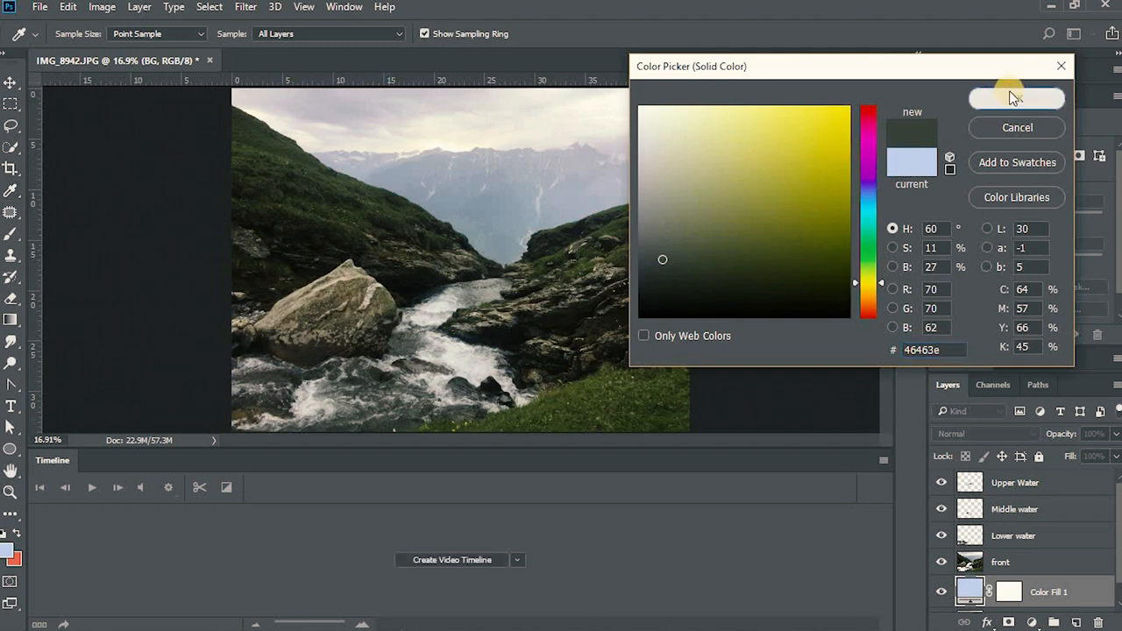
pyautogui.click(1016, 98)
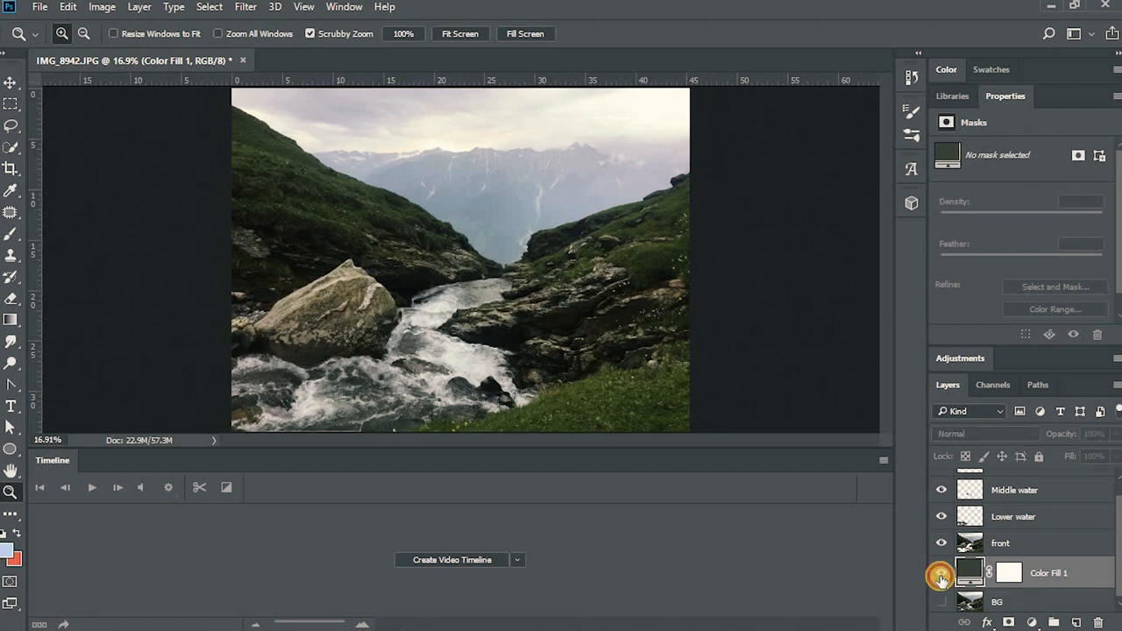
pyautogui.click(940, 572)
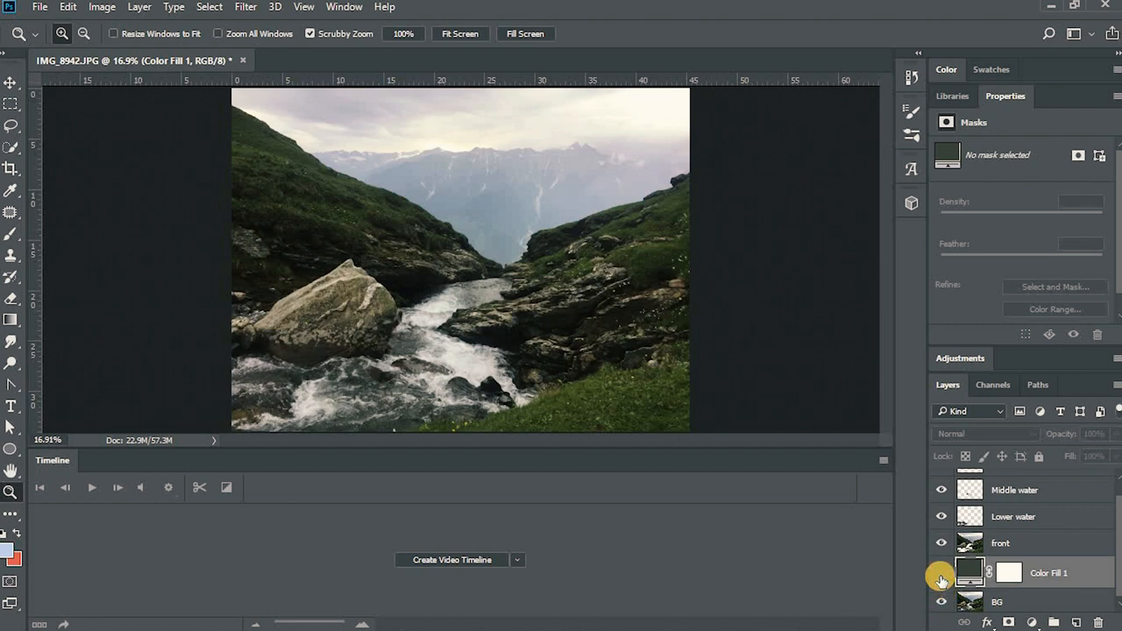
pyautogui.click(942, 579)
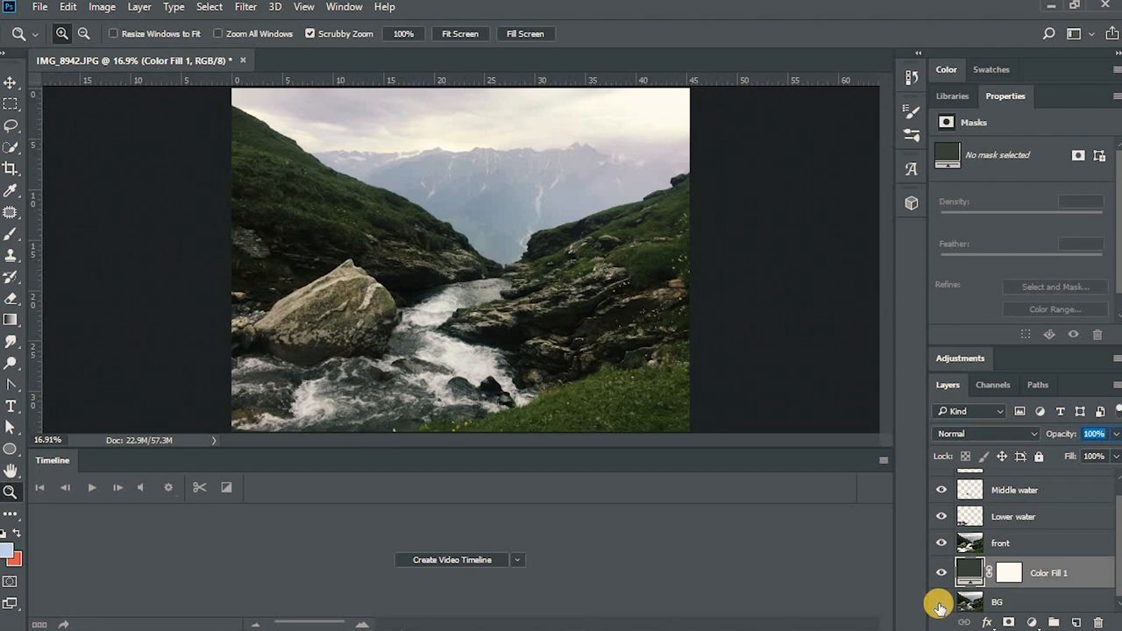
pyautogui.moveTo(940, 610)
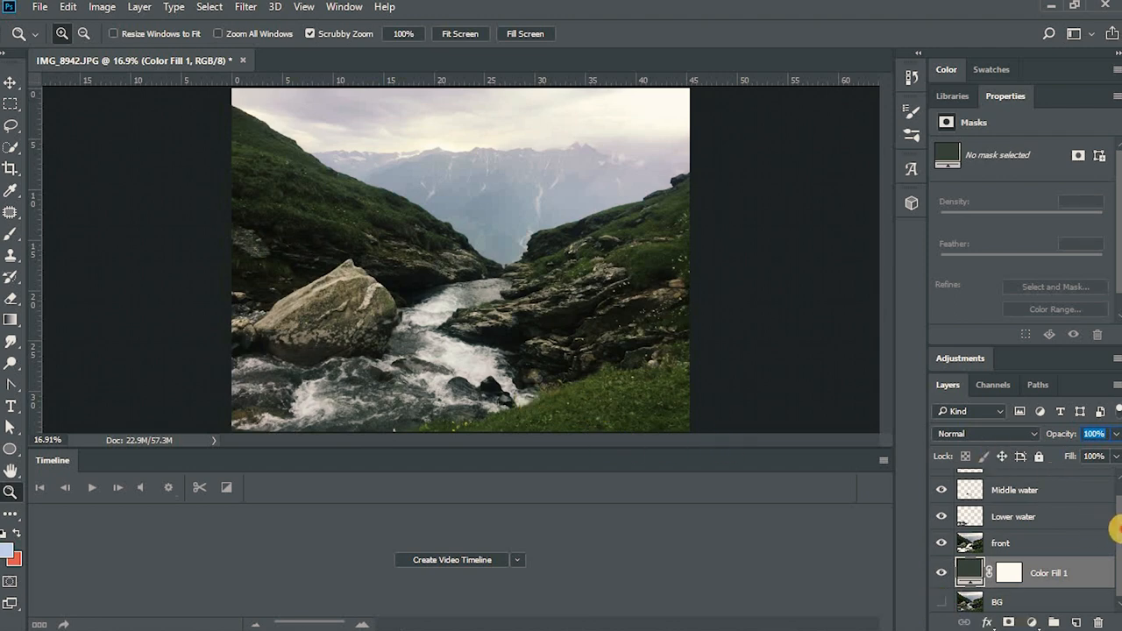
# Convert the Lower water, Middle water and Upper Water layers to smart objects.
pyautogui.click(1029, 536)
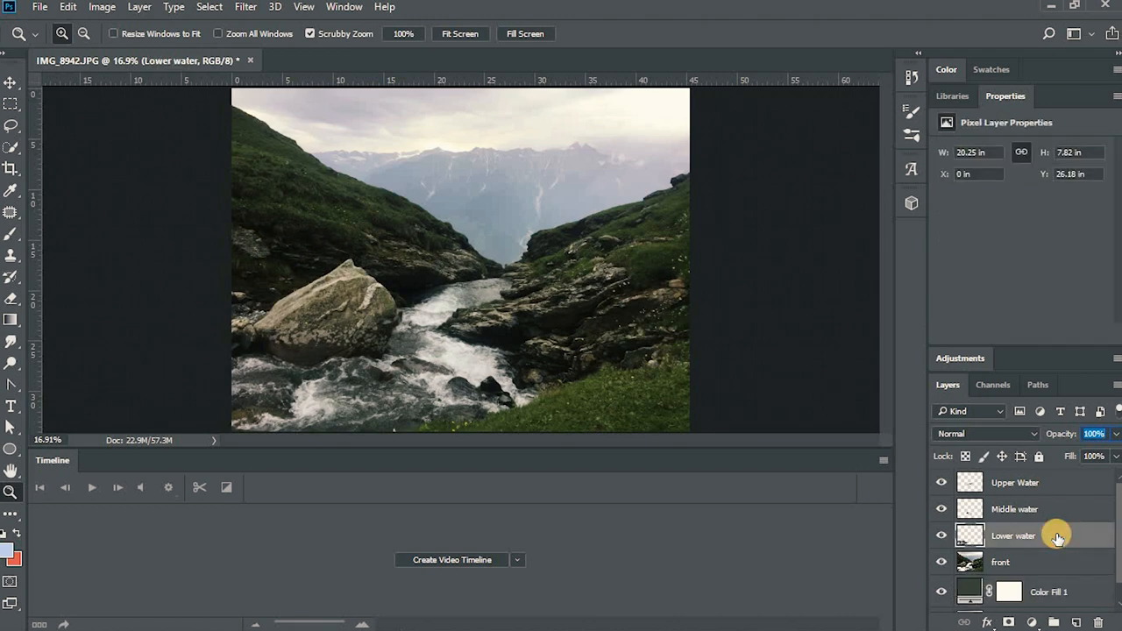
pyautogui.rightClick(1053, 533)
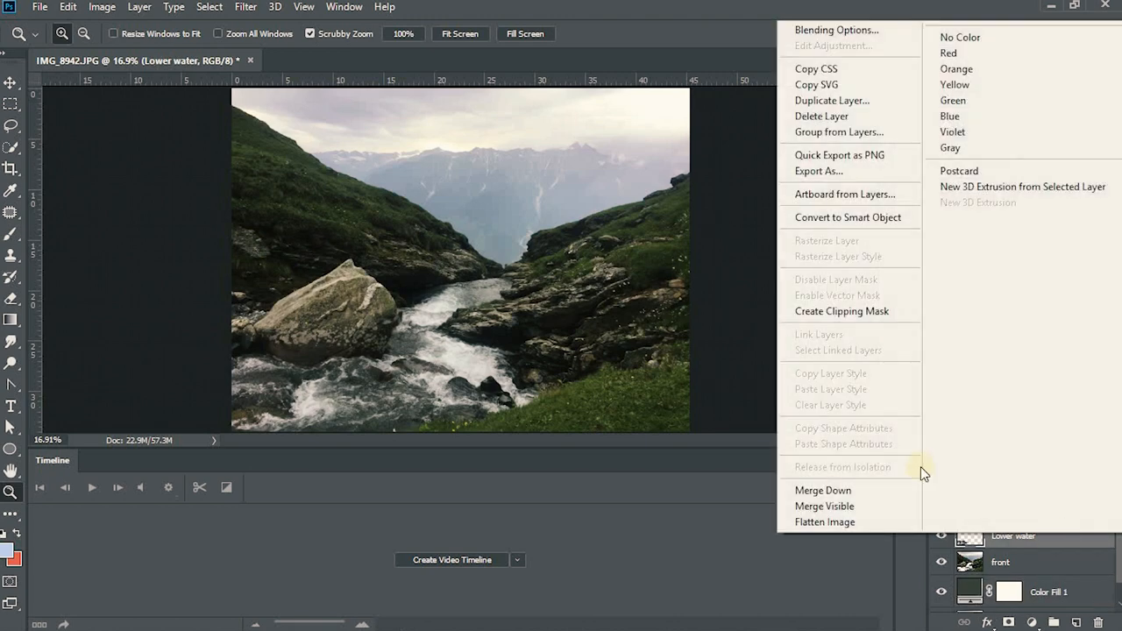
pyautogui.moveTo(859, 228)
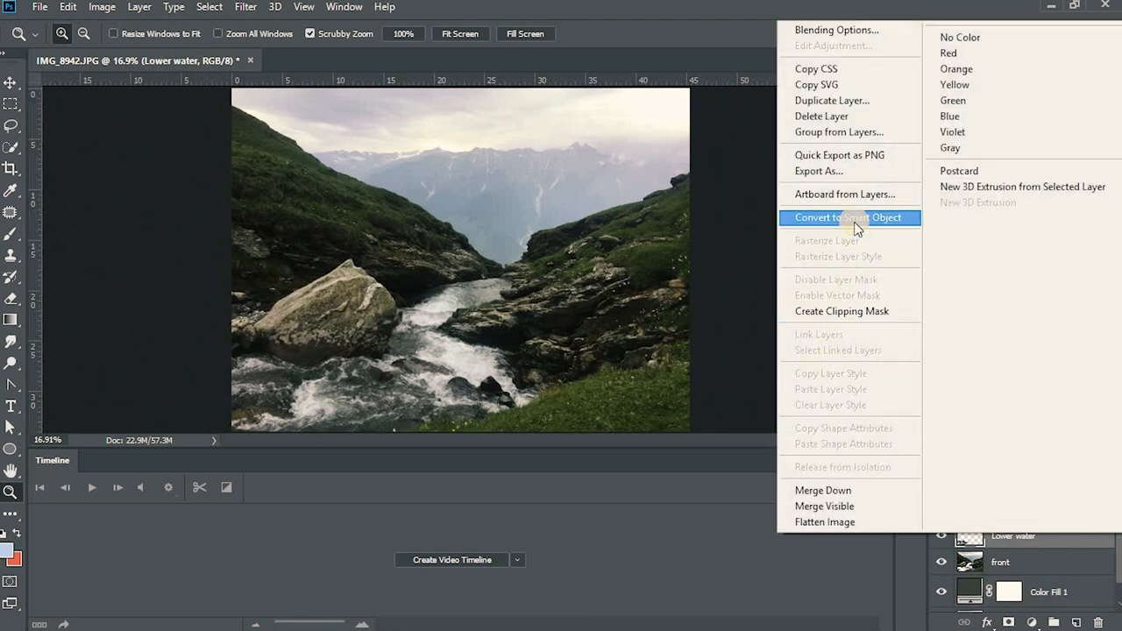
pyautogui.click(849, 218)
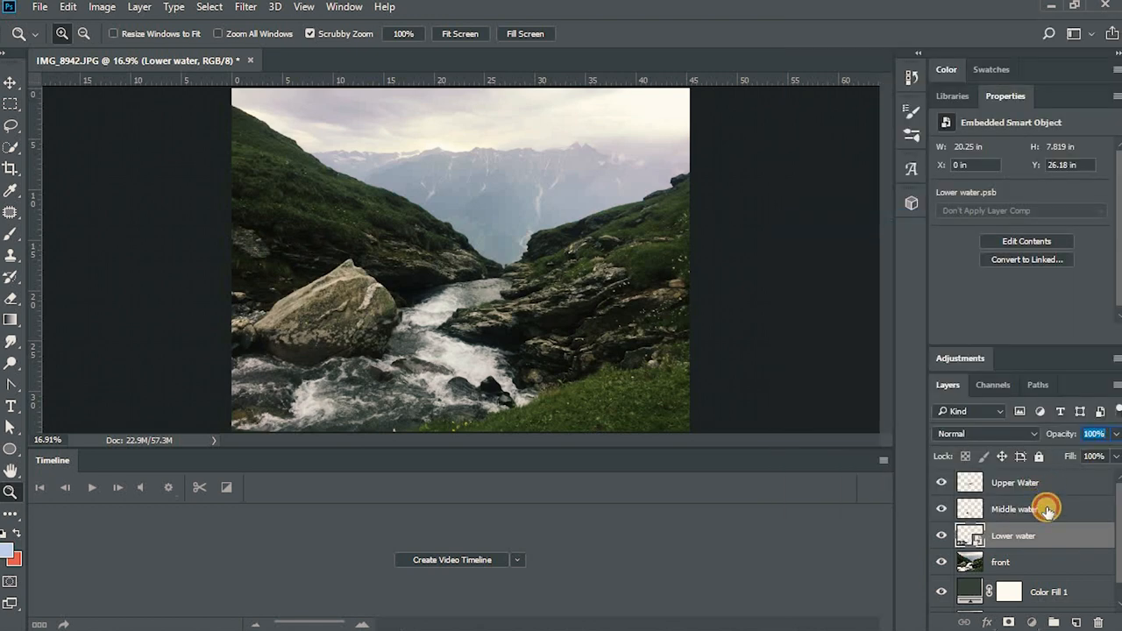
pyautogui.rightClick(1027, 508)
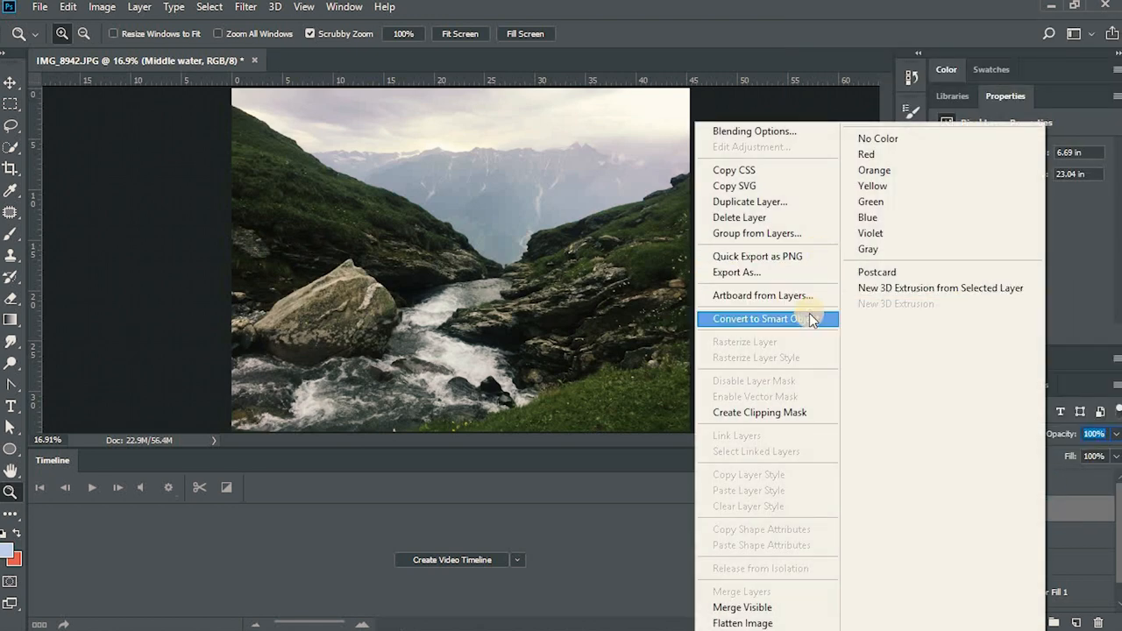
pyautogui.click(768, 319)
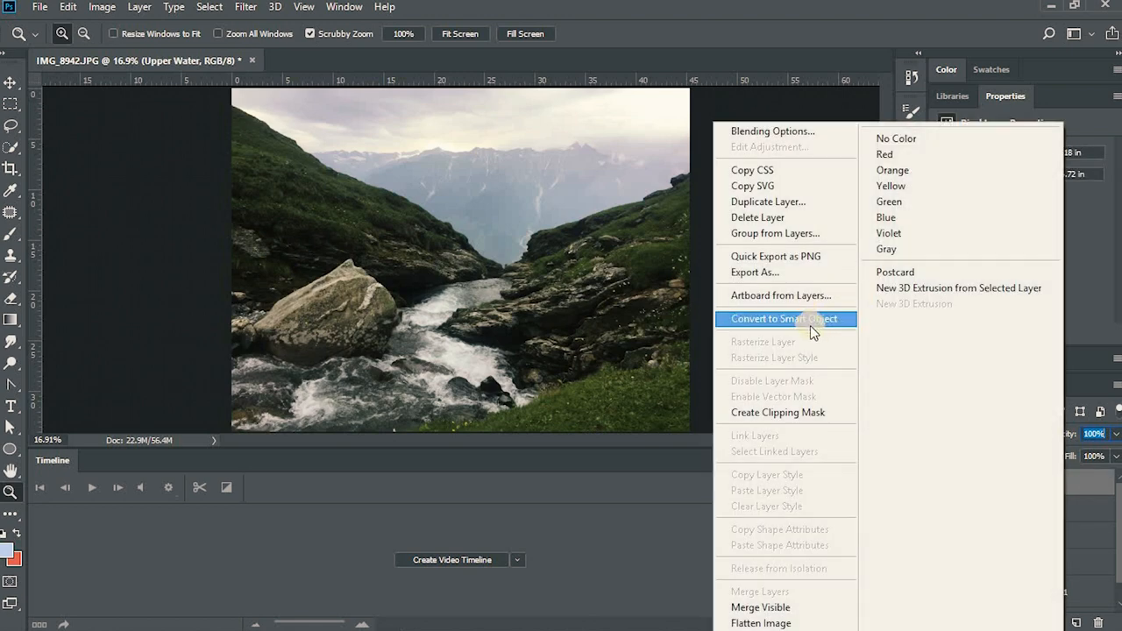
pyautogui.click(785, 319)
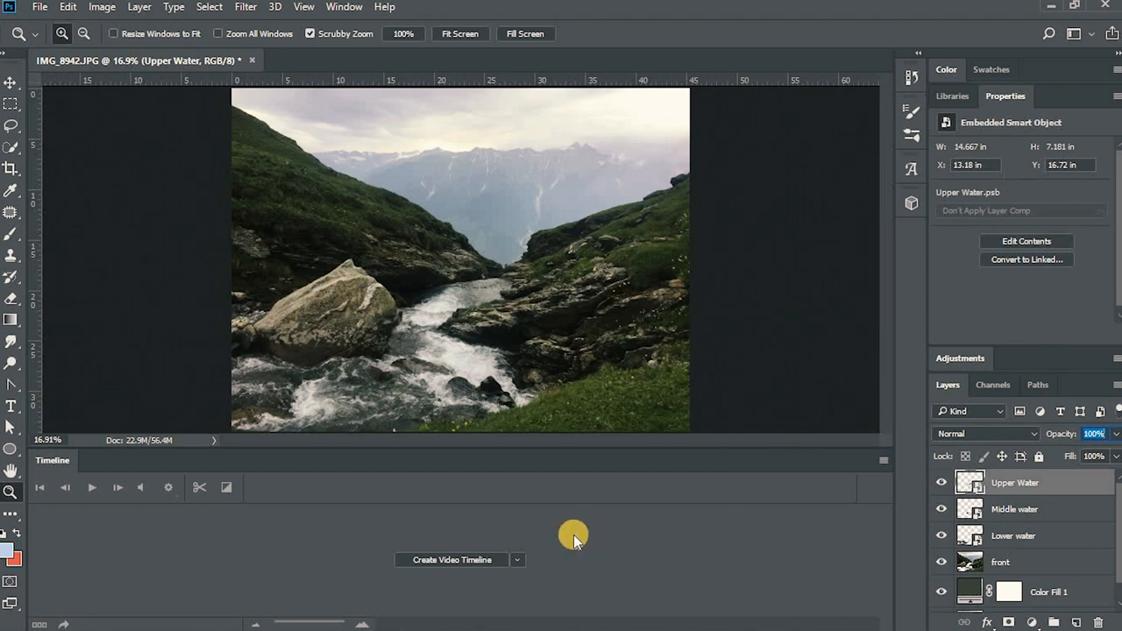
# Create a video timeline holding the Upper, Middle and Lower water layers as clips.
pyautogui.click(453, 560)
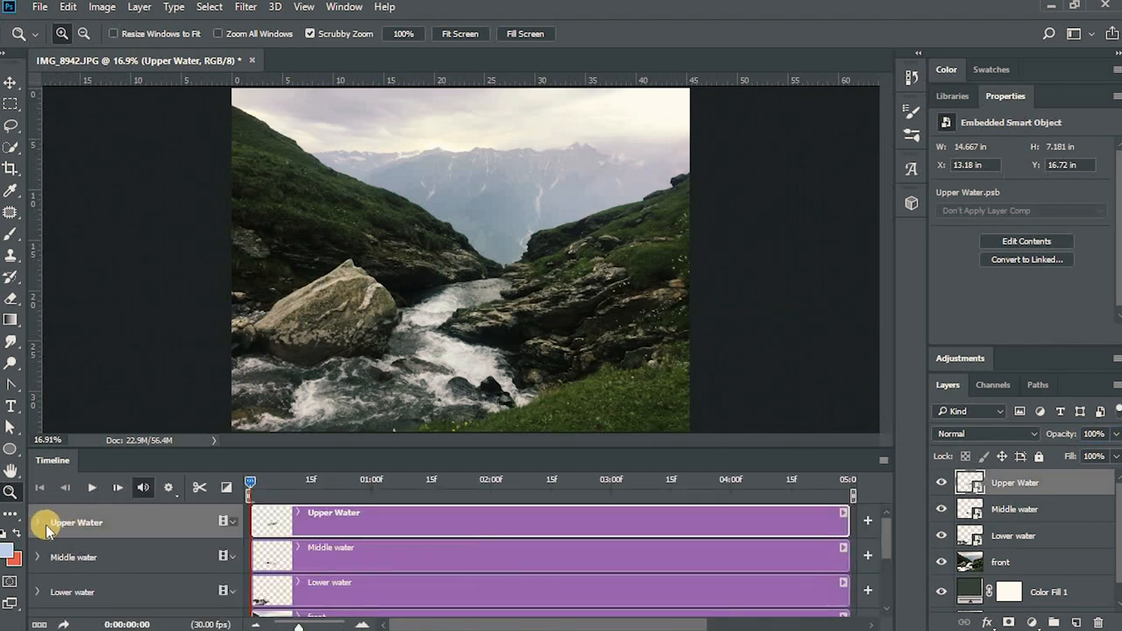
pyautogui.click(37, 523)
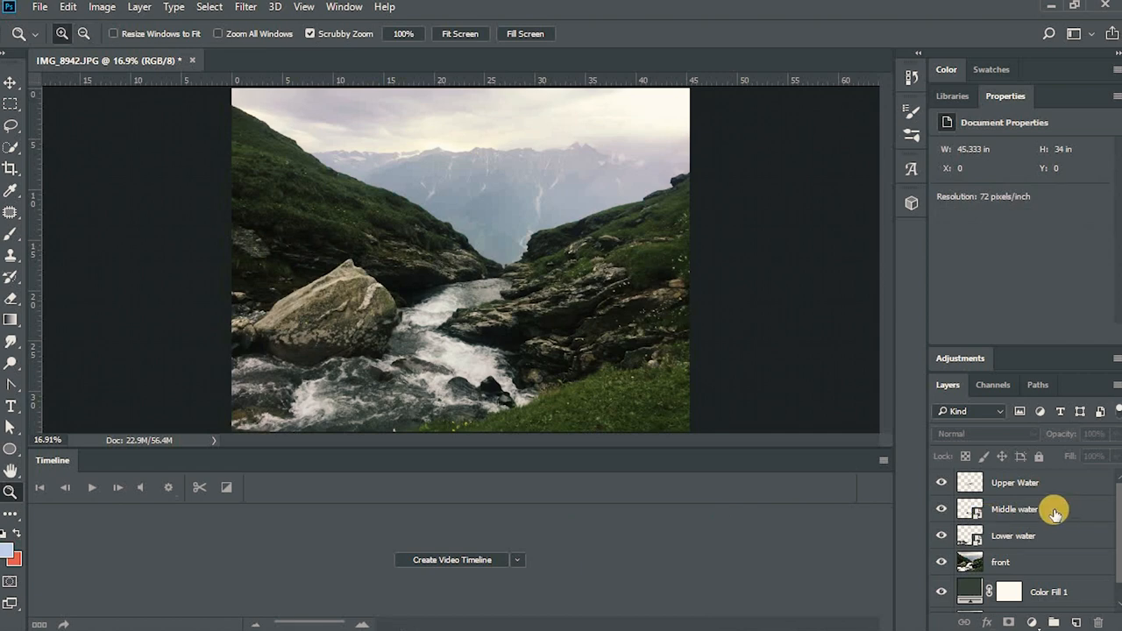
pyautogui.click(1022, 535)
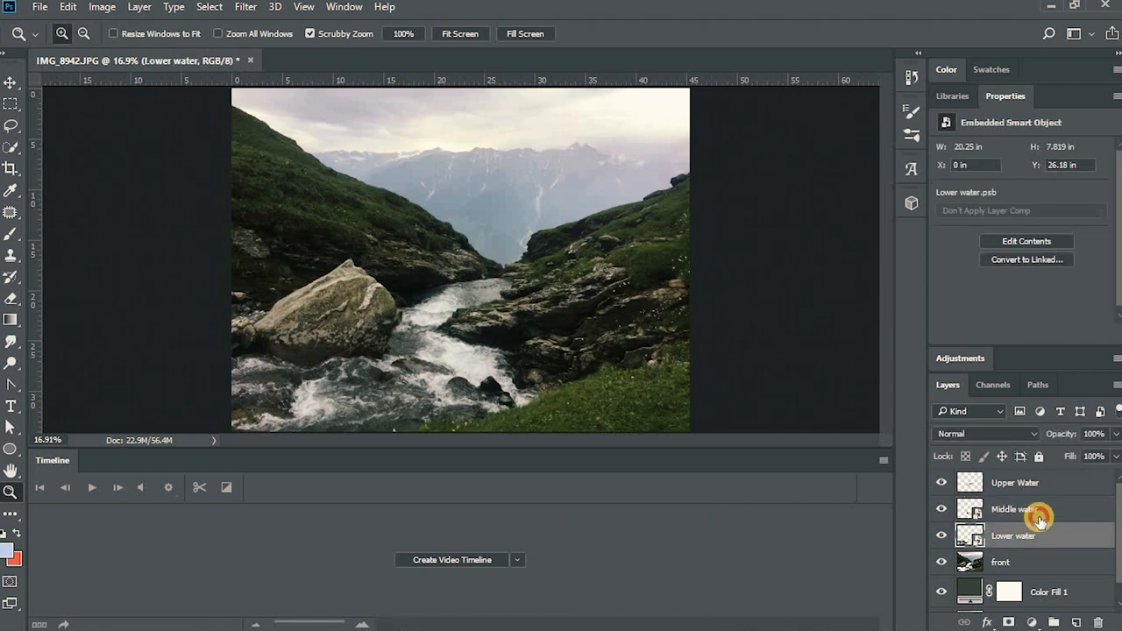
pyautogui.click(1013, 509)
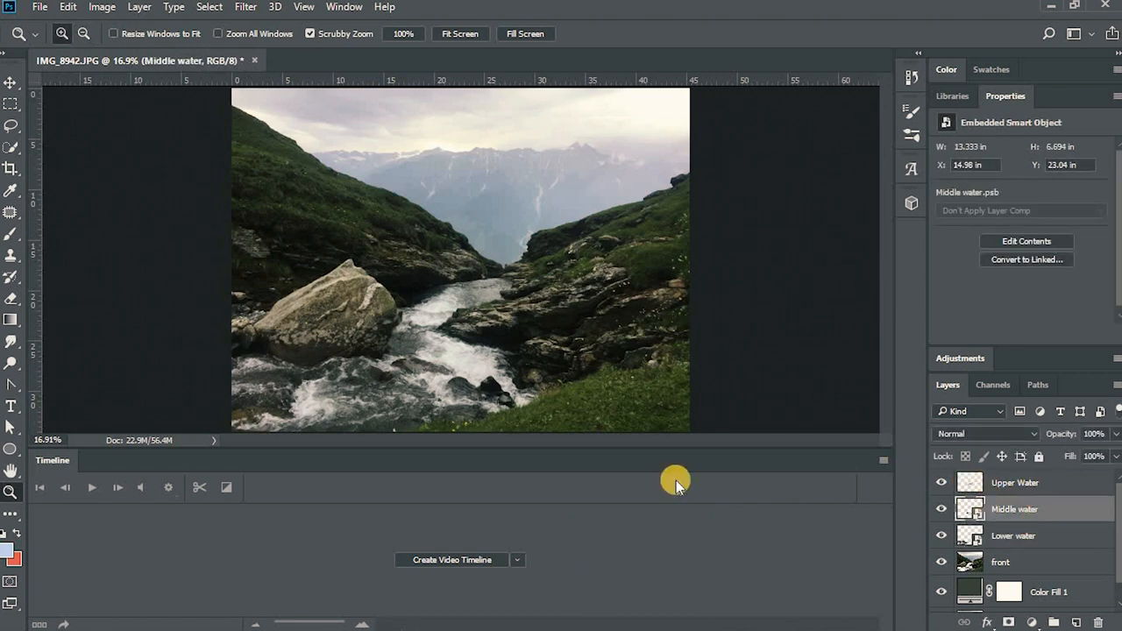
pyautogui.click(452, 560)
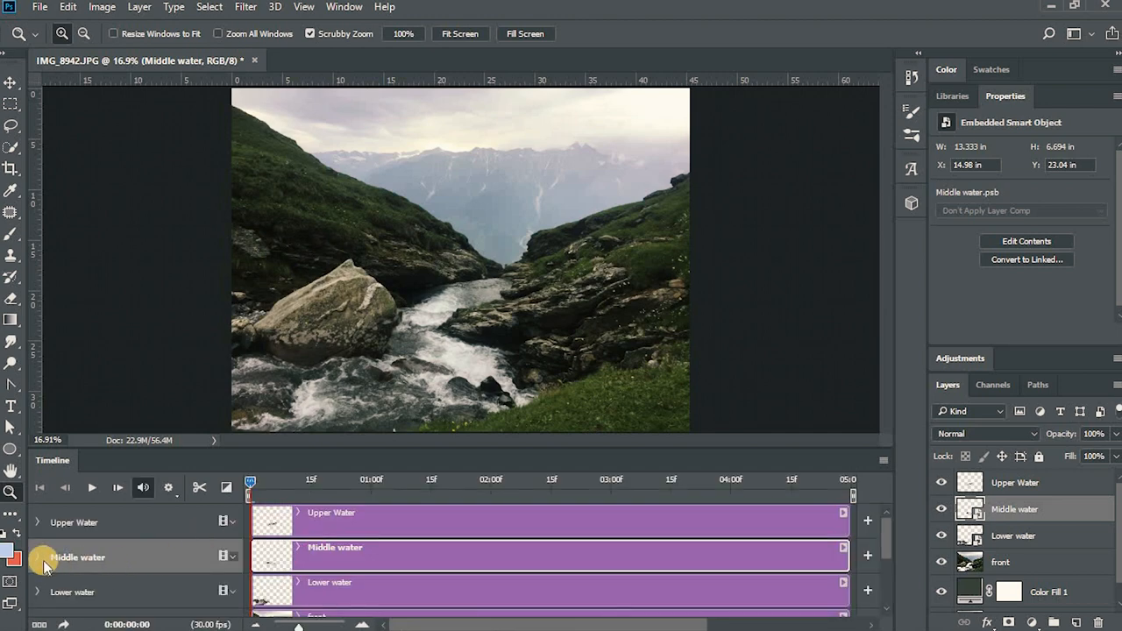
pyautogui.click(38, 558)
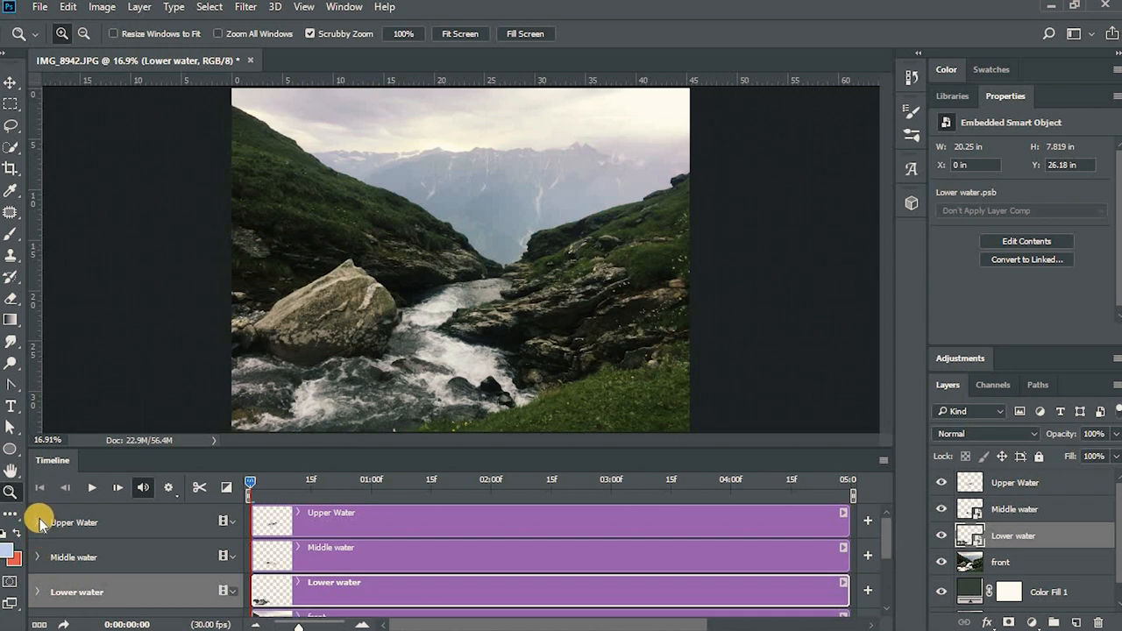
# Expand the Upper Water track's properties and select it for animation.
pyautogui.click(38, 522)
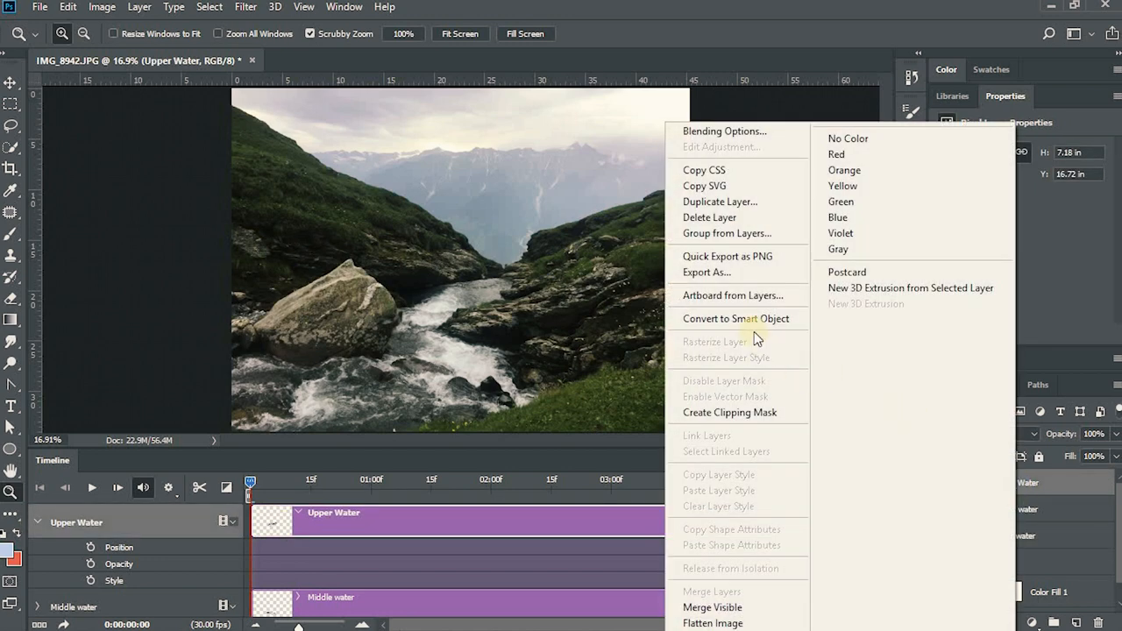
pyautogui.click(733, 319)
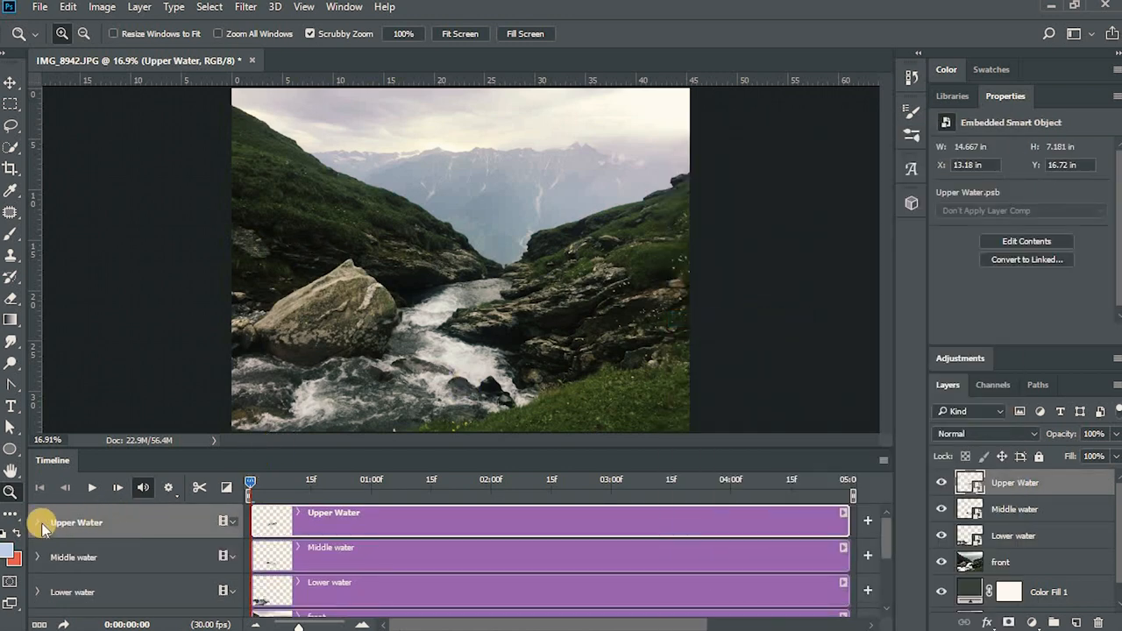
pyautogui.click(38, 522)
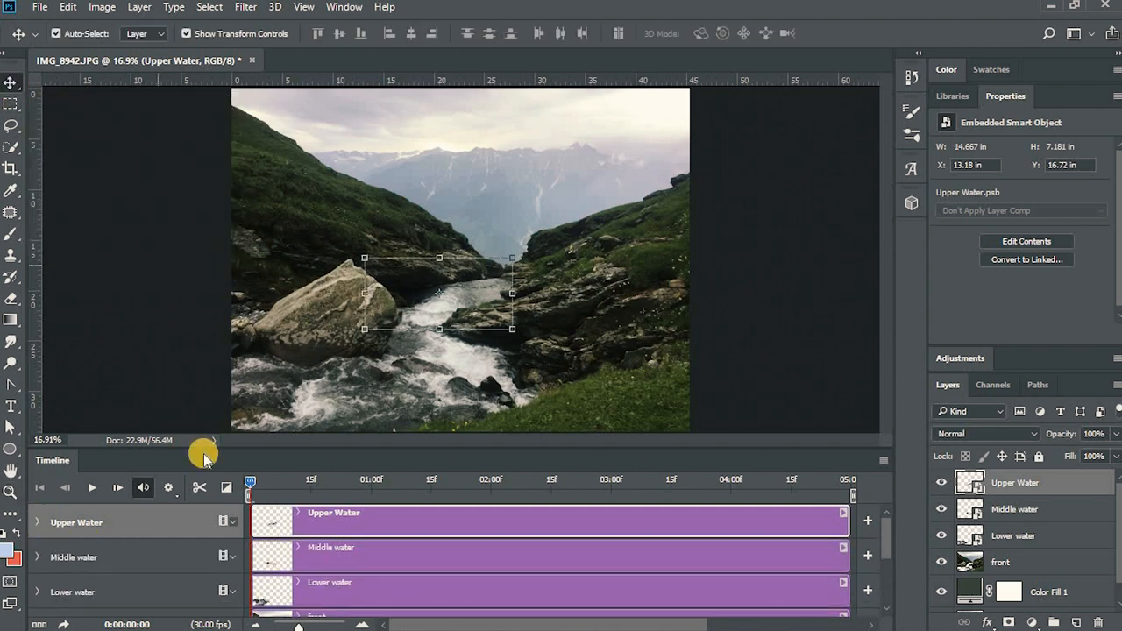
# Scale Upper Water toward the stream with transform handles and advance the playhead.
pyautogui.click(37, 522)
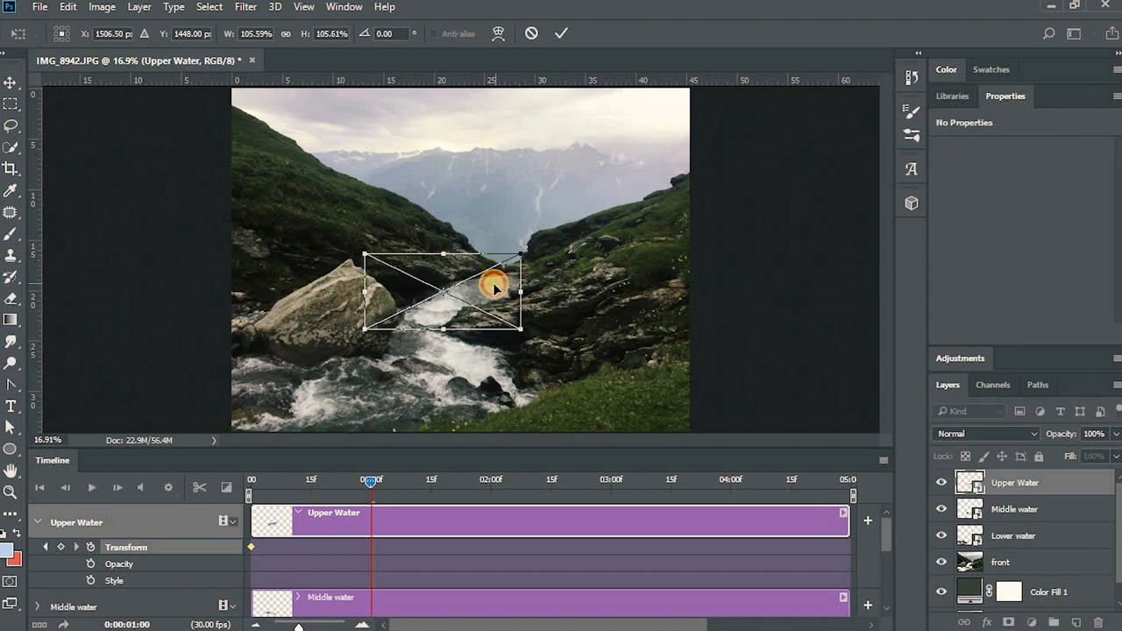
pyautogui.moveTo(495, 289); pyautogui.dragTo(491, 289)
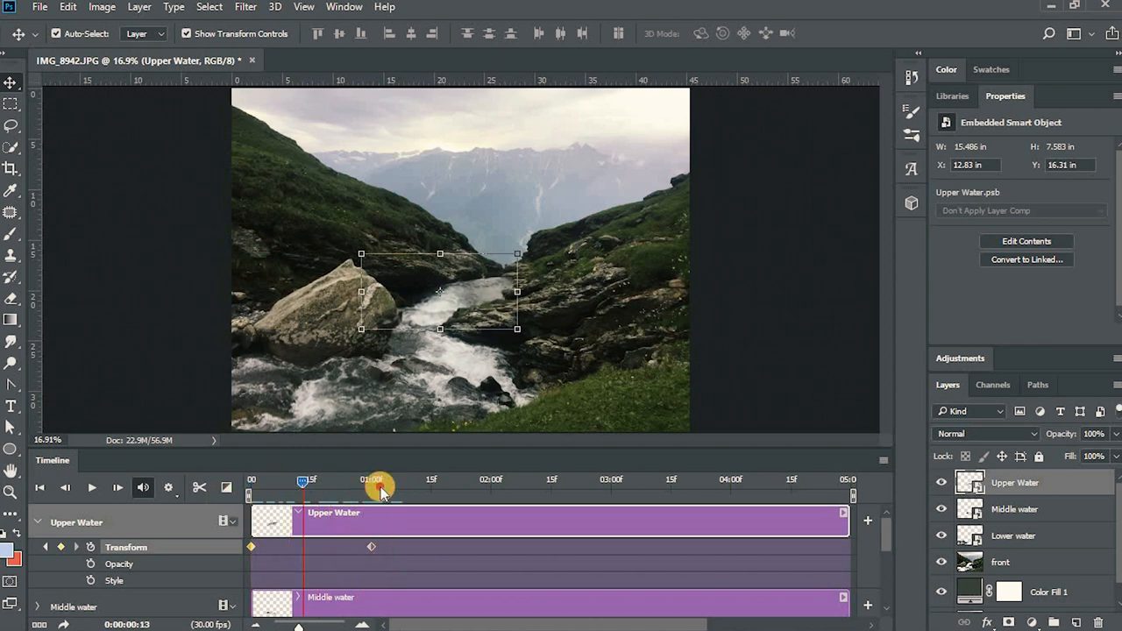
pyautogui.moveTo(377, 488); pyautogui.dragTo(348, 491)
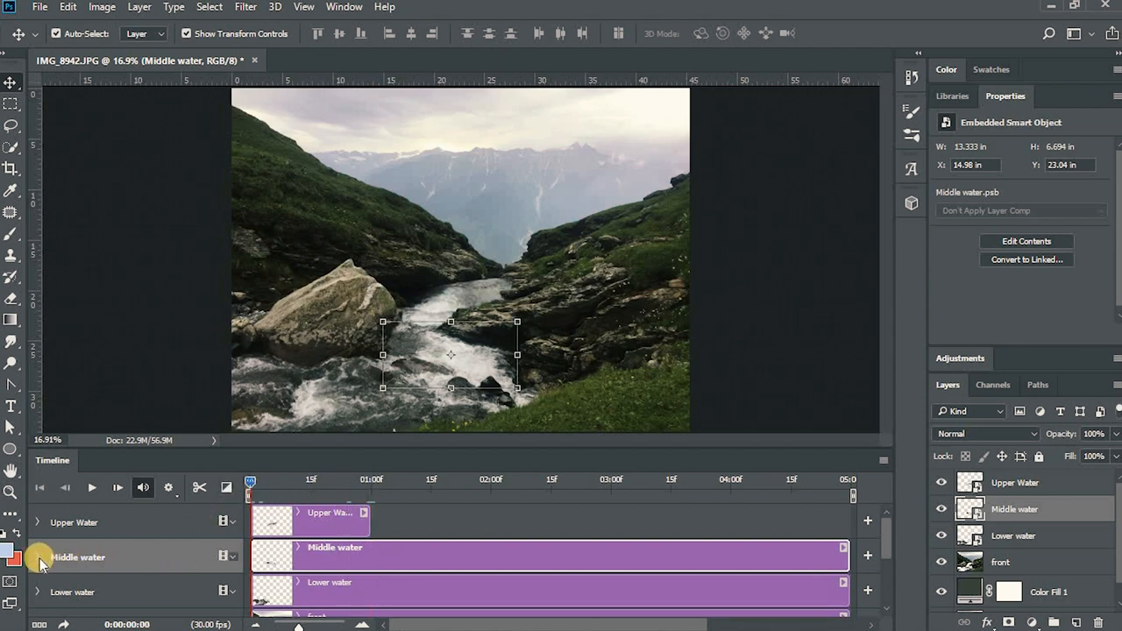
# Scale Middle water over the stream at about one second to set a transform keyframe.
pyautogui.click(39, 558)
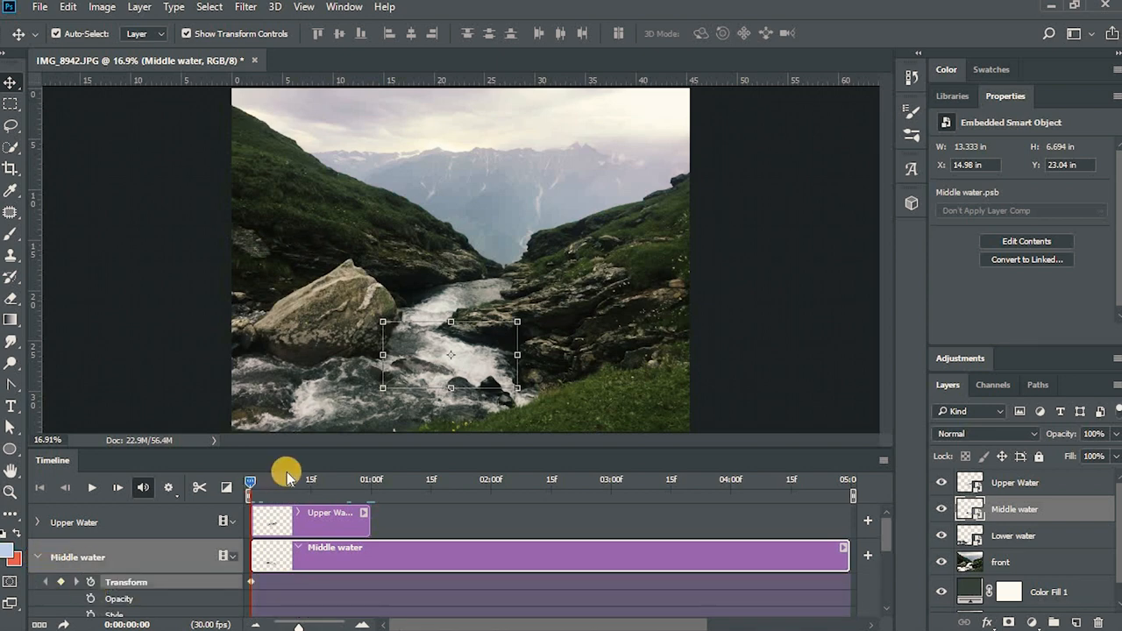
pyautogui.moveTo(289, 479); pyautogui.dragTo(366, 479)
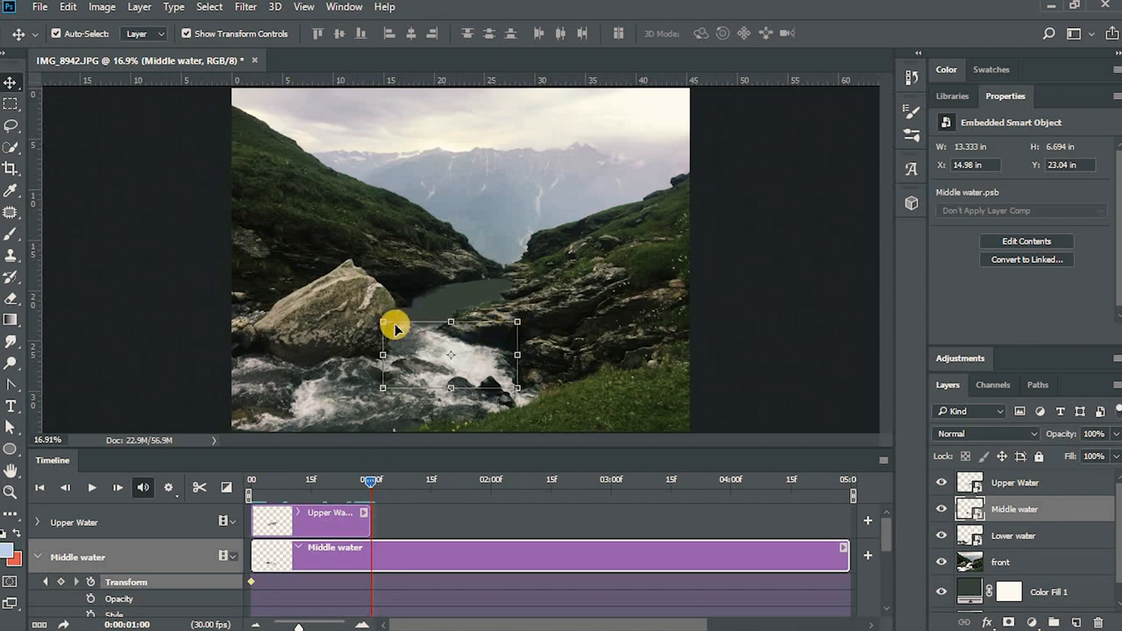
pyautogui.moveTo(383, 323); pyautogui.dragTo(382, 312)
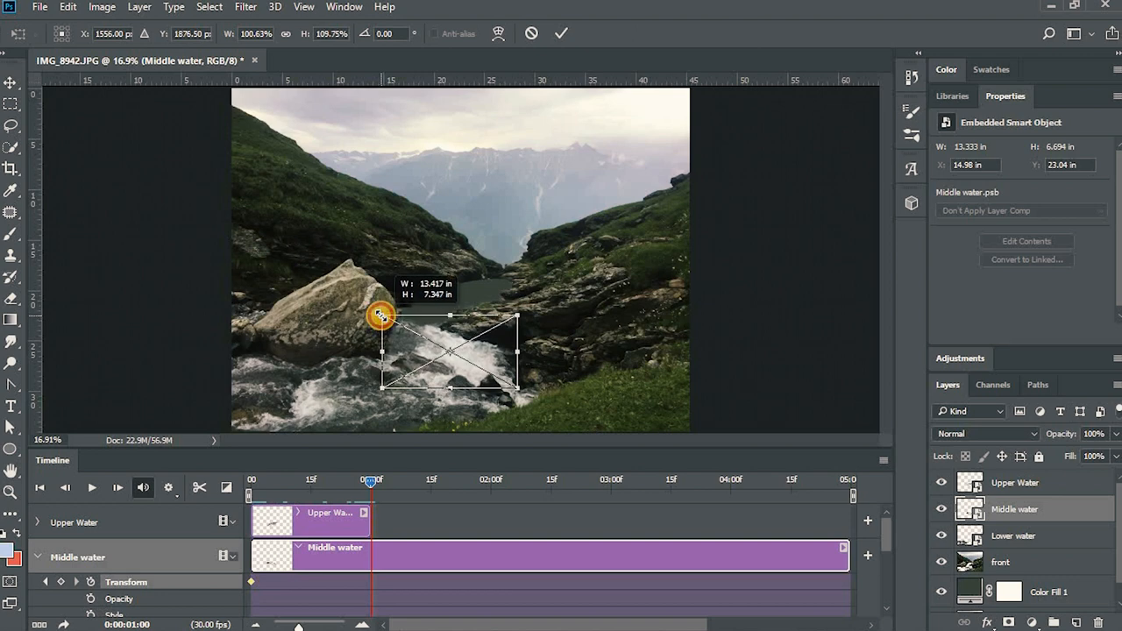
pyautogui.moveTo(383, 314); pyautogui.dragTo(379, 313)
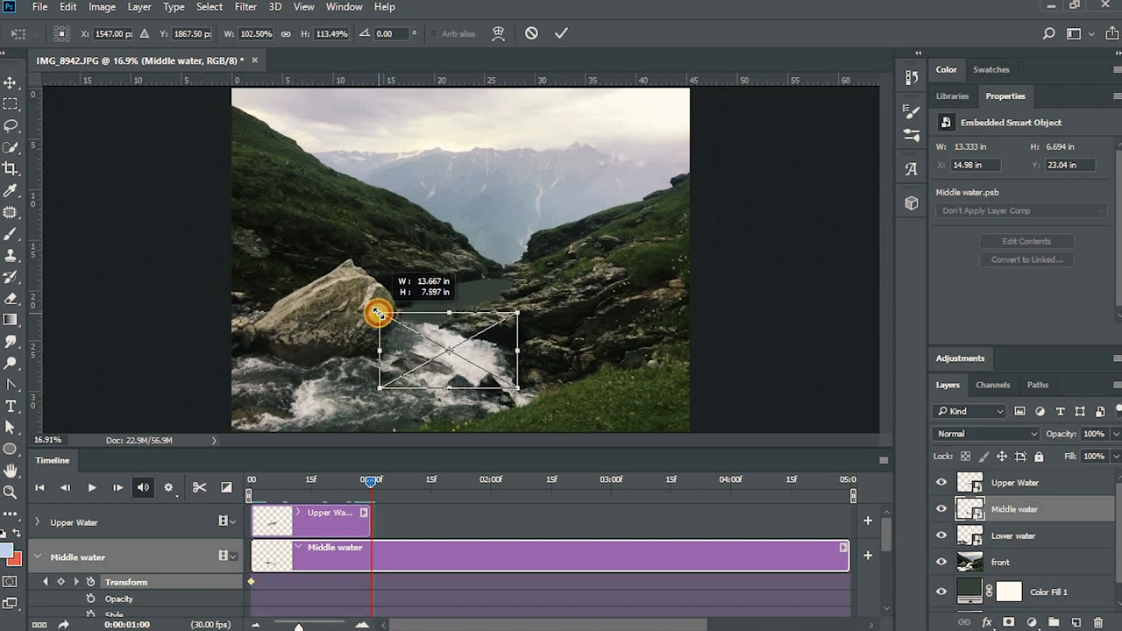
pyautogui.moveTo(378, 312); pyautogui.dragTo(375, 312)
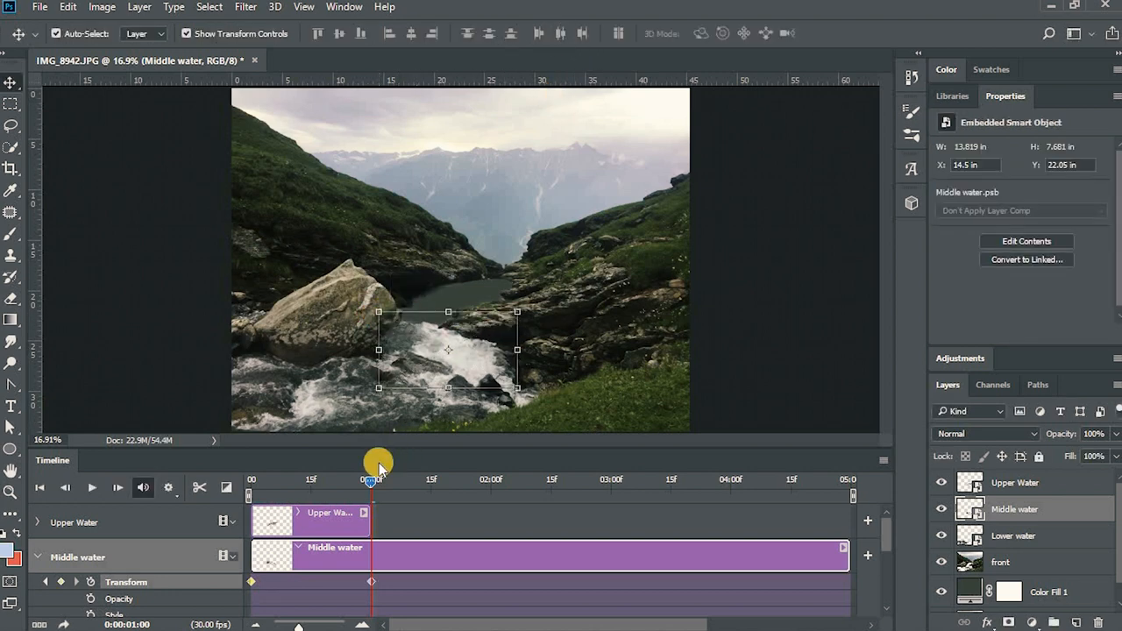
# Scrub the playhead back and forth to preview Middle water's enlarging transform.
pyautogui.moveTo(376, 481); pyautogui.dragTo(320, 480)
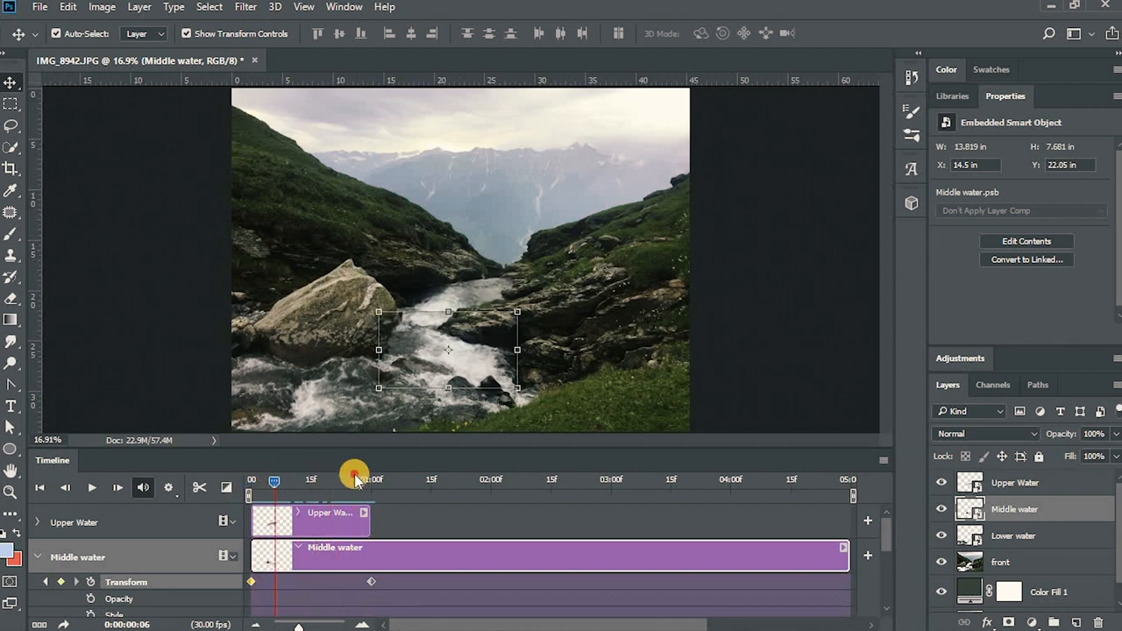
pyautogui.moveTo(354, 480); pyautogui.dragTo(335, 480)
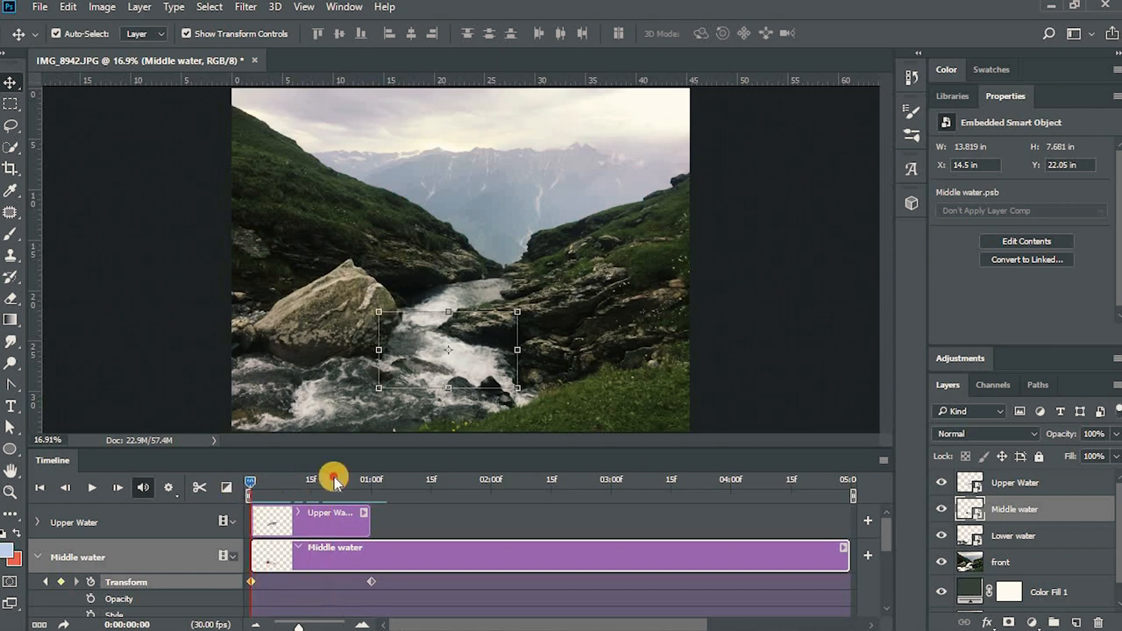
pyautogui.moveTo(333, 477); pyautogui.dragTo(372, 476)
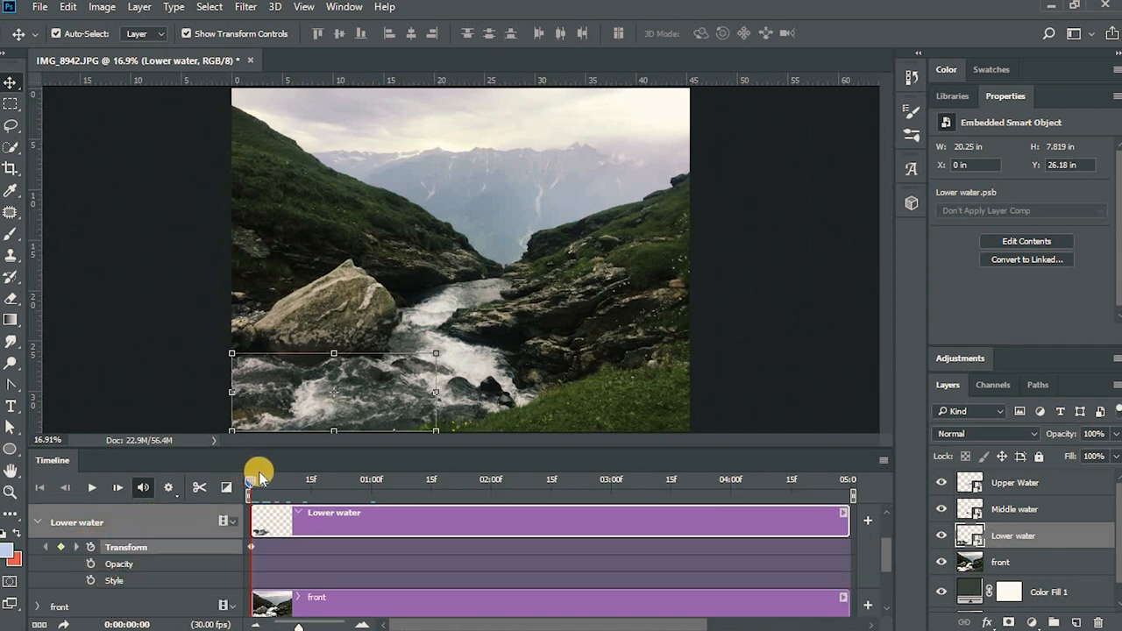
# At one second, enlarge the Lower water layer to about 111%.
pyautogui.moveTo(260, 466); pyautogui.dragTo(369, 481)
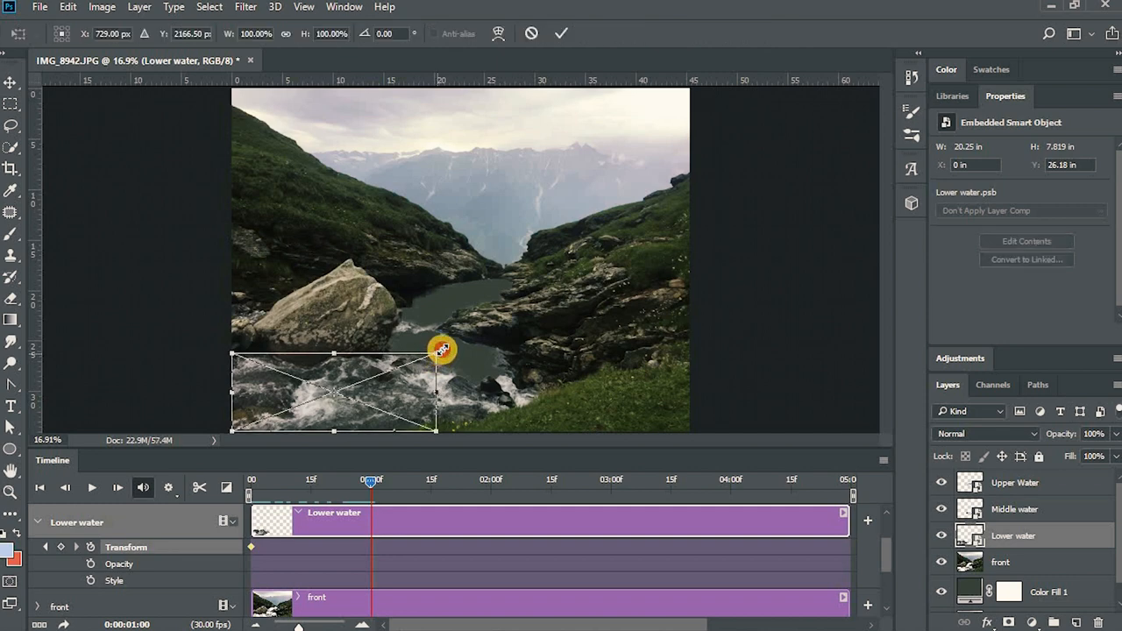
pyautogui.moveTo(441, 349); pyautogui.dragTo(449, 354)
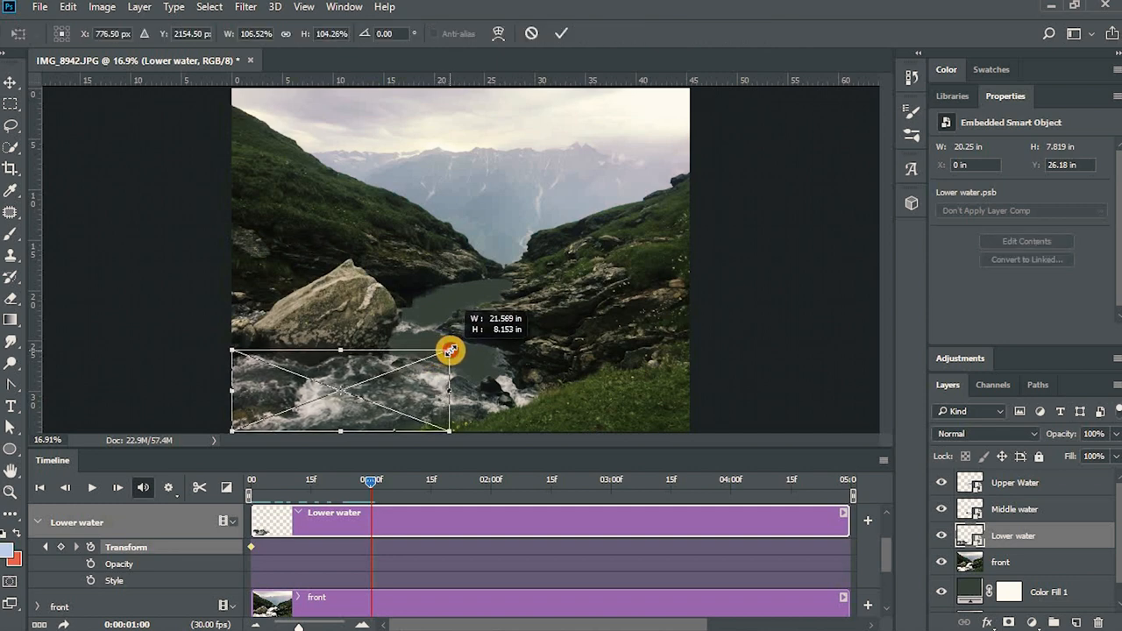
pyautogui.moveTo(449, 351); pyautogui.dragTo(465, 351)
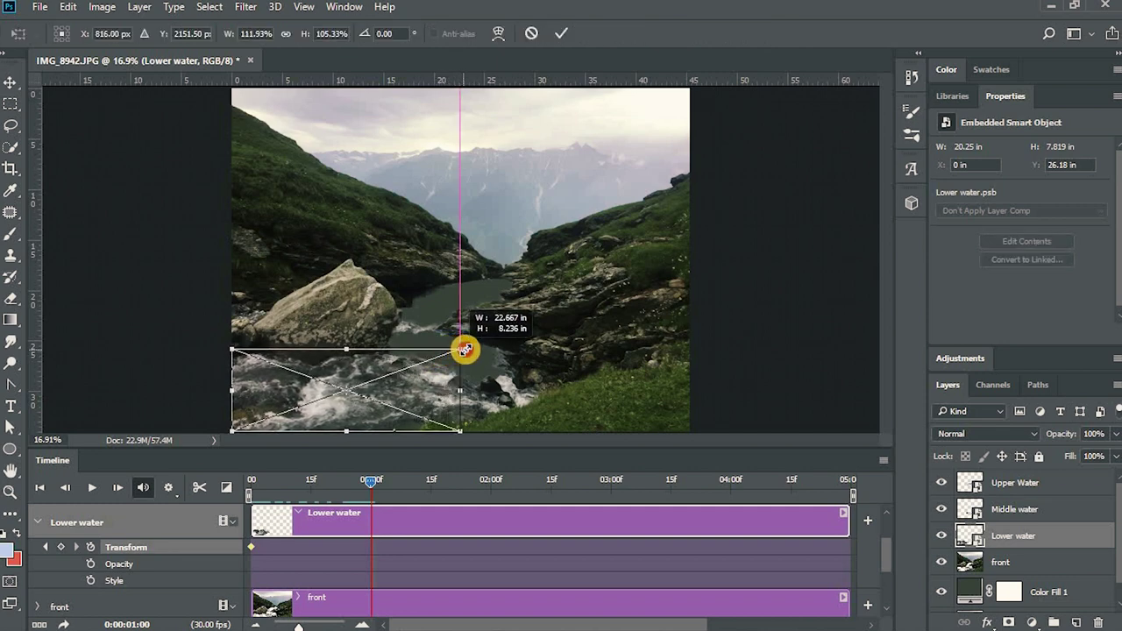
pyautogui.moveTo(464, 351); pyautogui.dragTo(470, 352)
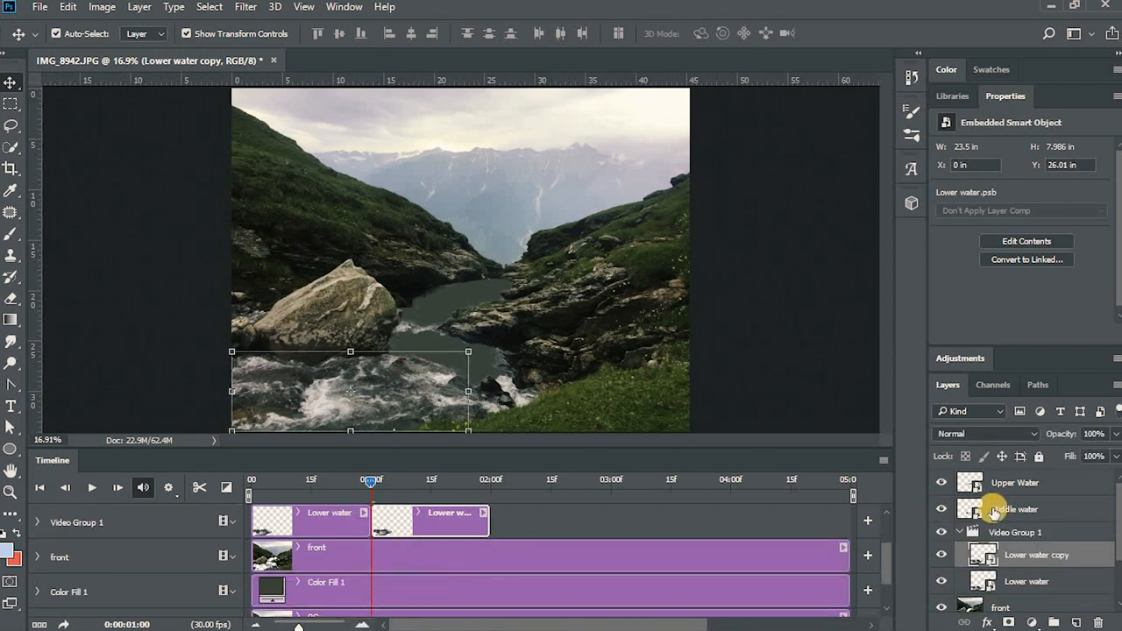
# Select Middle water and bring up the clip transitions list for cross-fades.
pyautogui.click(1013, 509)
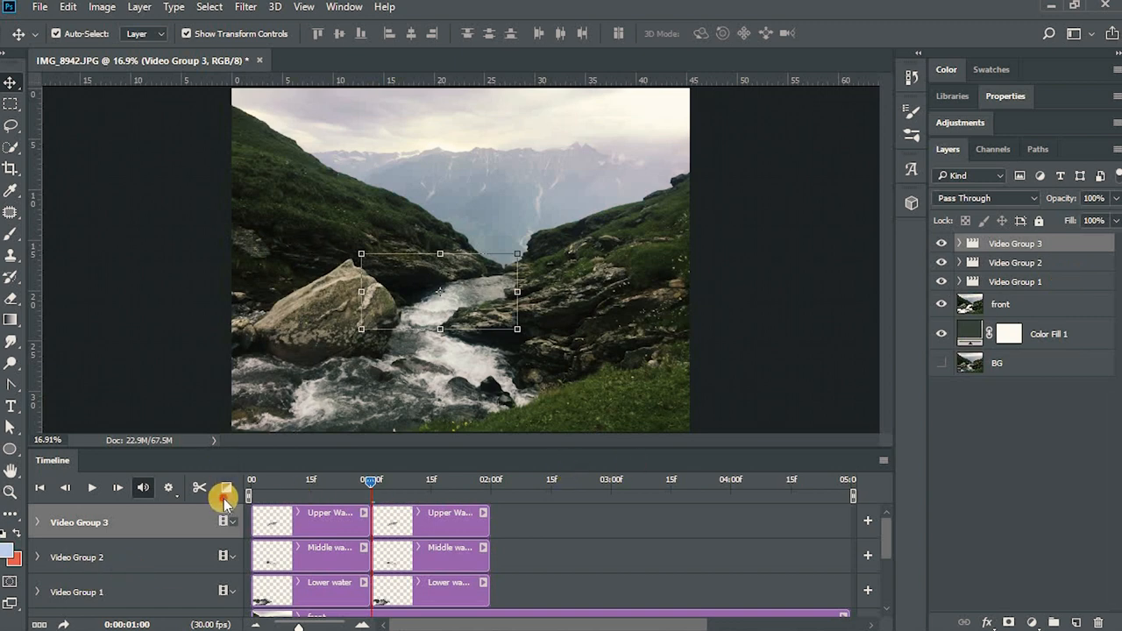
pyautogui.click(225, 487)
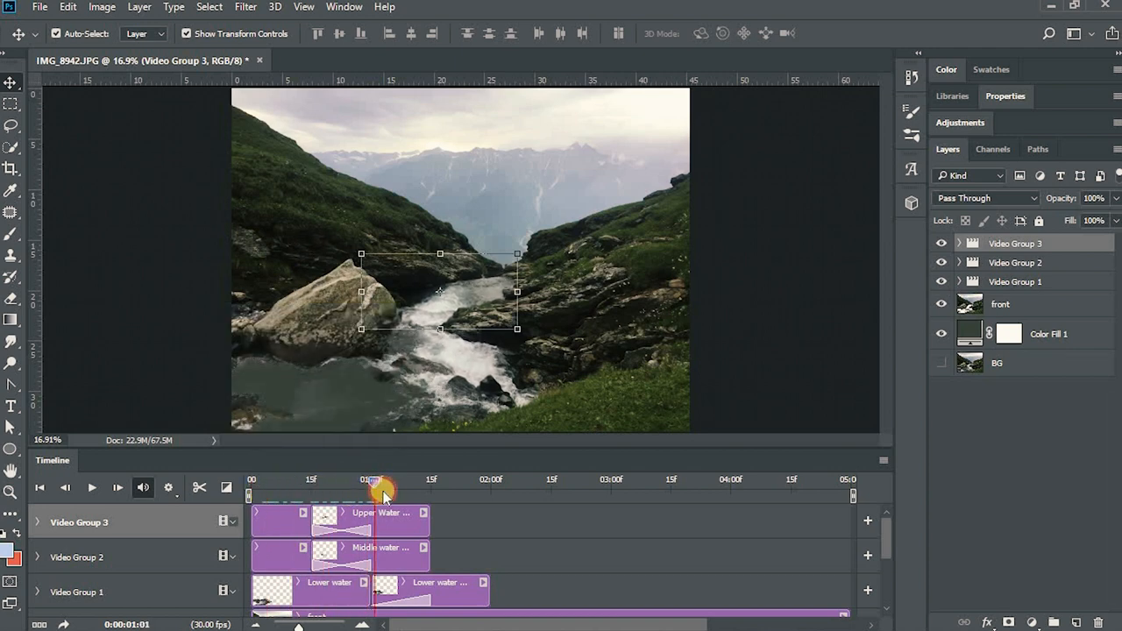
# Scrub the playhead to preview the cross-fade between the lower-water clips.
pyautogui.moveTo(382, 489); pyautogui.dragTo(399, 489)
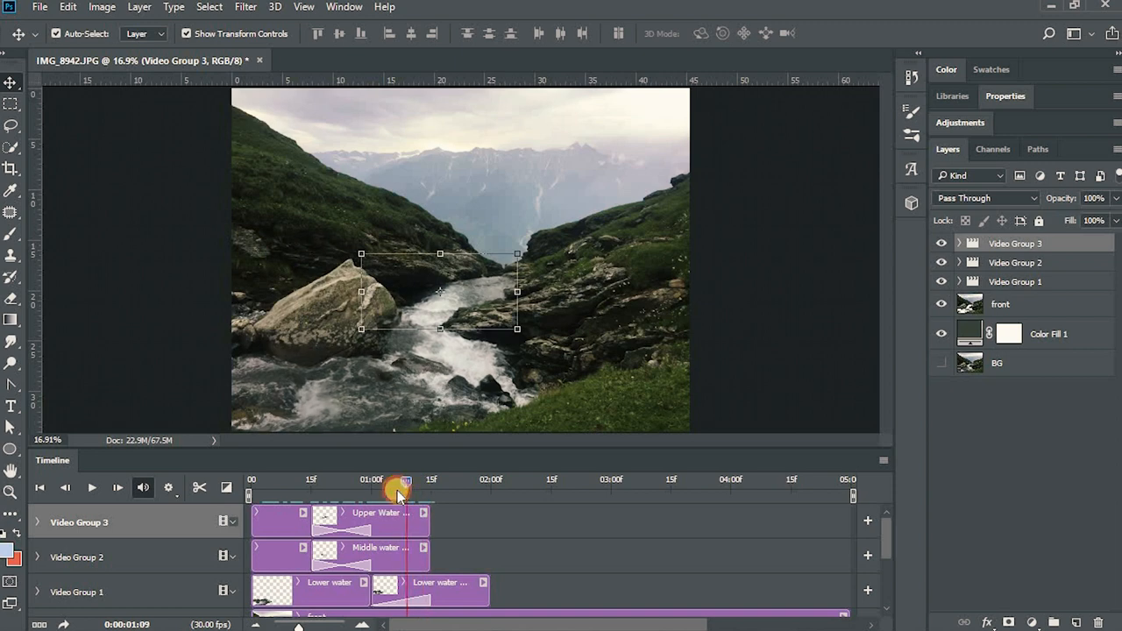
pyautogui.moveTo(396, 488); pyautogui.dragTo(351, 488)
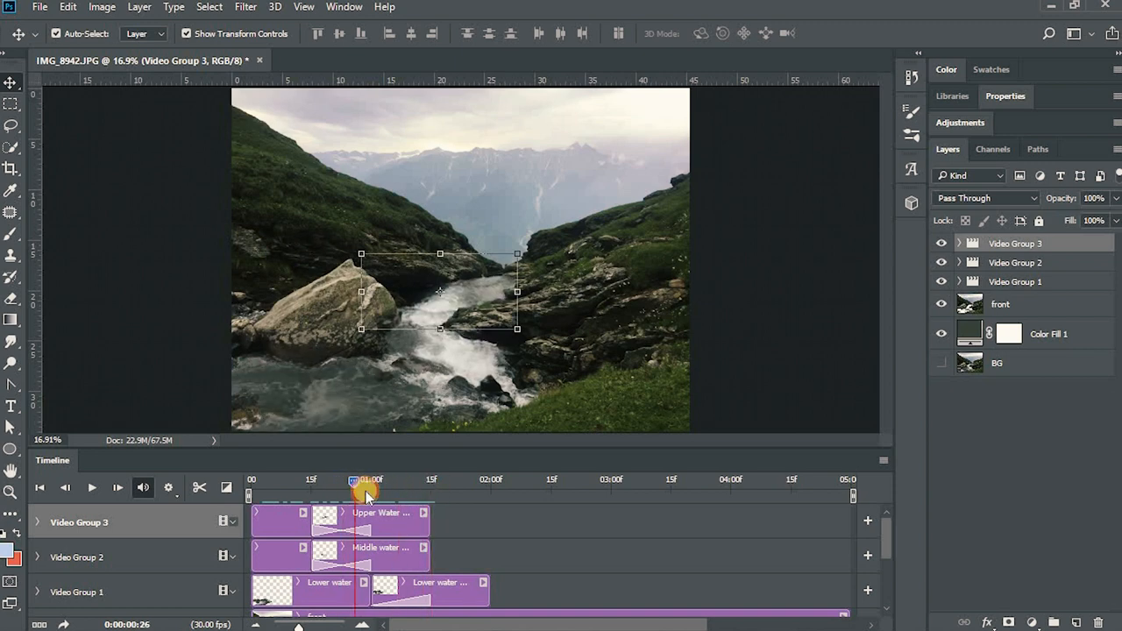
pyautogui.moveTo(351, 480); pyautogui.dragTo(389, 481)
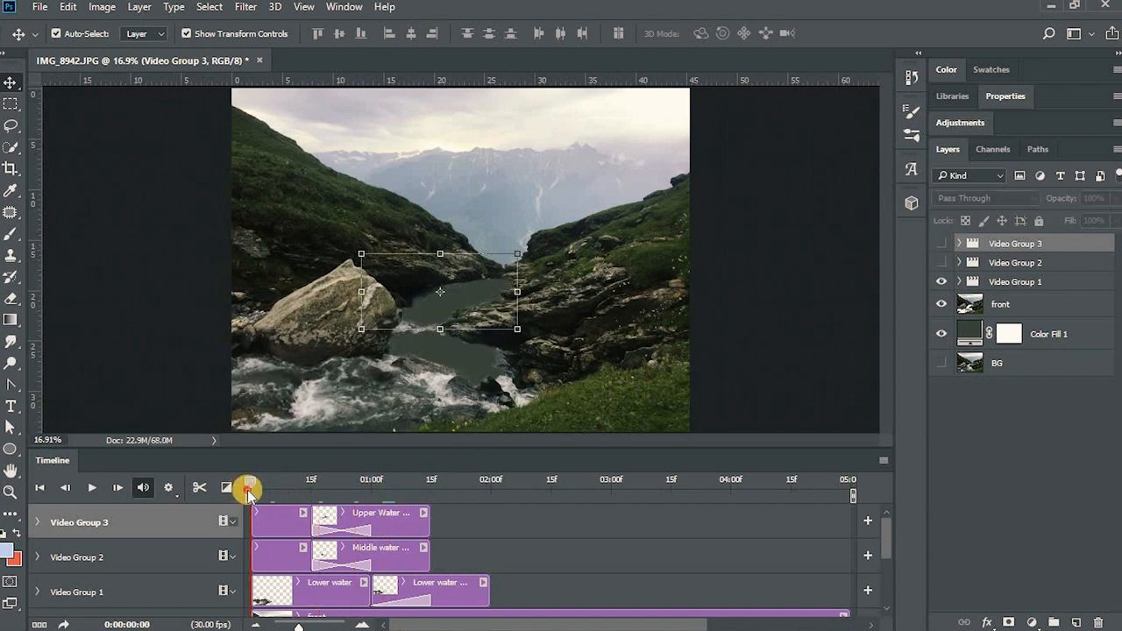
pyautogui.moveTo(249, 481); pyautogui.dragTo(403, 480)
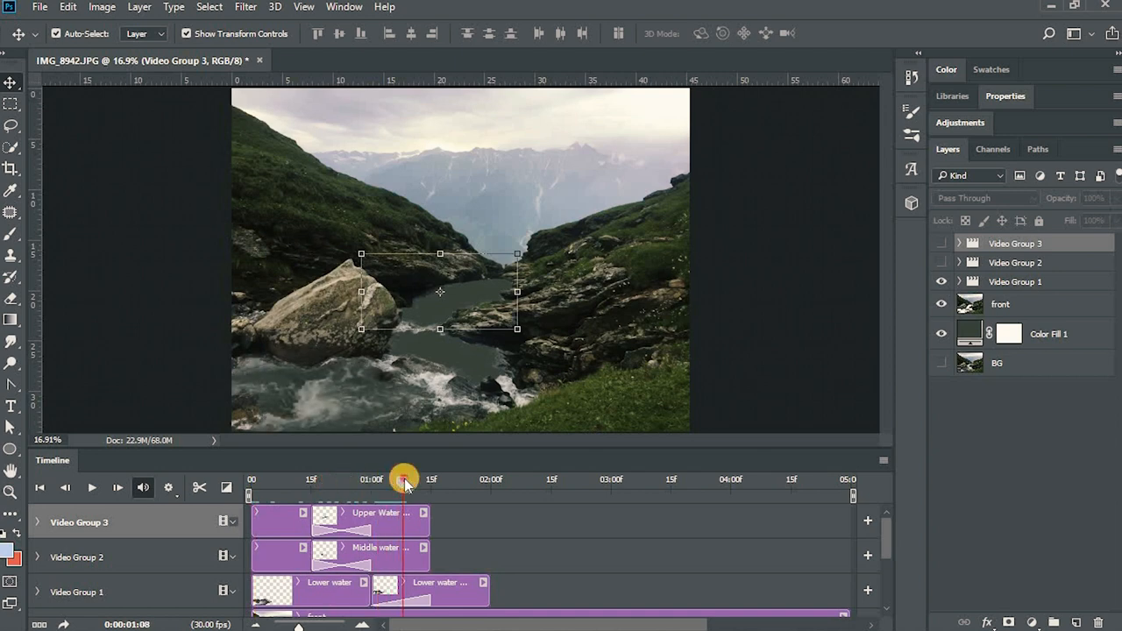
pyautogui.moveTo(403, 480); pyautogui.dragTo(417, 481)
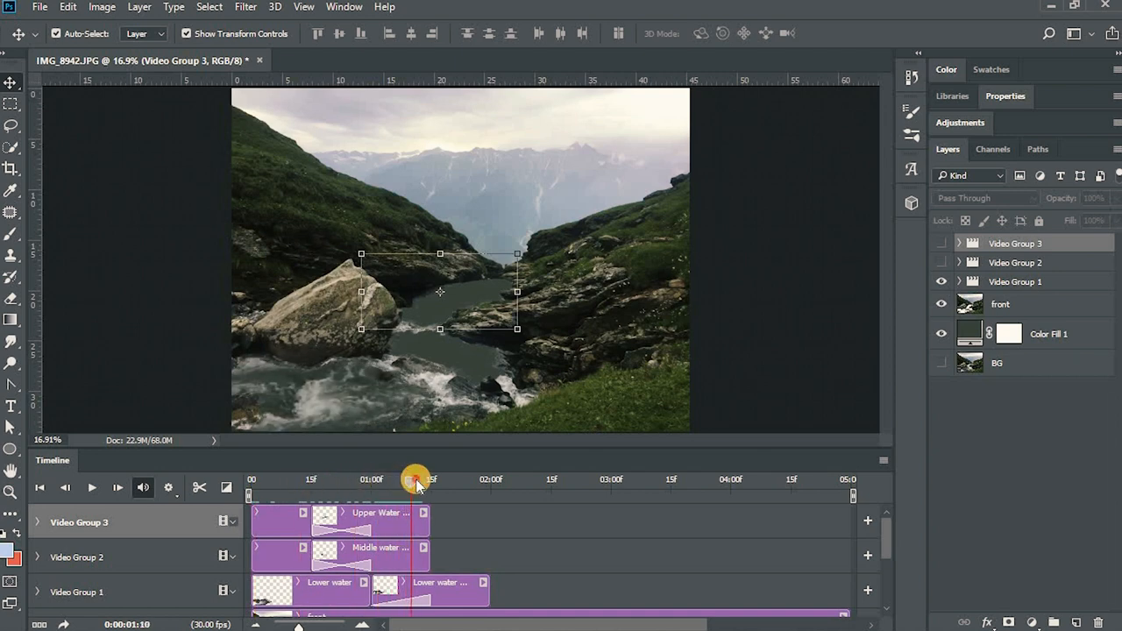
pyautogui.moveTo(417, 482); pyautogui.dragTo(395, 488)
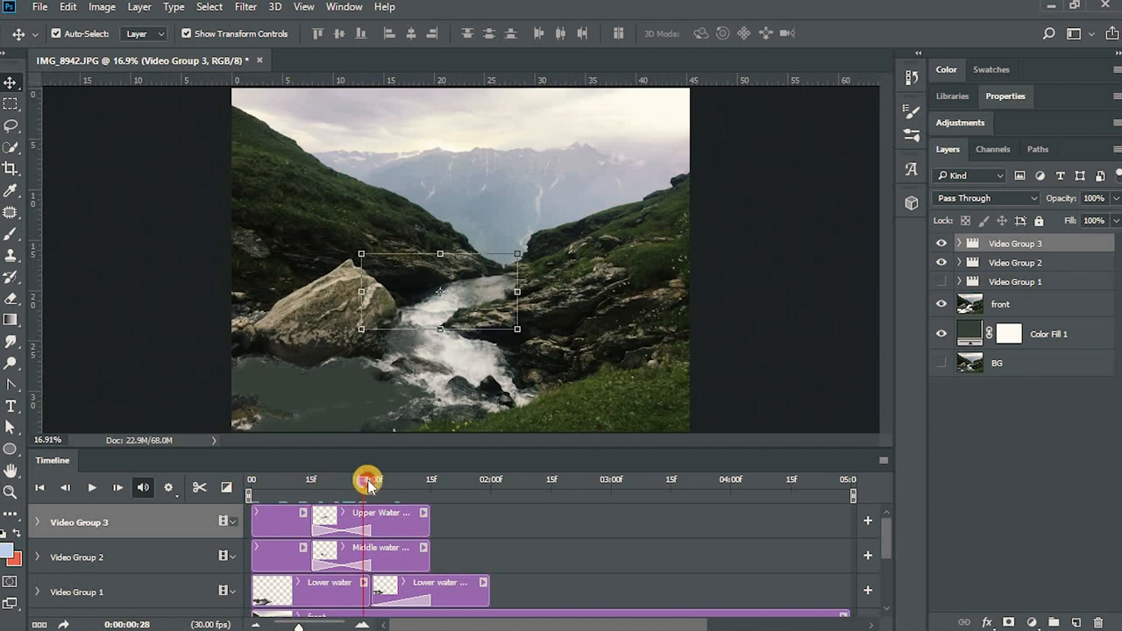
pyautogui.moveTo(368, 480); pyautogui.dragTo(421, 480)
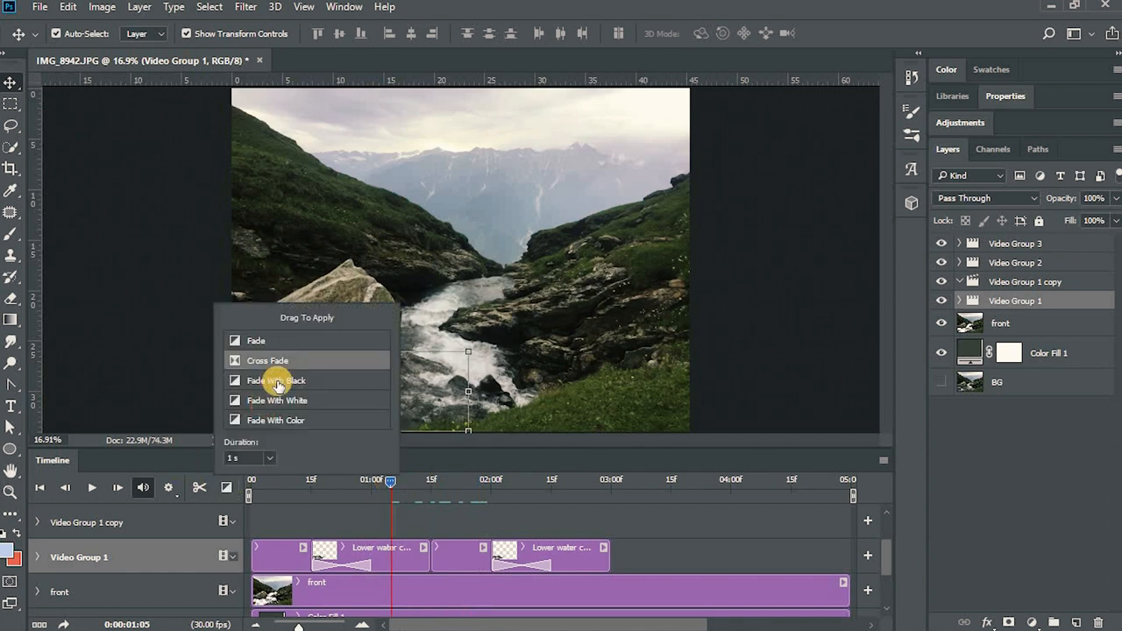
# Apply a cross fade between the copied middle-water clips and set the playhead at their end.
pyautogui.moveTo(267, 361); pyautogui.dragTo(430, 561)
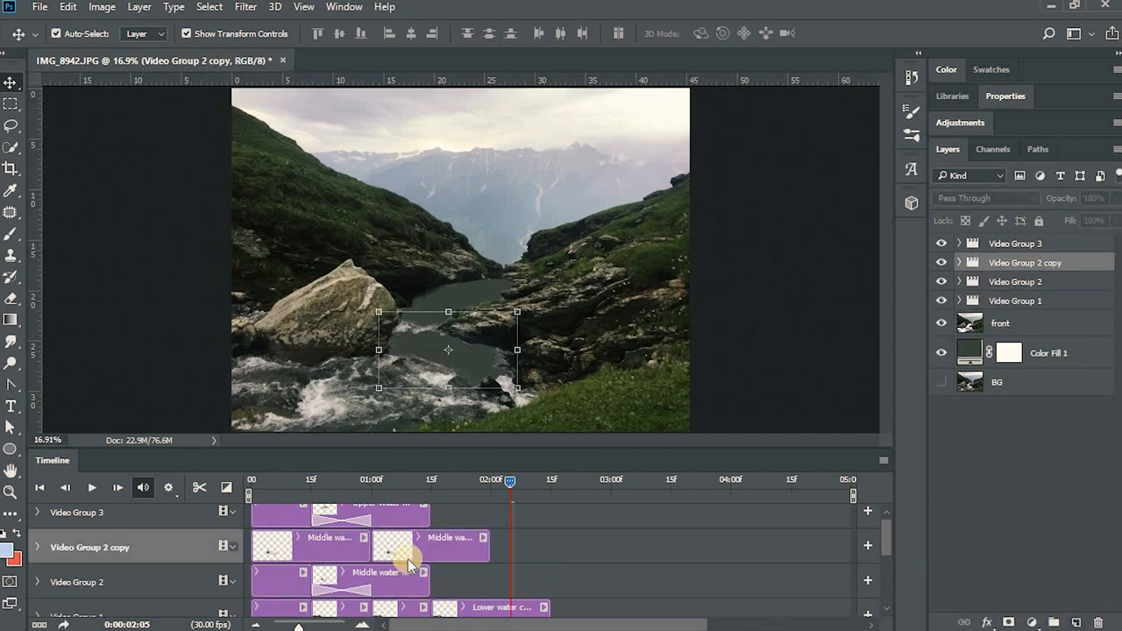
pyautogui.click(950, 263)
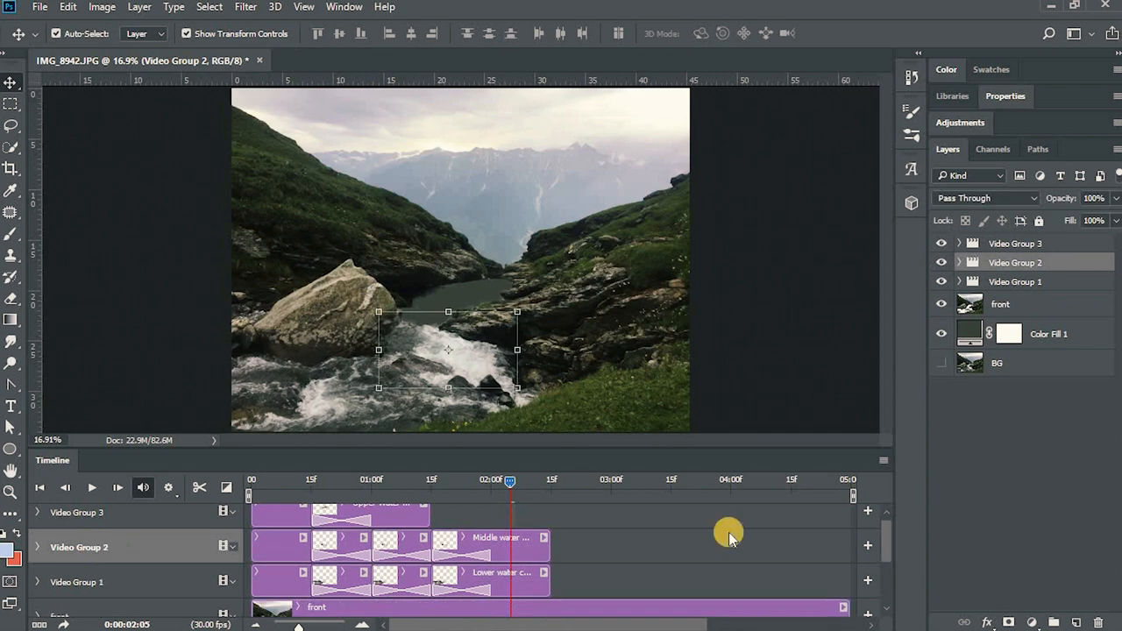
pyautogui.click(1031, 241)
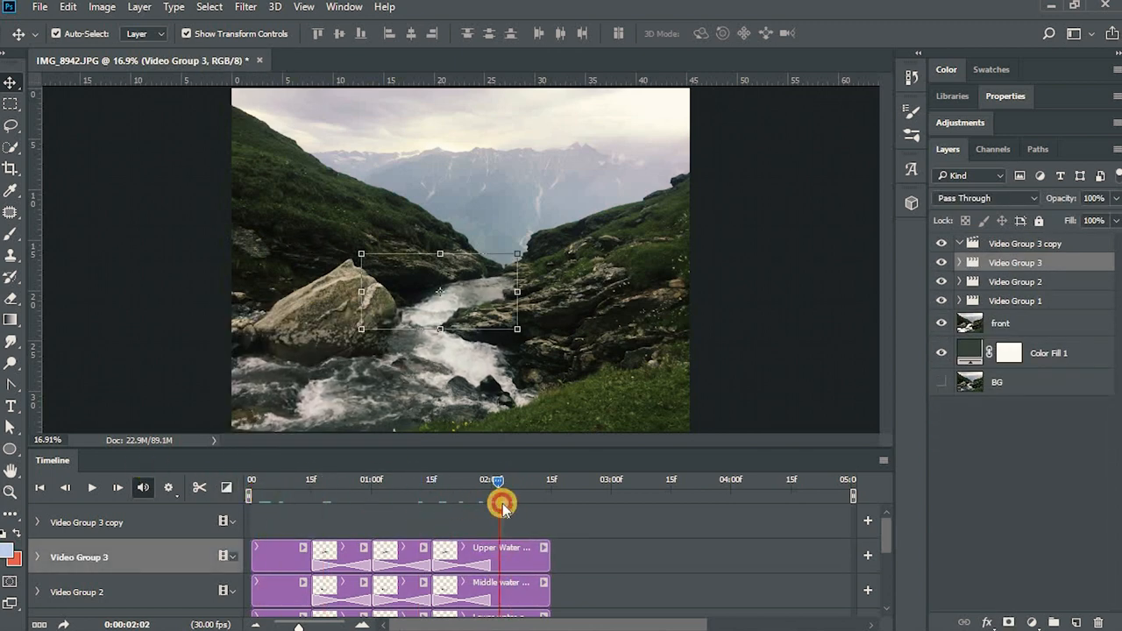
pyautogui.click(86, 523)
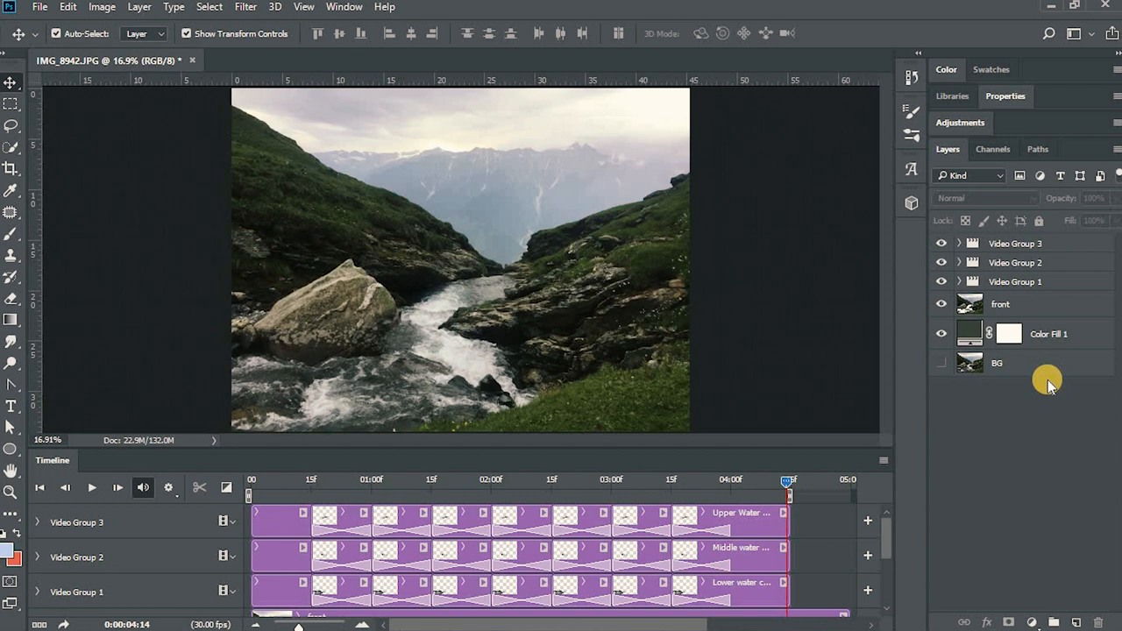
pyautogui.moveTo(1048, 249)
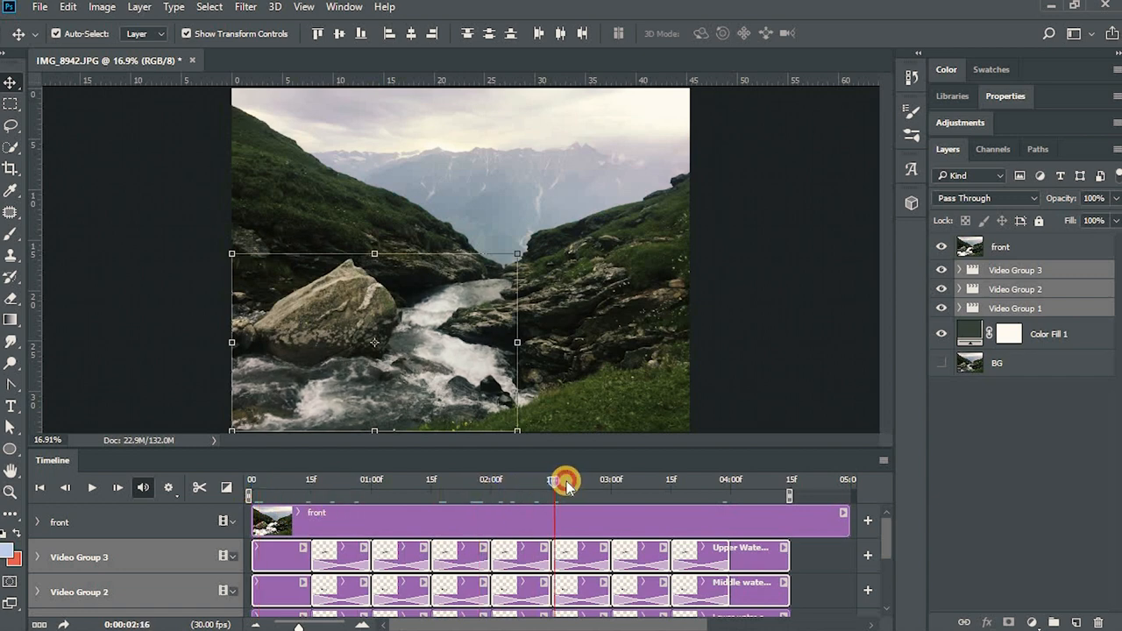
# Scrub the playhead to preview the looping water animation to about four seconds.
pyautogui.moveTo(564, 480); pyautogui.dragTo(710, 480)
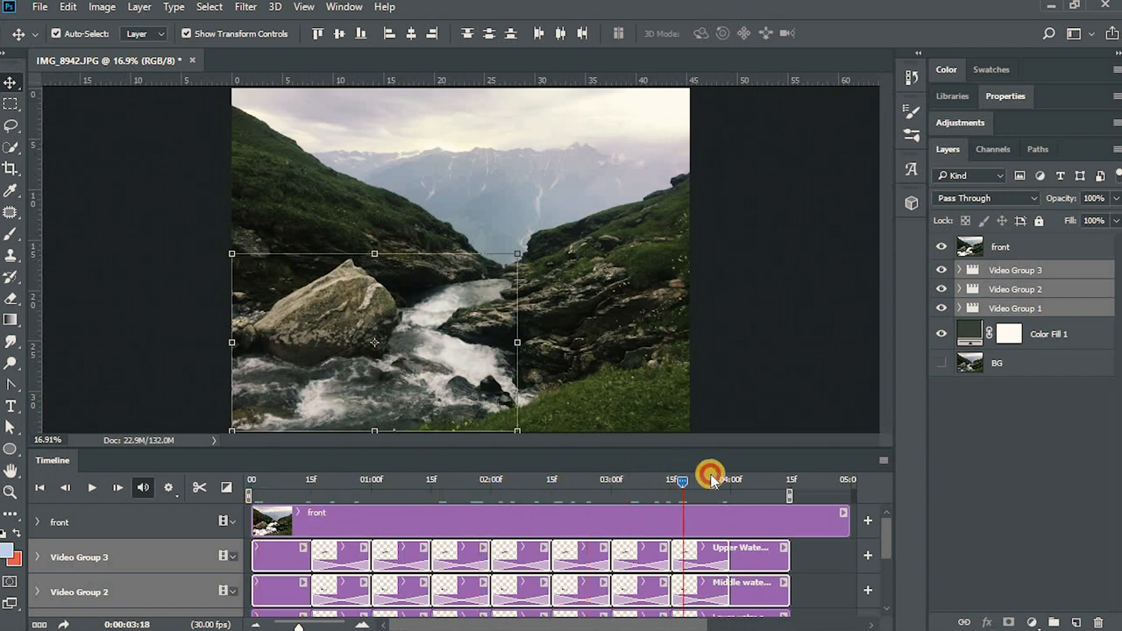
pyautogui.moveTo(711, 480); pyautogui.dragTo(522, 480)
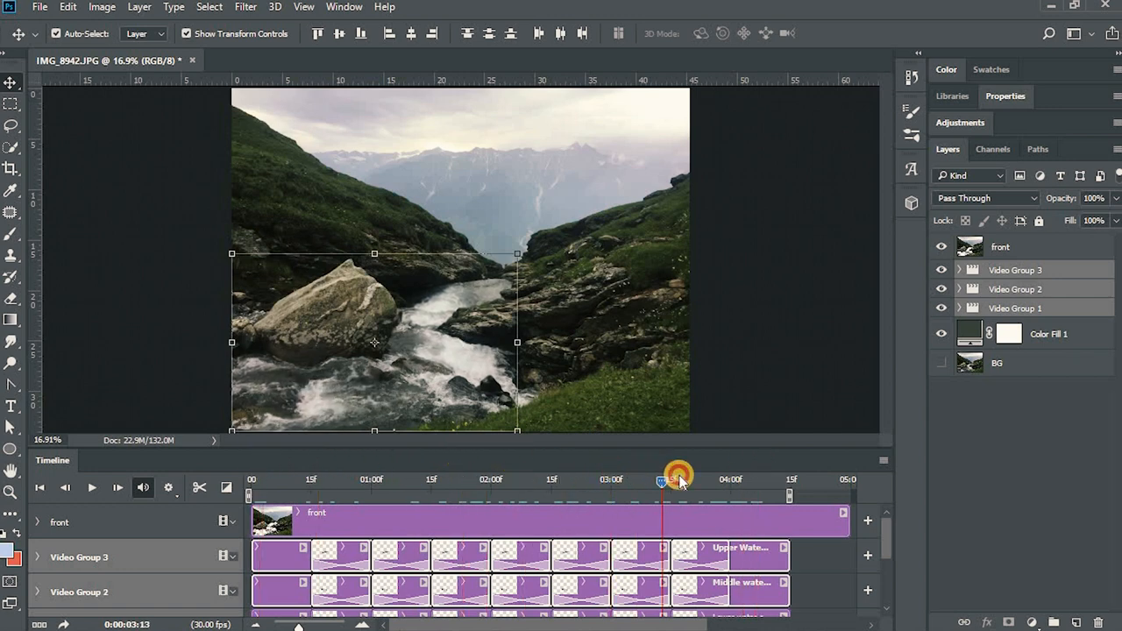
pyautogui.moveTo(680, 479); pyautogui.dragTo(754, 479)
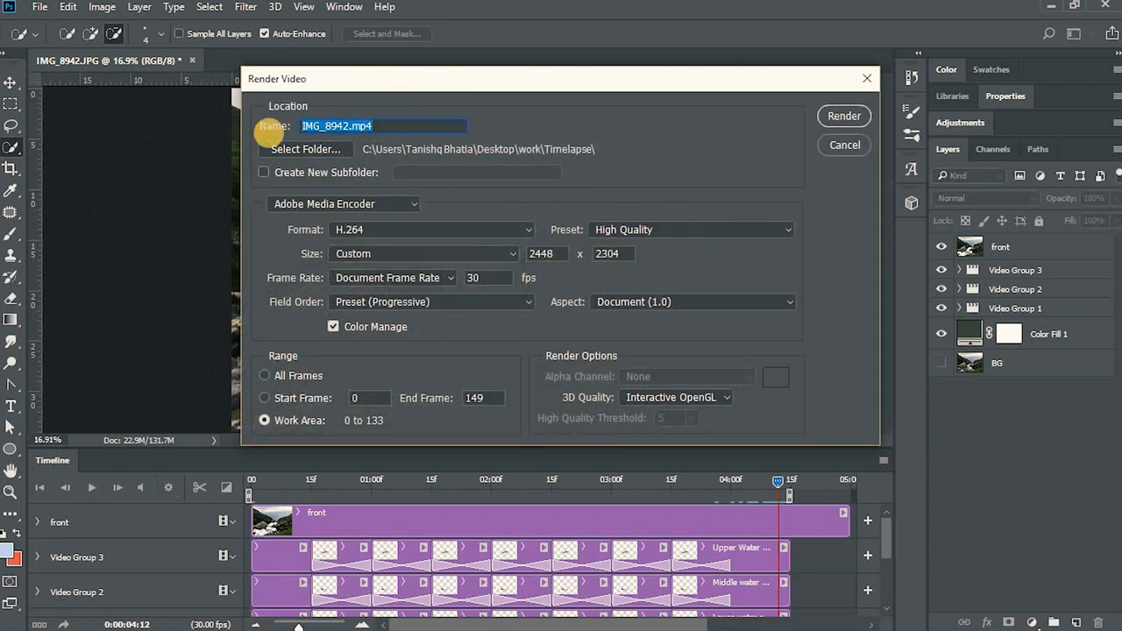
# Render the animation as an H.264 High Quality video named 'tutorial 1'.
pyautogui.write('tutorial 1')
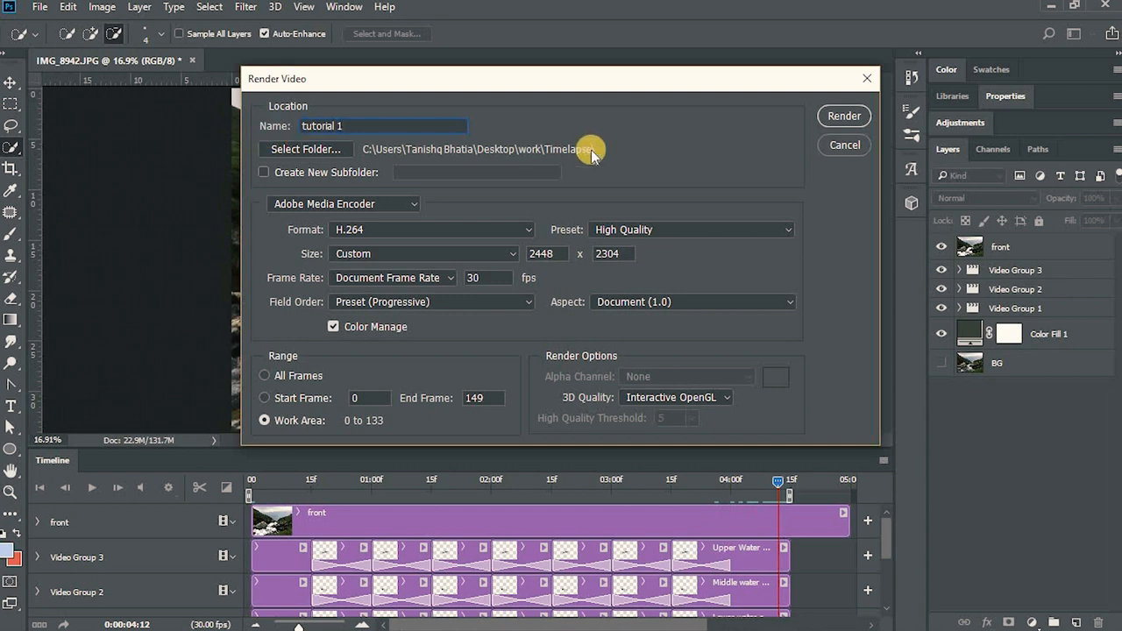
pyautogui.moveTo(852, 116)
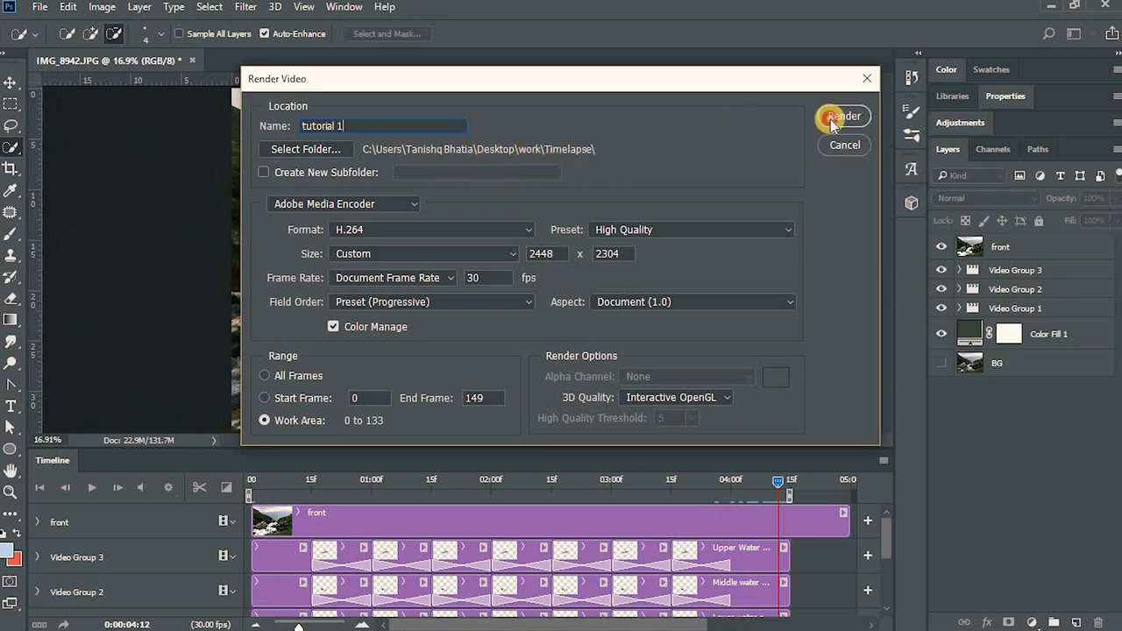
pyautogui.click(845, 116)
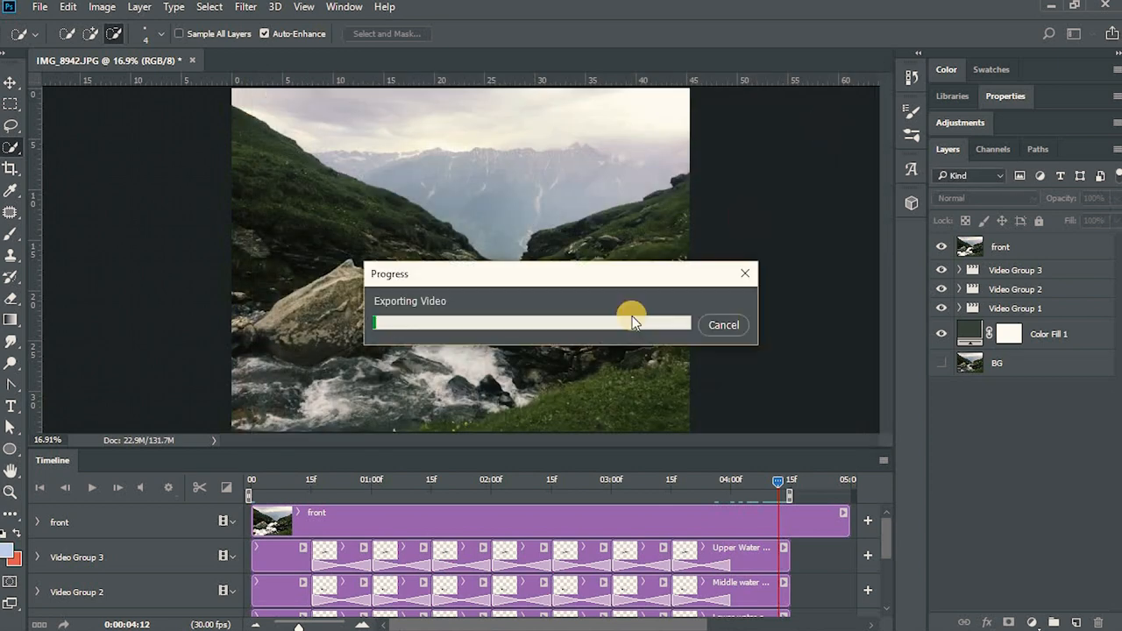